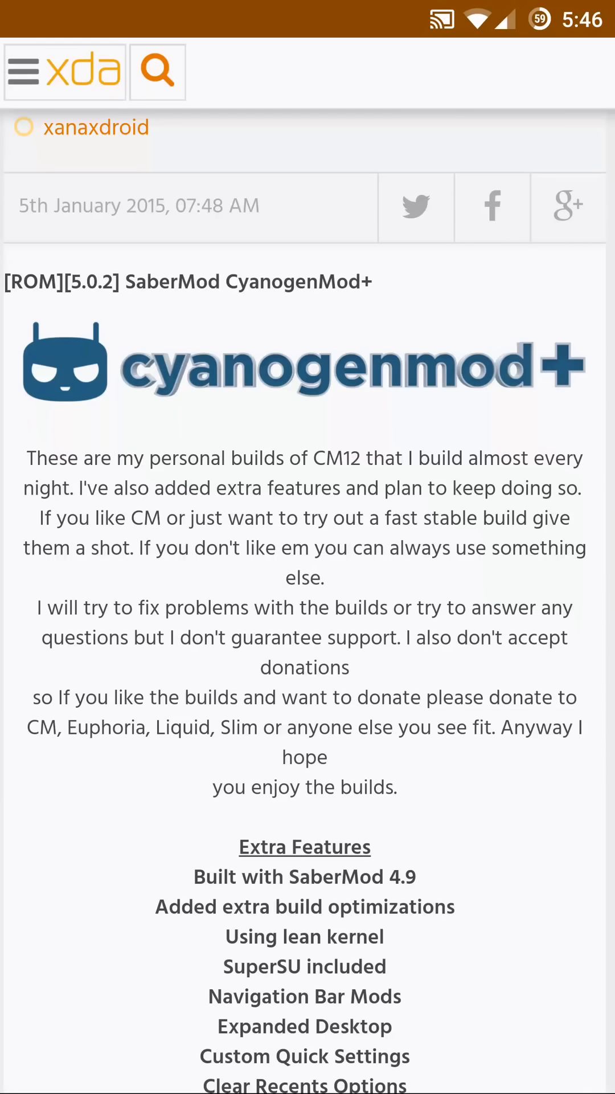
Step: Scroll the main Settings list down to the System section
{"action": "scroll", "scroll_direction": "down", "scroll_amount": 3}
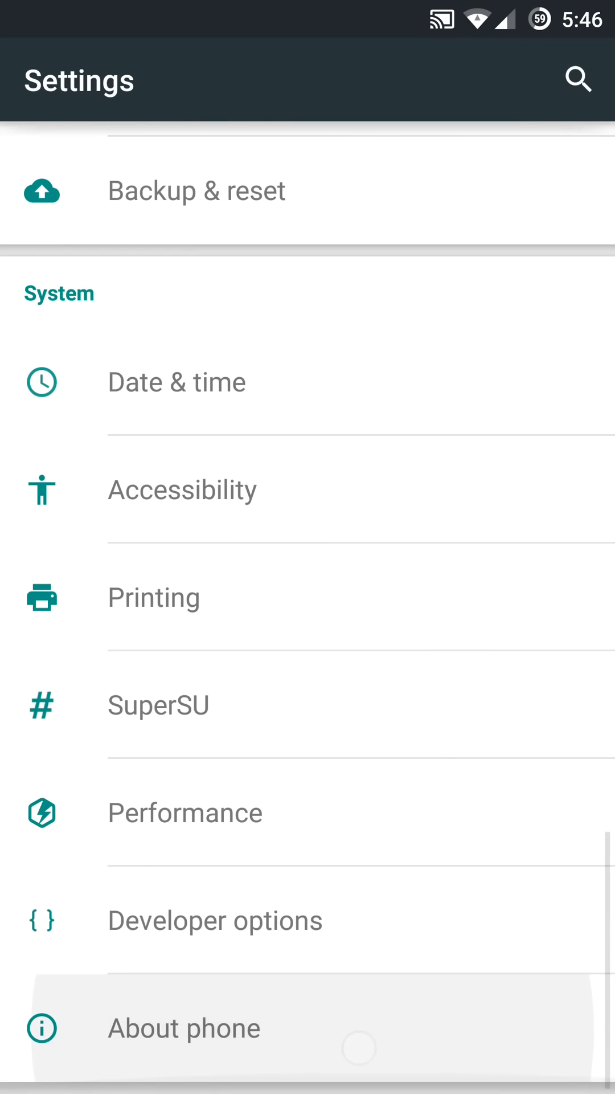
Step: Review About phone version details and run a system update check reporting the system up to date
{"action": "left_click", "coordinate": [184, 1029]}
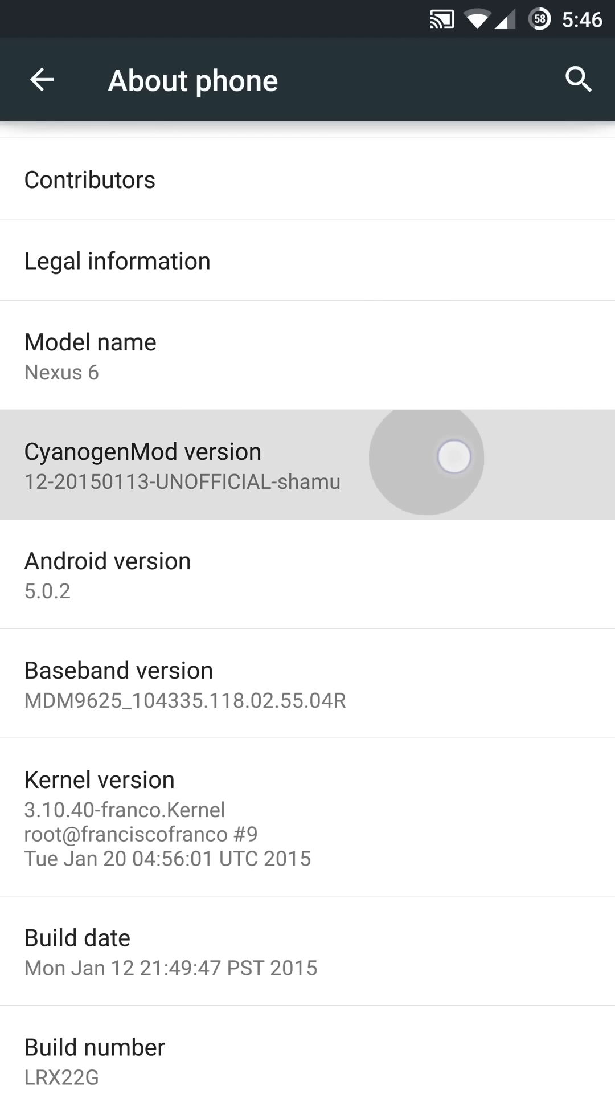
{"action": "scroll", "scroll_direction": "down", "scroll_amount": 3}
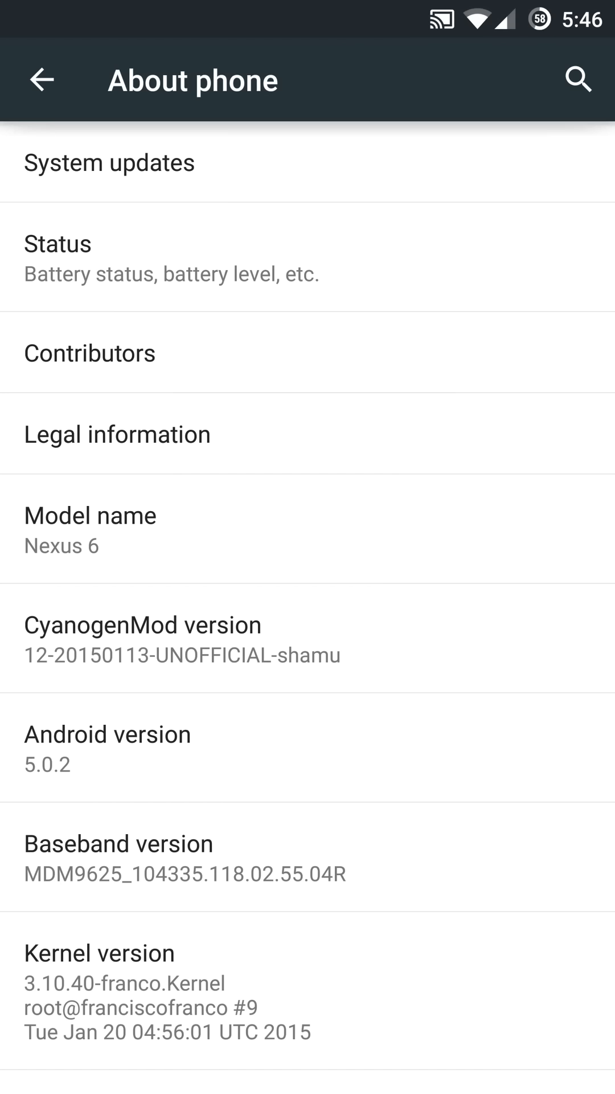
{"action": "scroll", "scroll_direction": "down", "scroll_amount": 3}
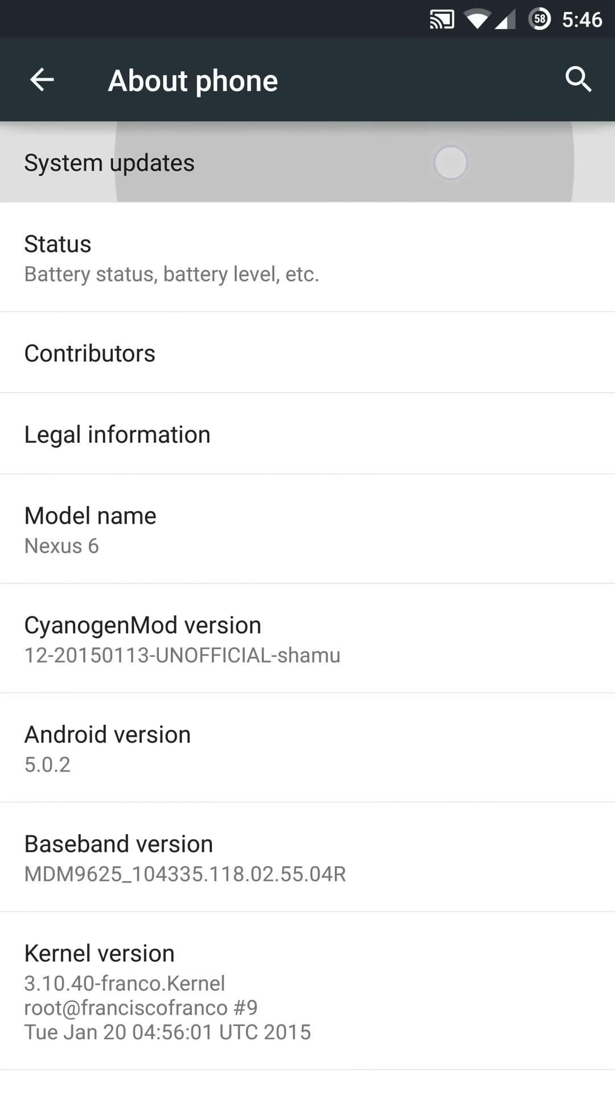
{"action": "left_click", "coordinate": [109, 162]}
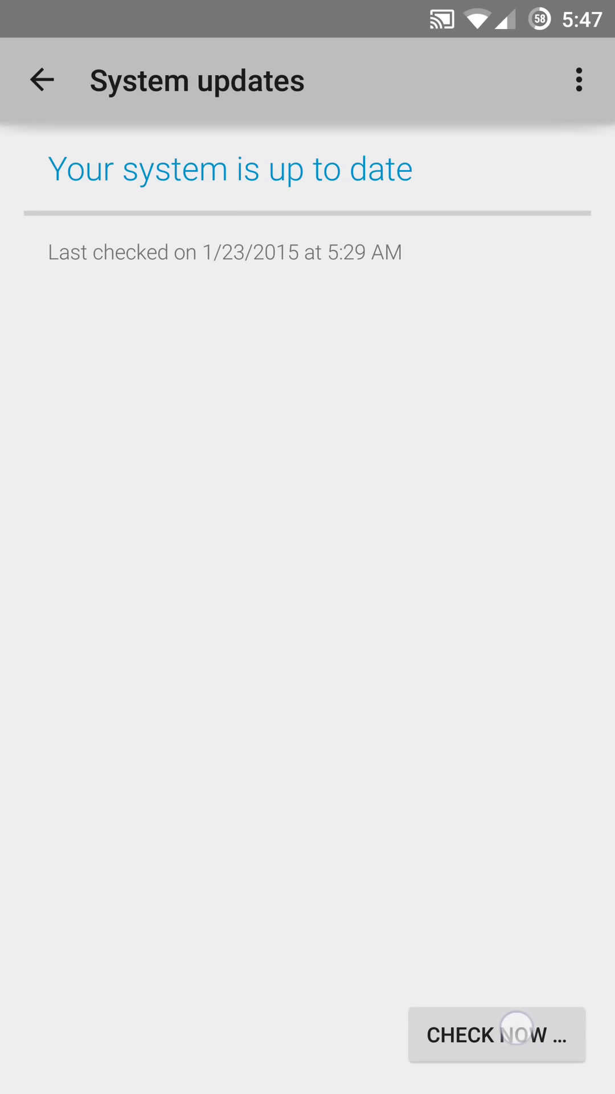
{"action": "left_click", "coordinate": [497, 1035]}
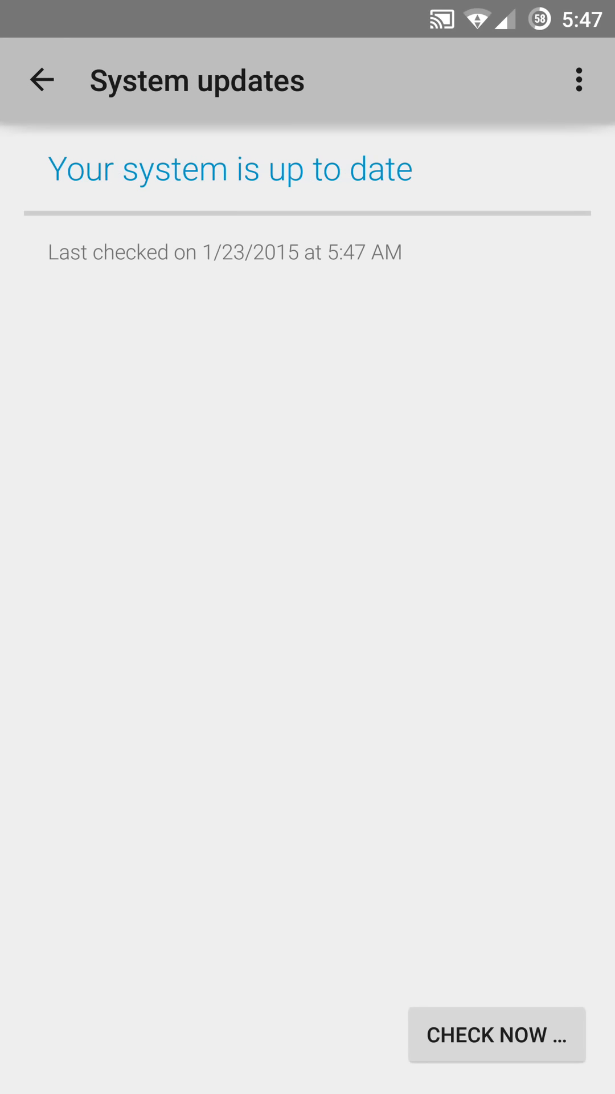
{"action": "left_click", "coordinate": [41, 79]}
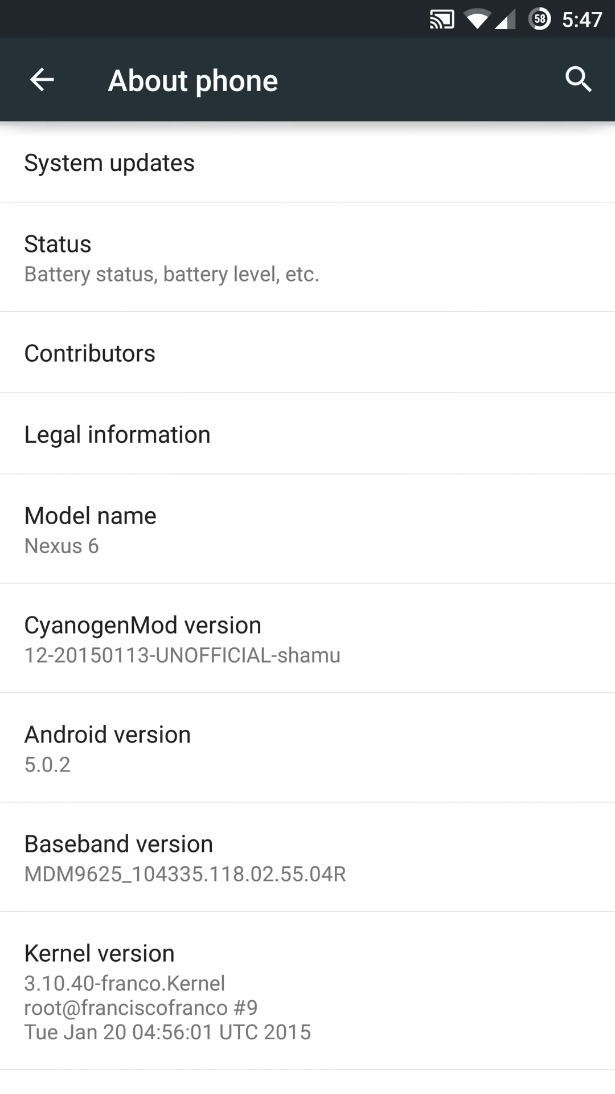
Step: Enter the Status bar options and toggle brightness control on then off
{"action": "left_click", "coordinate": [42, 78]}
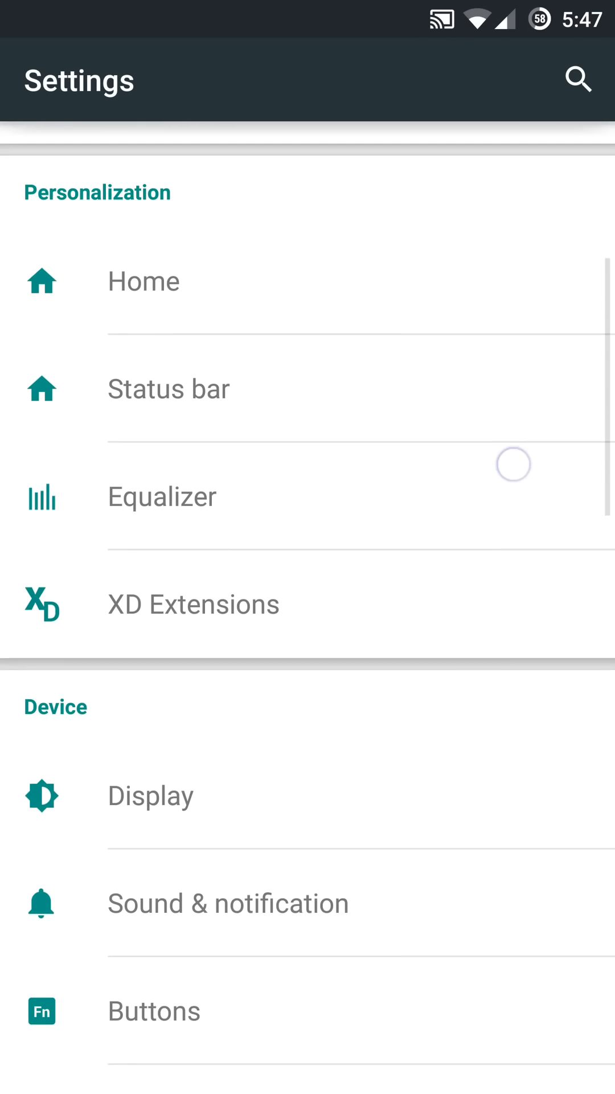
{"action": "scroll", "scroll_direction": "down", "scroll_amount": 3}
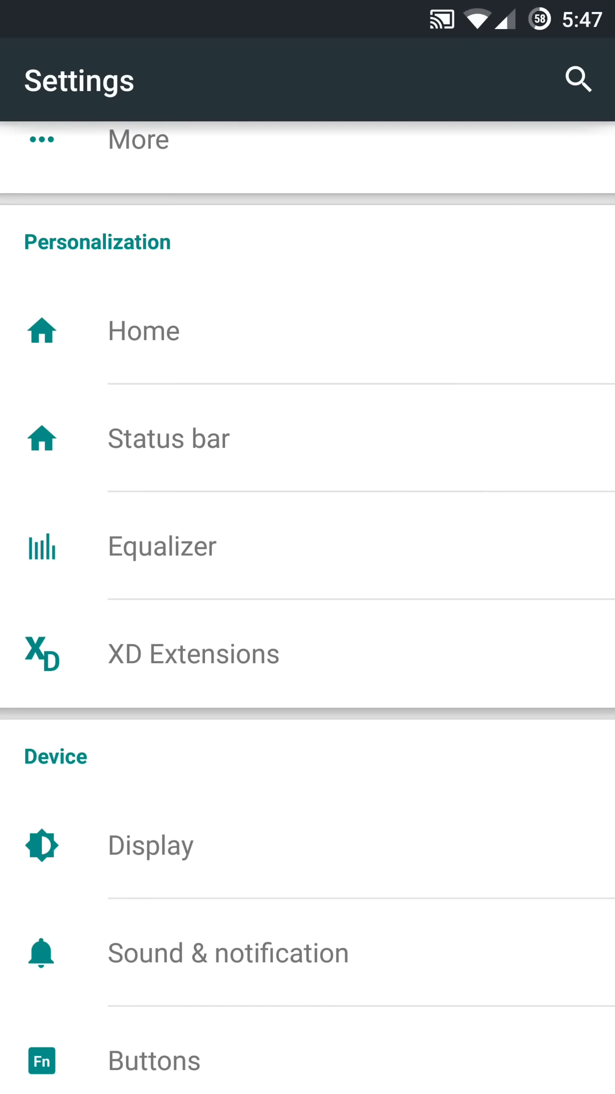
{"action": "left_click", "coordinate": [169, 438]}
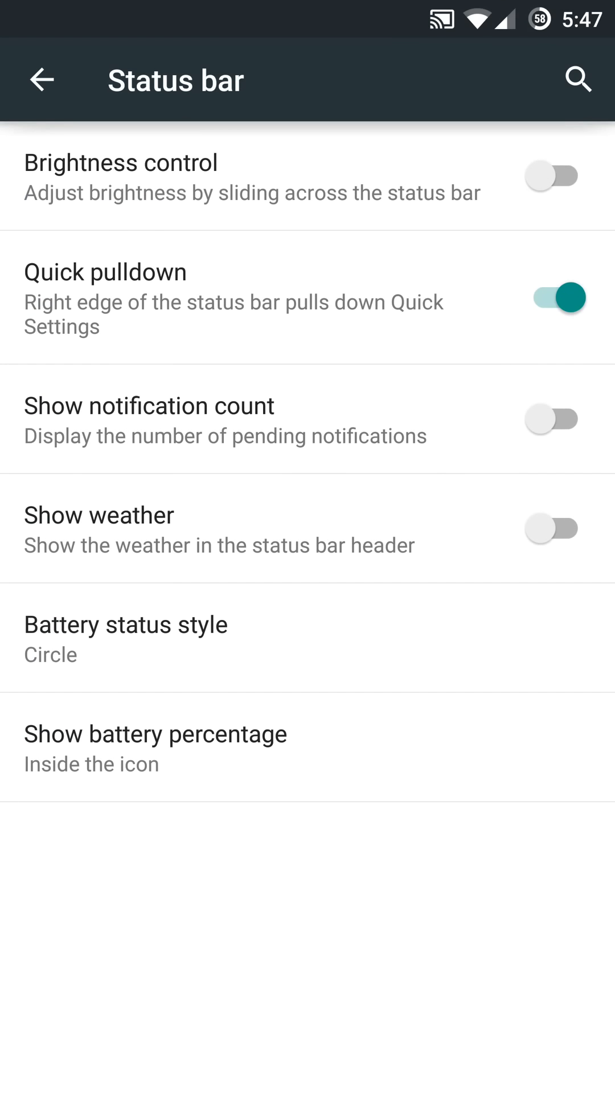
{"action": "left_click", "coordinate": [552, 176]}
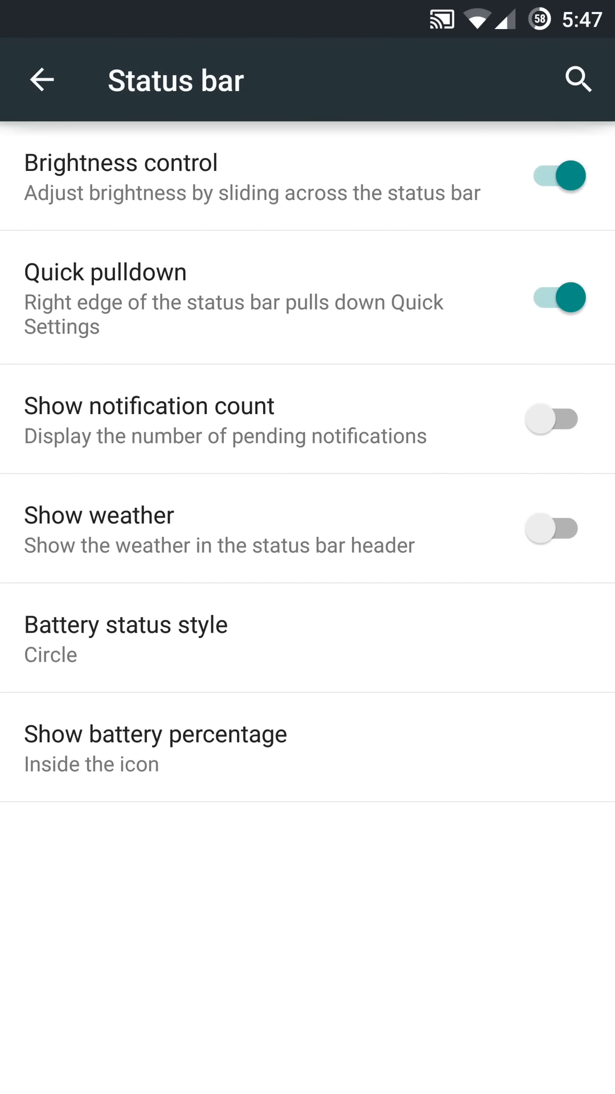
{"action": "left_click", "coordinate": [553, 175]}
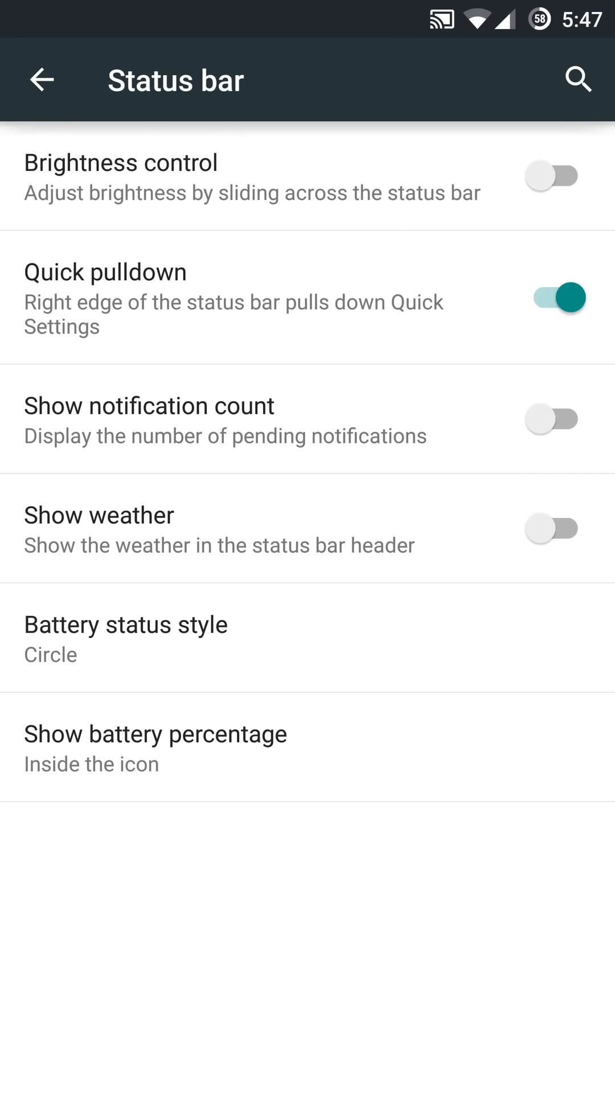
{"action": "left_click", "coordinate": [557, 297]}
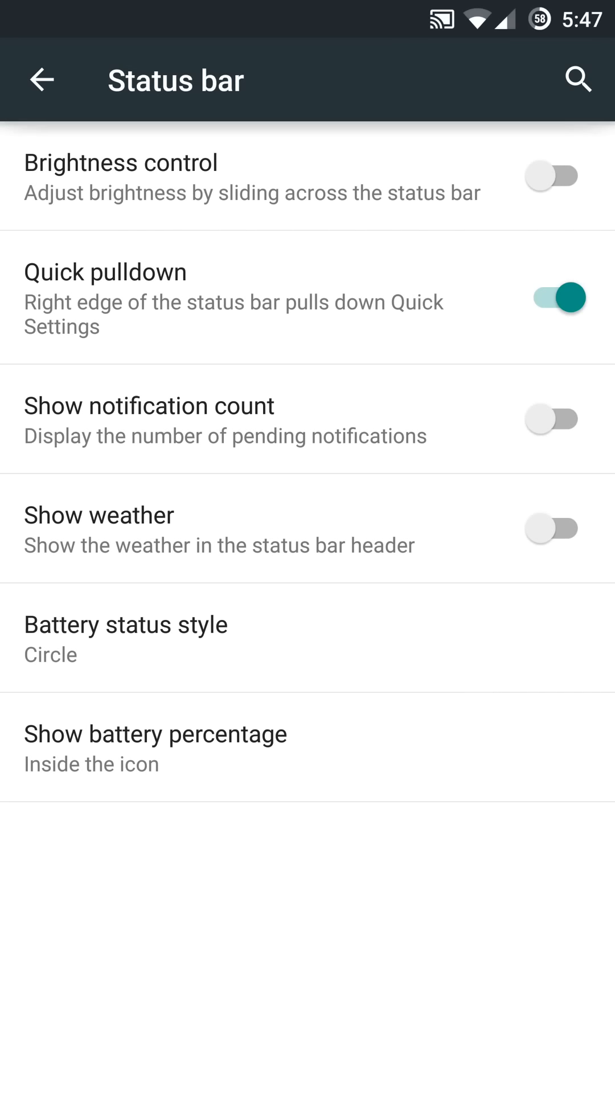
Step: Toggle notification count and status bar weather on, then both back off
{"action": "left_click", "coordinate": [554, 418]}
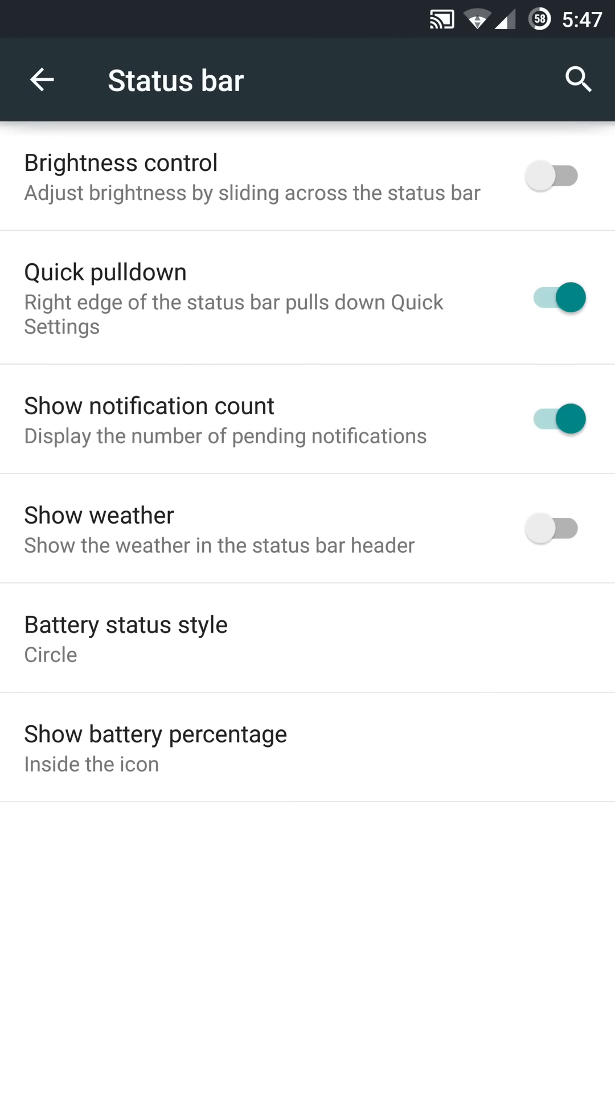
{"action": "left_click", "coordinate": [551, 527]}
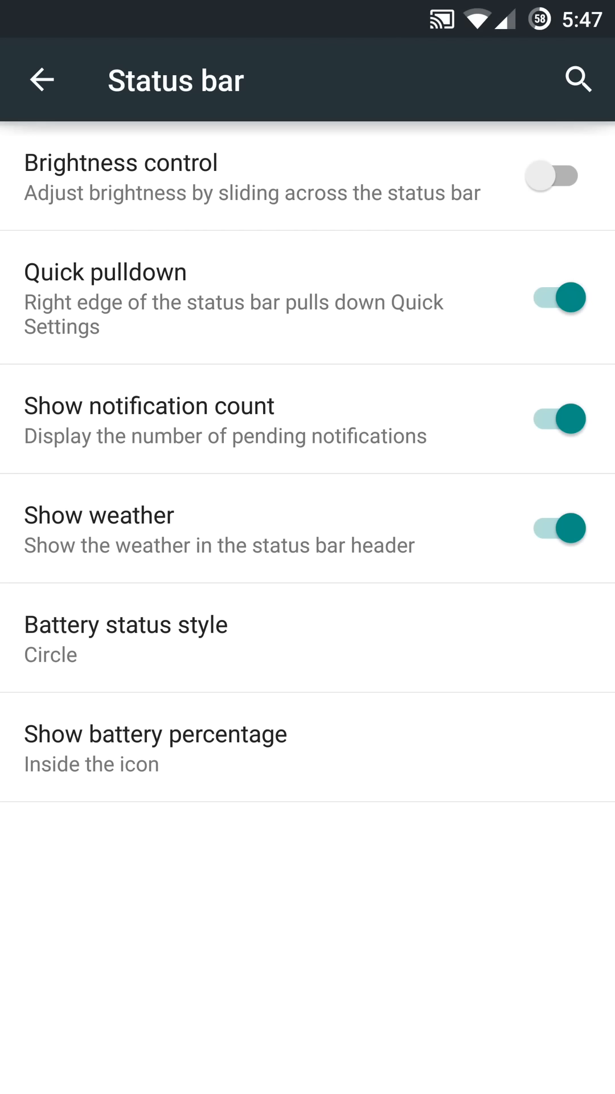
{"action": "left_click", "coordinate": [555, 528]}
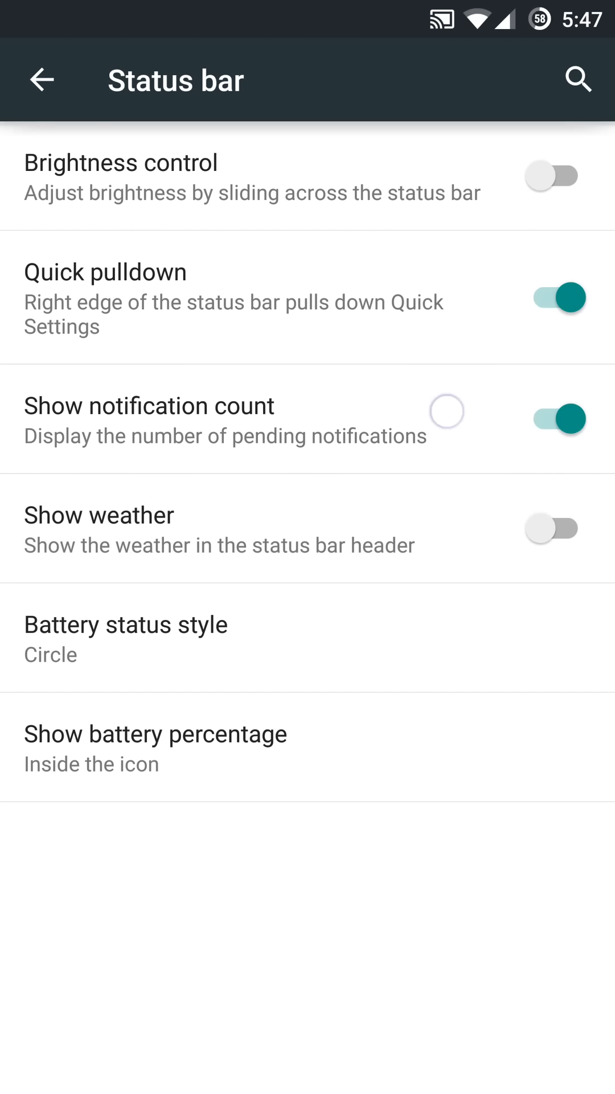
{"action": "left_click", "coordinate": [552, 419]}
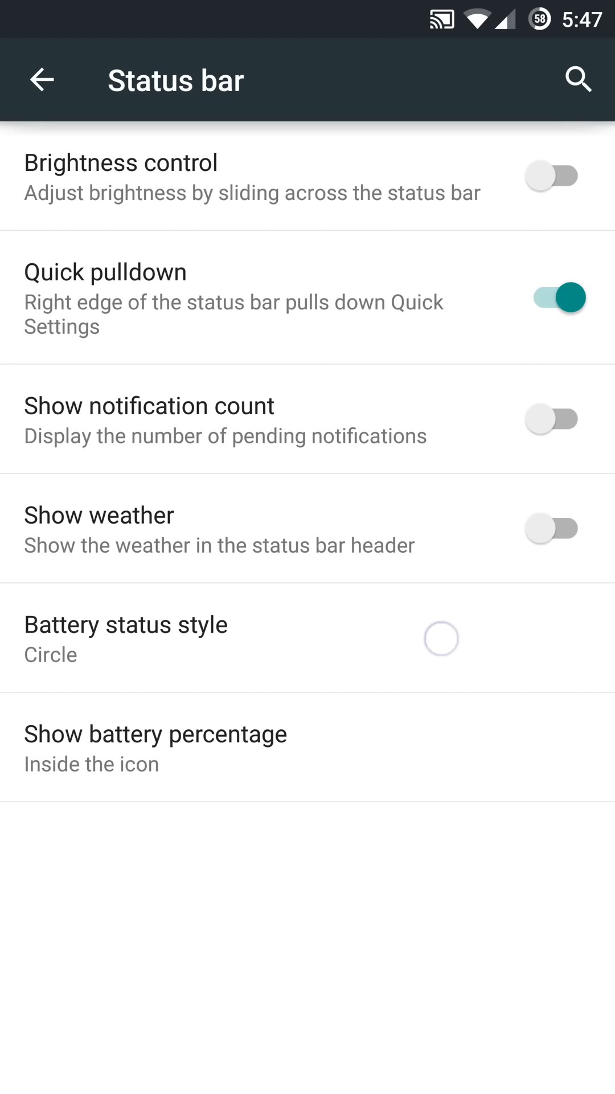
Step: View the battery percentage choices and cancel, keeping the percentage inside the icon
{"action": "left_click", "coordinate": [126, 638]}
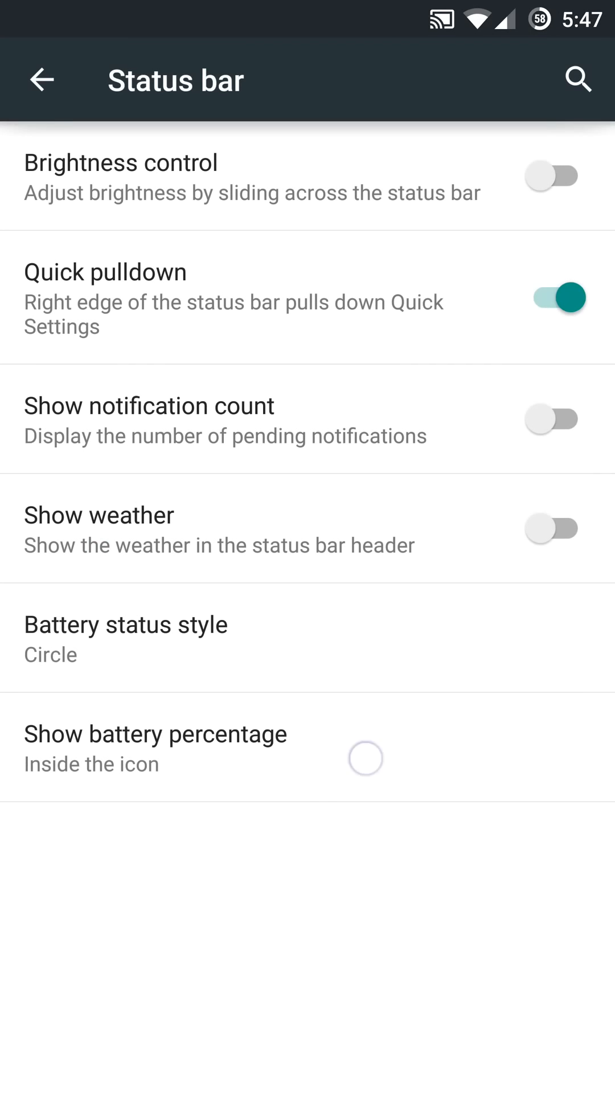
{"action": "left_click", "coordinate": [155, 746]}
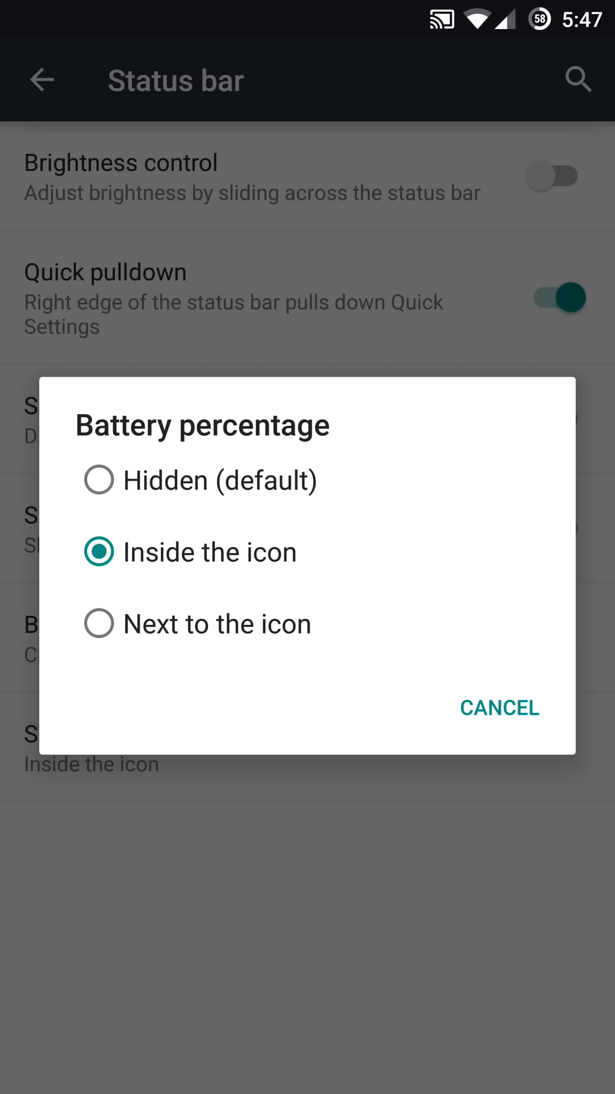
{"action": "left_click", "coordinate": [499, 708]}
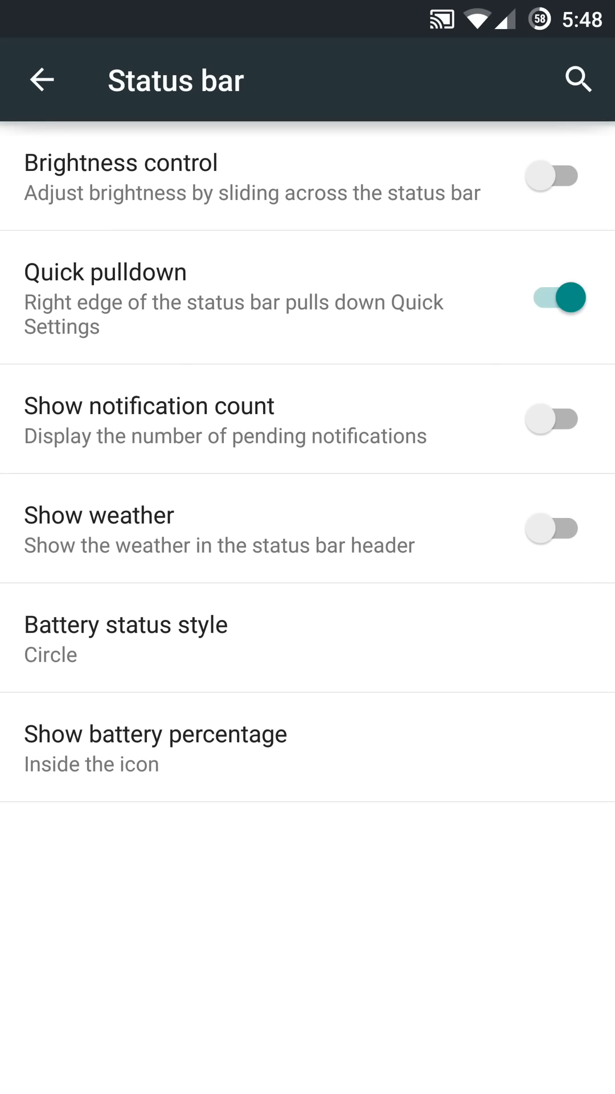
Step: Return to the main Settings list and scroll down to the Device section
{"action": "left_click", "coordinate": [42, 79]}
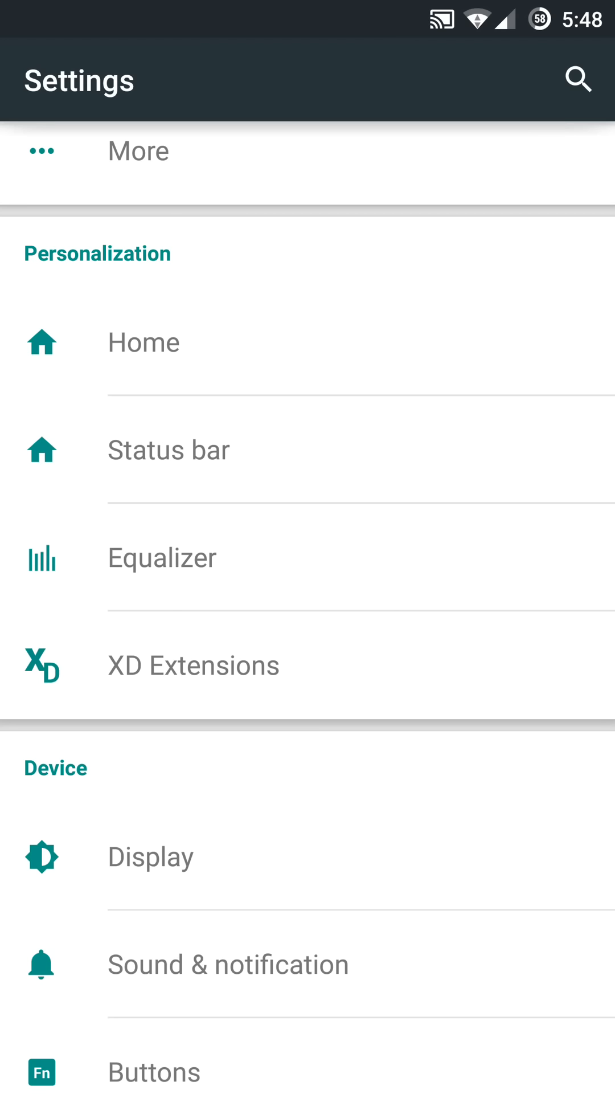
{"action": "scroll", "scroll_direction": "down", "scroll_amount": 3}
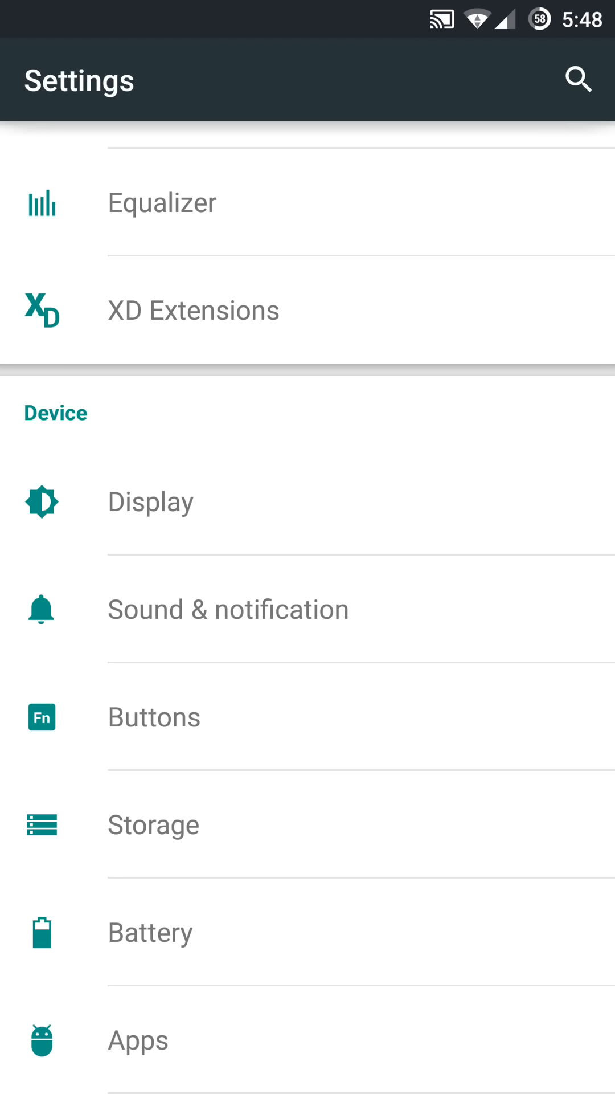
Step: View the XD Extensions quick settings tile editor and its rearrange mode without changes
{"action": "left_click", "coordinate": [194, 310]}
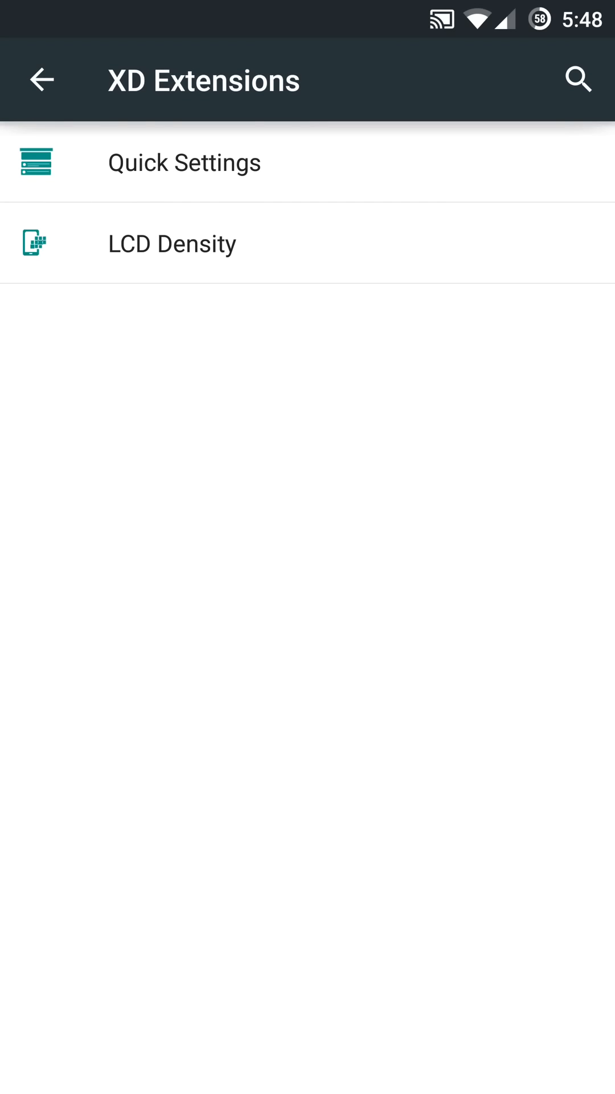
{"action": "left_click", "coordinate": [185, 162]}
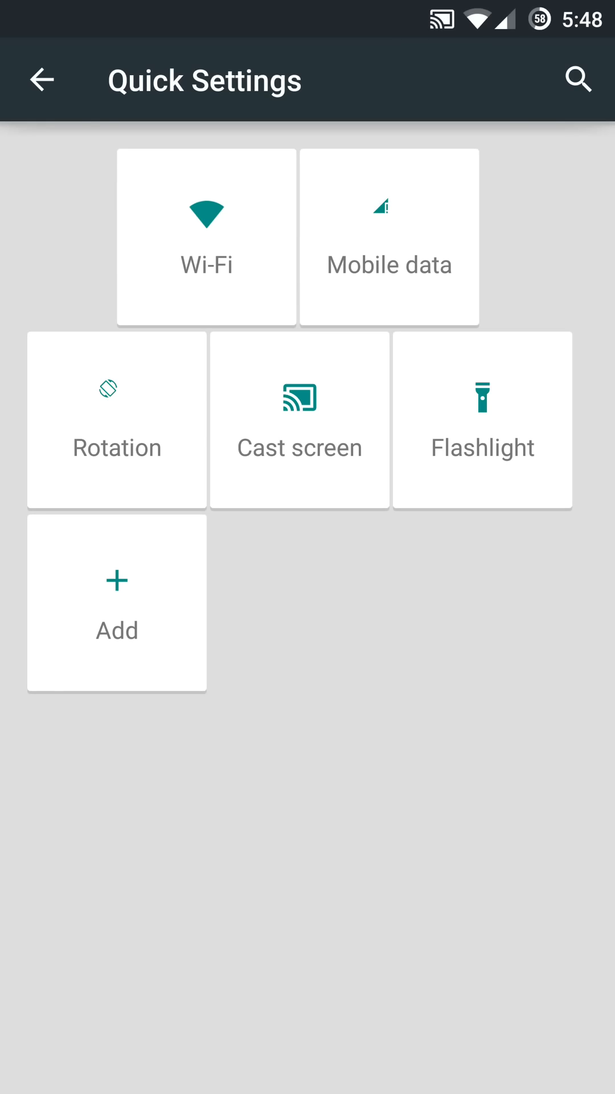
{"action": "left_click", "coordinate": [116, 602]}
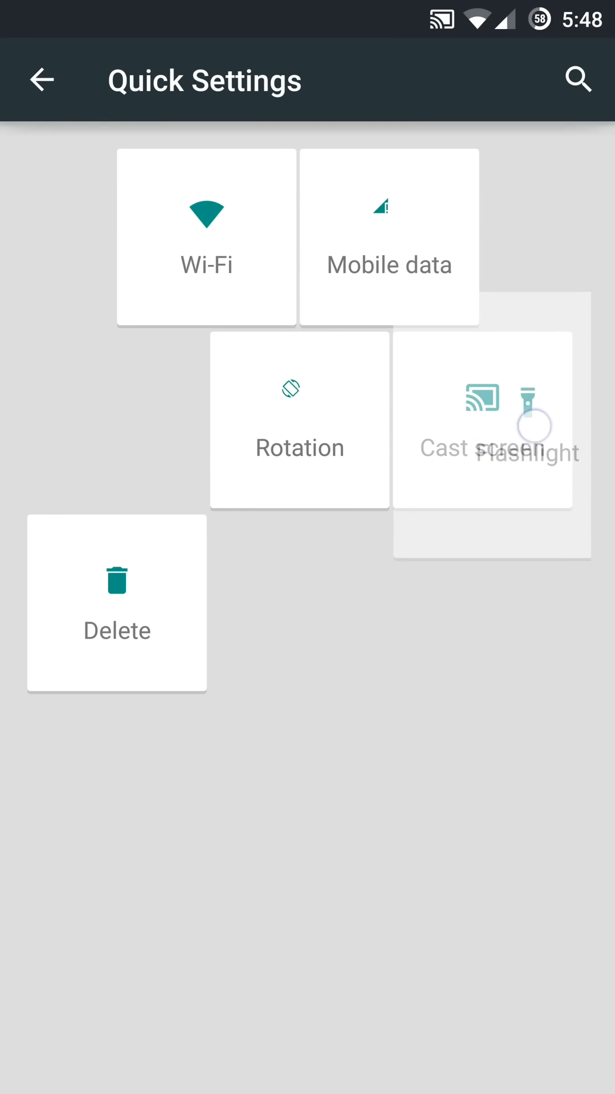
{"action": "left_click", "coordinate": [42, 78]}
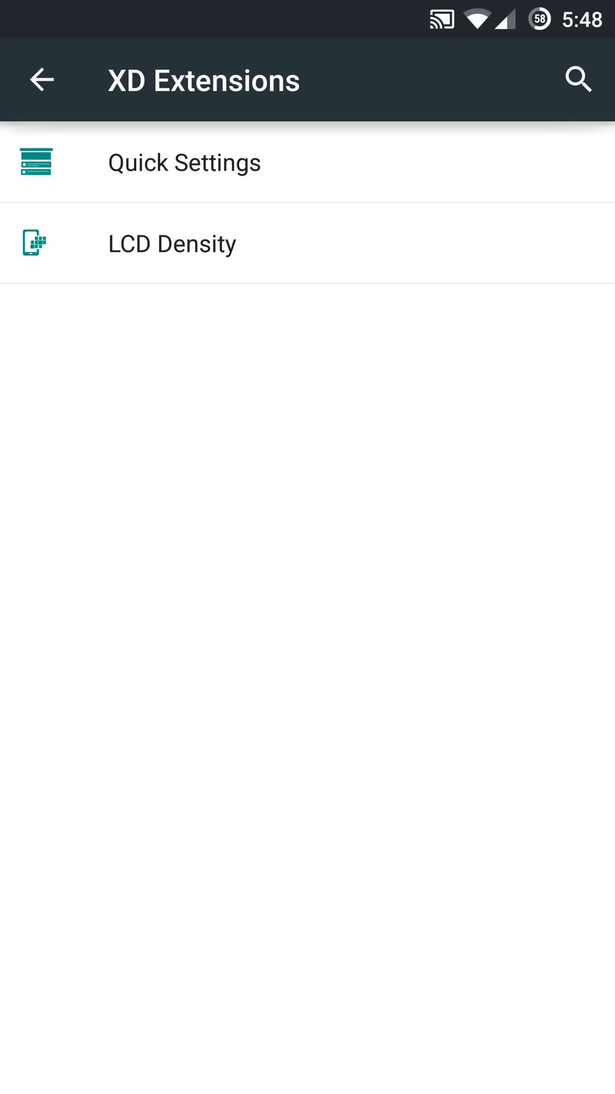
Step: Browse the LCD density custom values, cancel unchanged, and return to the main settings list
{"action": "left_click", "coordinate": [172, 244]}
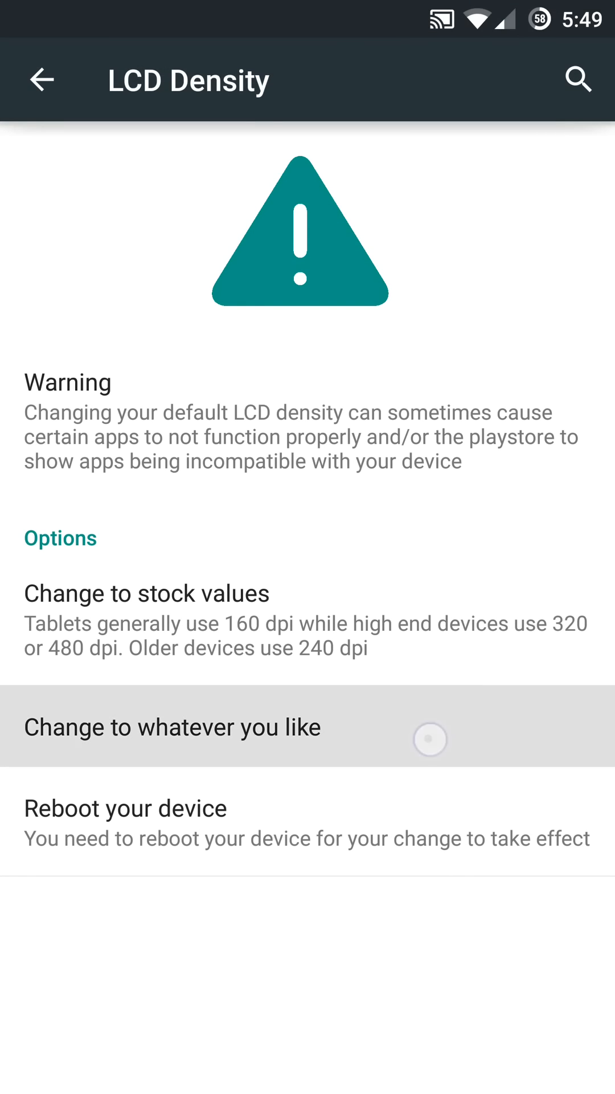
{"action": "left_click", "coordinate": [172, 726]}
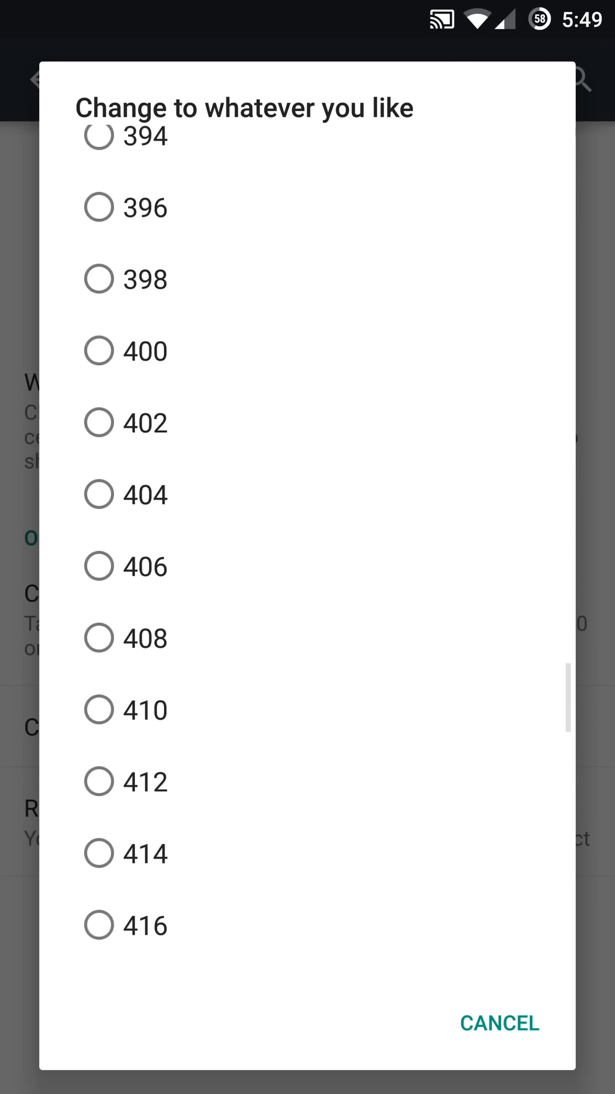
{"action": "scroll", "scroll_direction": "down", "scroll_amount": 3}
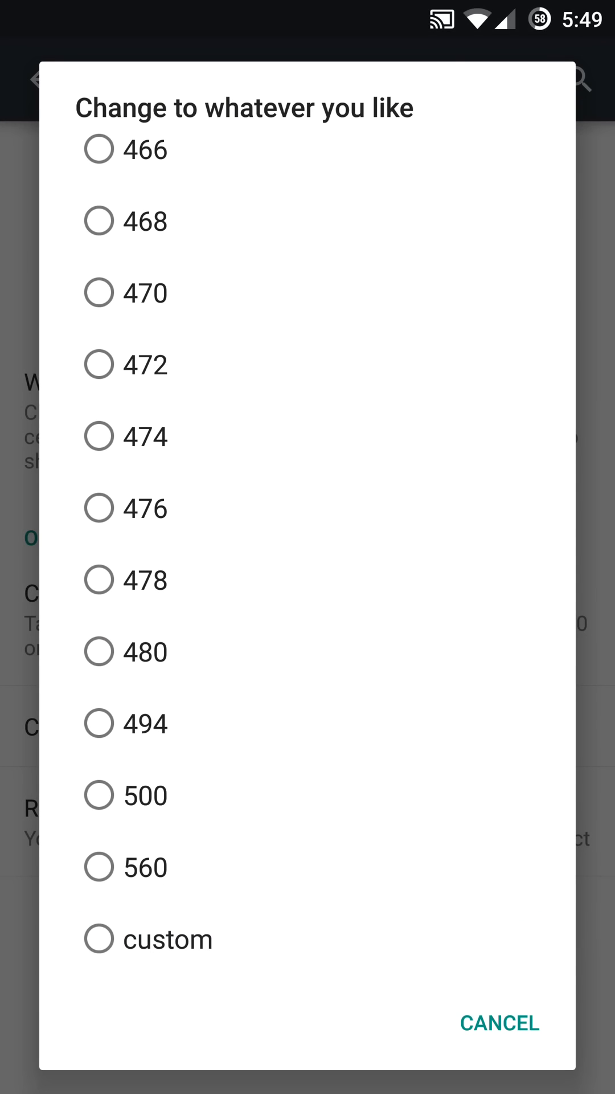
{"action": "left_click", "coordinate": [499, 1023]}
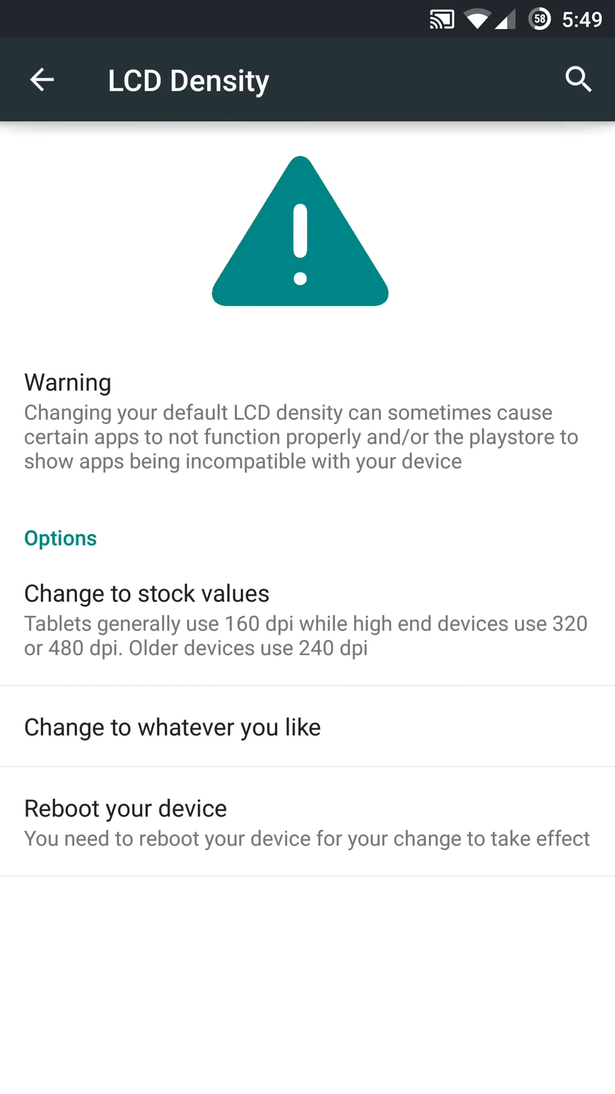
{"action": "left_click", "coordinate": [42, 79]}
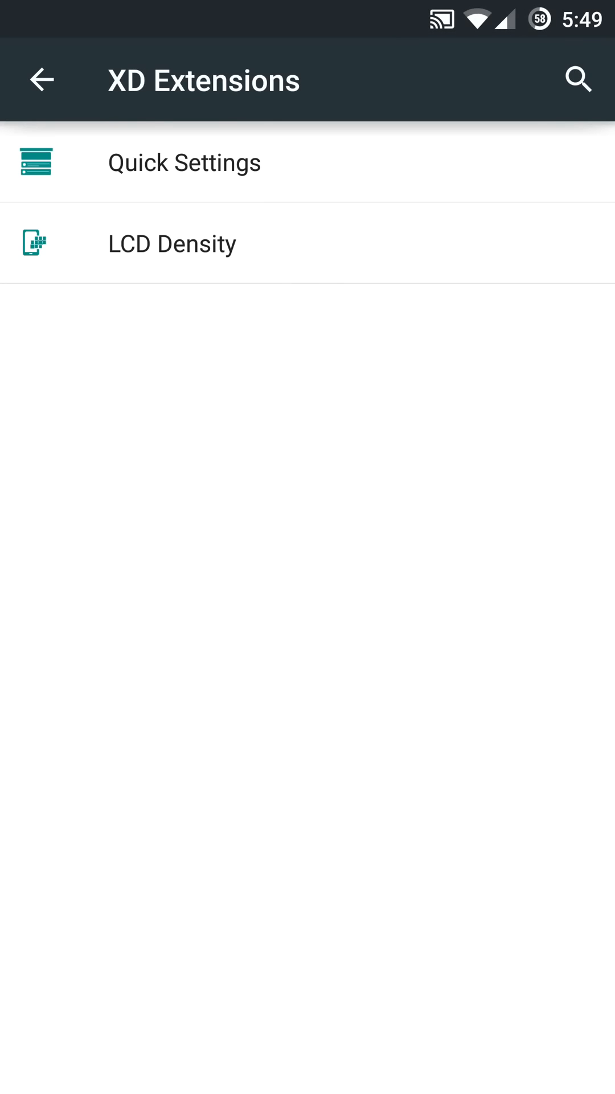
{"action": "left_click", "coordinate": [43, 79]}
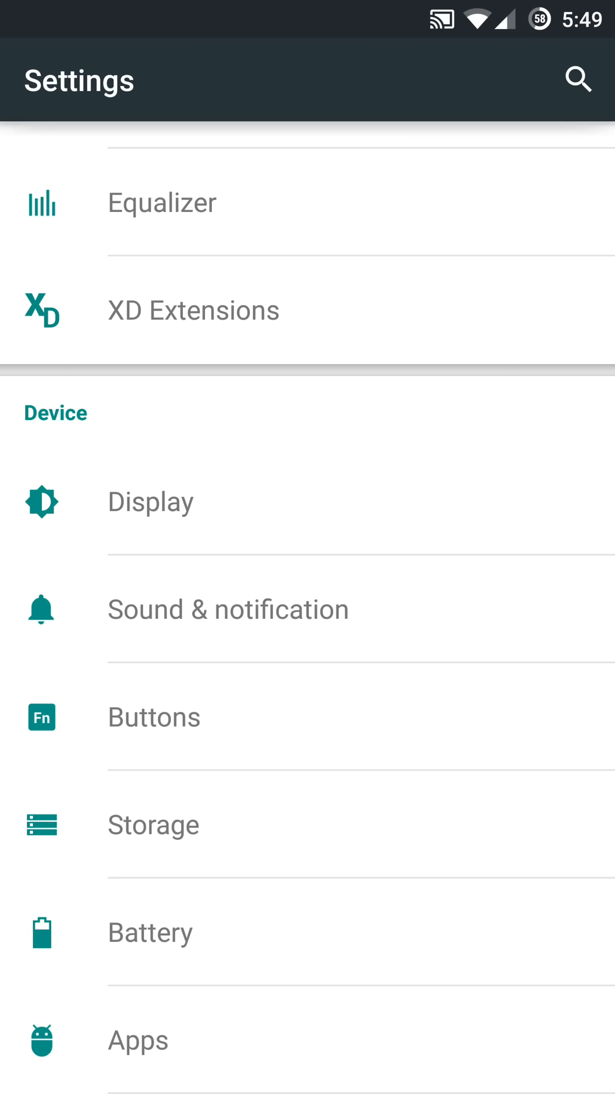
Step: In Display rotation settings, toggle 180 degrees rotation off and back on
{"action": "left_click", "coordinate": [150, 501]}
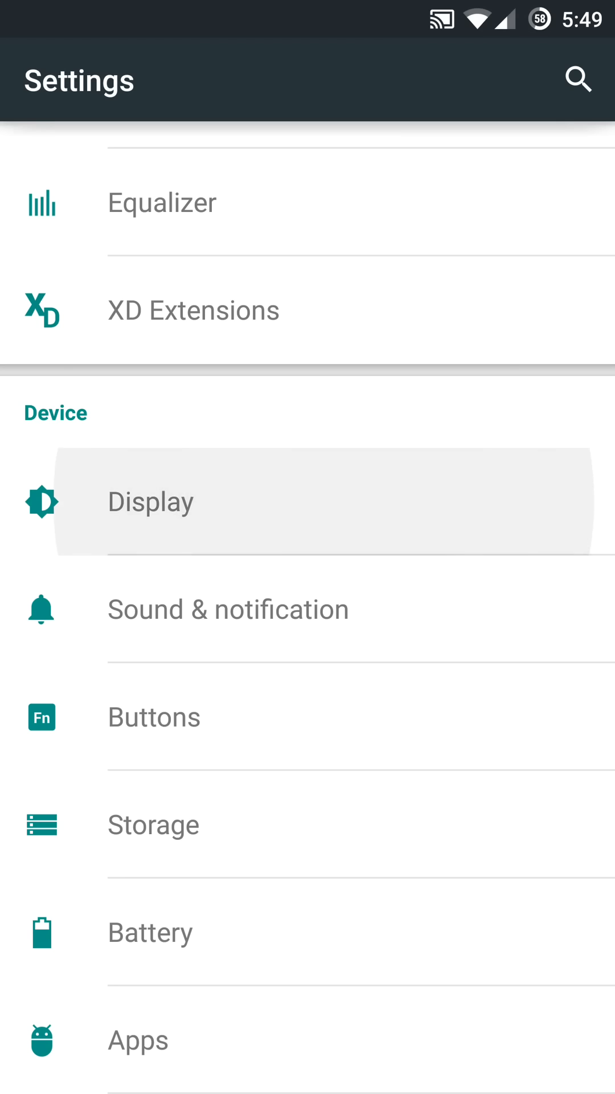
{"action": "left_click", "coordinate": [150, 502]}
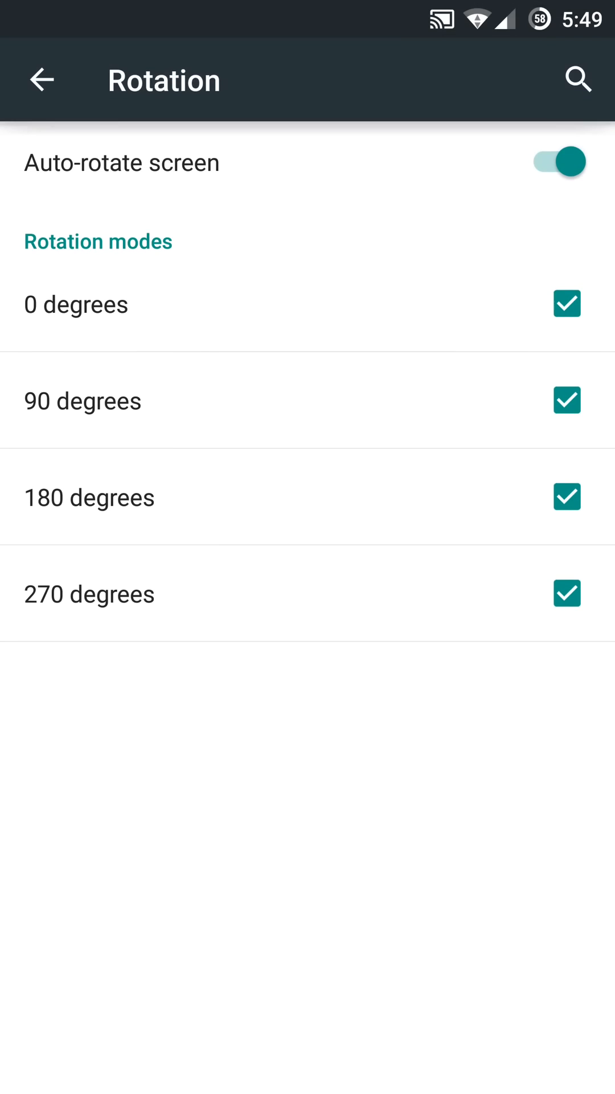
{"action": "left_click", "coordinate": [567, 497]}
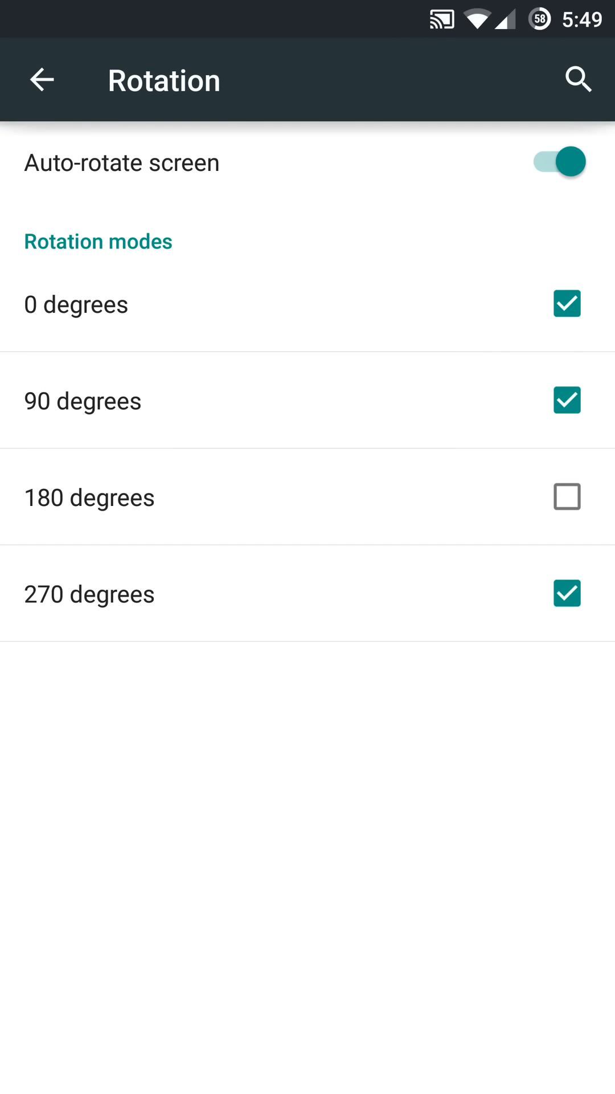
{"action": "left_click", "coordinate": [567, 496]}
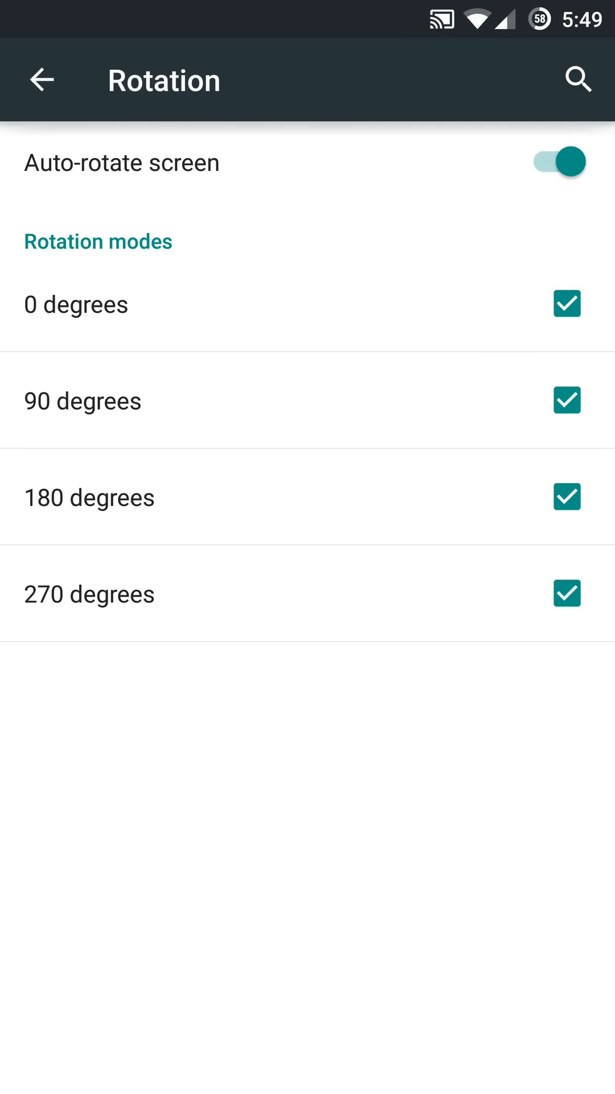
{"action": "left_click", "coordinate": [42, 78]}
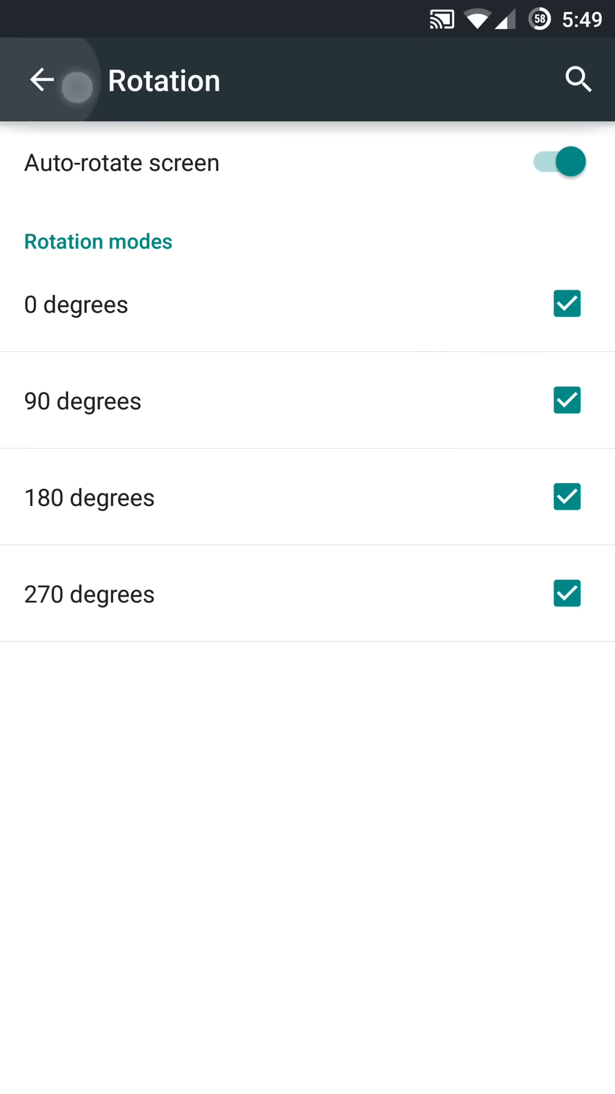
{"action": "left_click", "coordinate": [42, 79]}
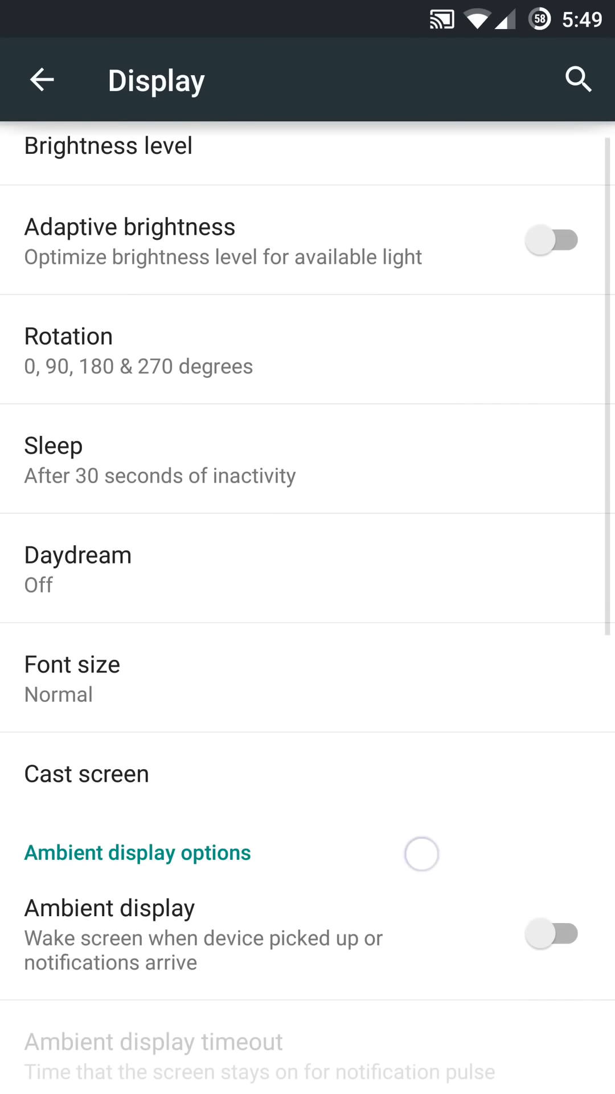
Step: Try the font size slider and toggle ambient display on then off
{"action": "left_click", "coordinate": [71, 663]}
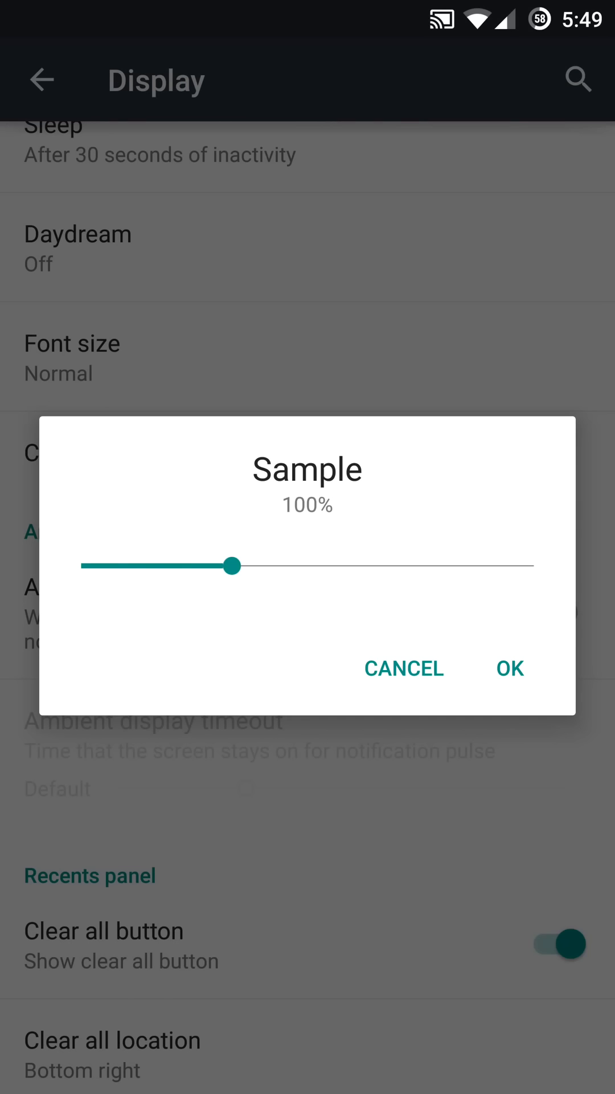
{"action": "left_click_drag", "start_coordinate": [234, 567], "coordinate": [262, 566]}
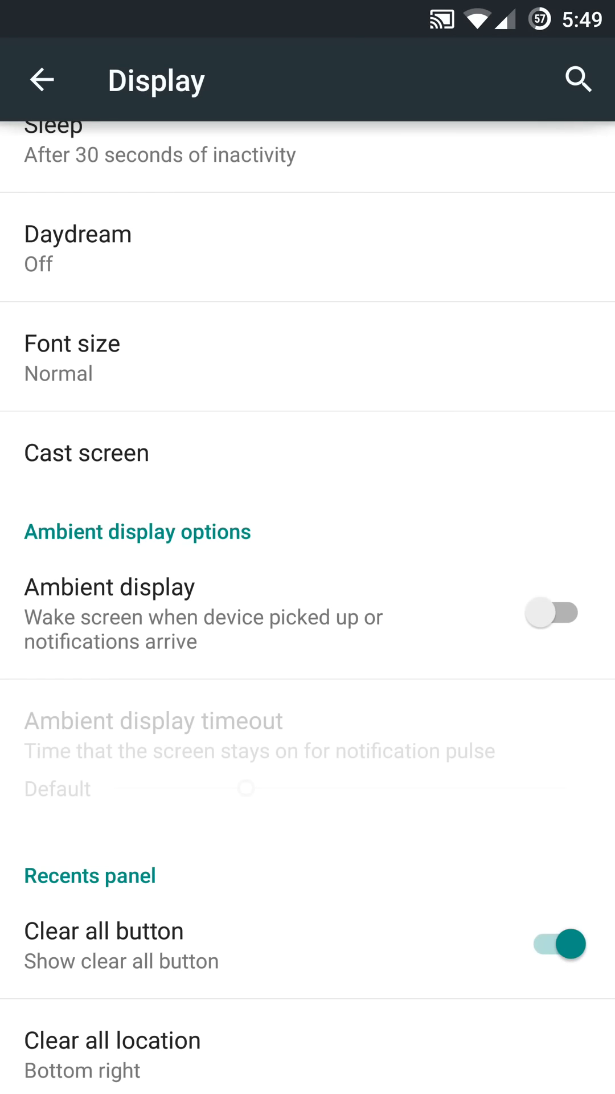
{"action": "left_click", "coordinate": [551, 614]}
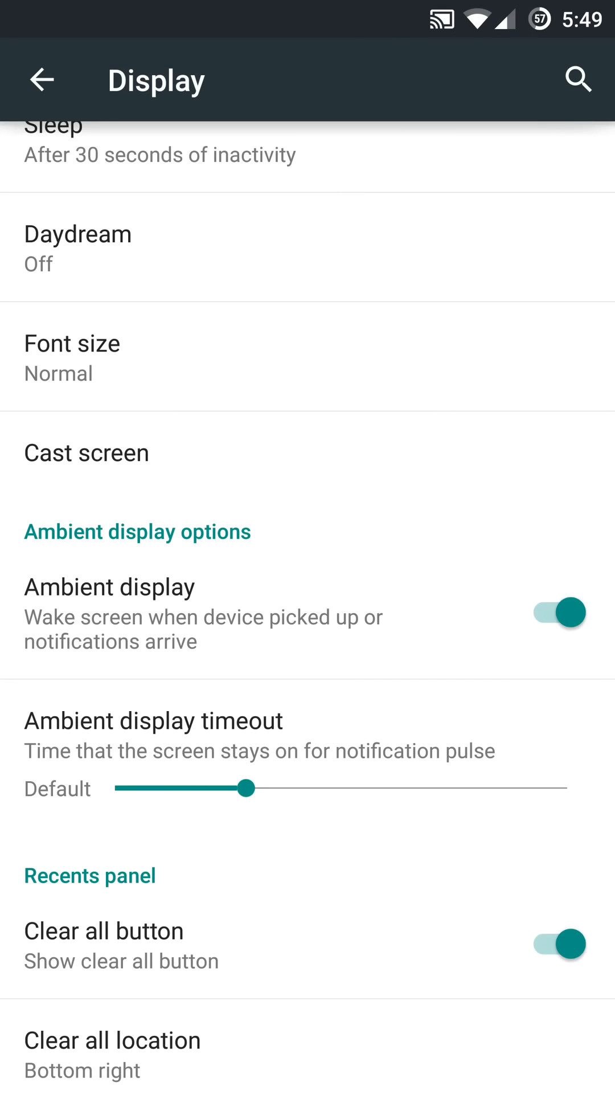
{"action": "left_click", "coordinate": [556, 613]}
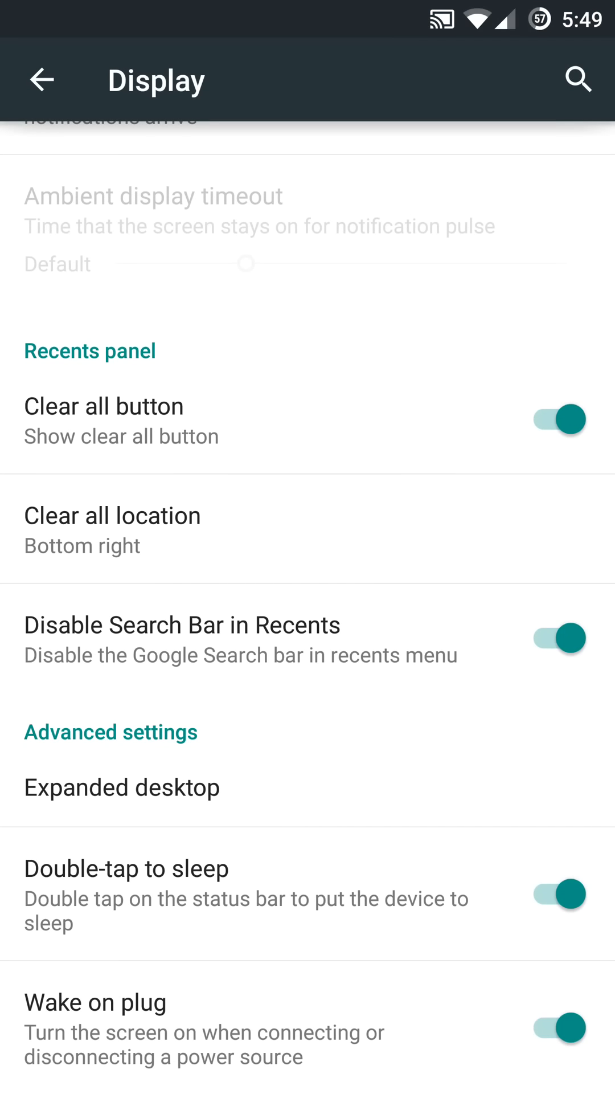
Step: Toggle the recents clear-all control and set its location to Top right
{"action": "left_click", "coordinate": [557, 420]}
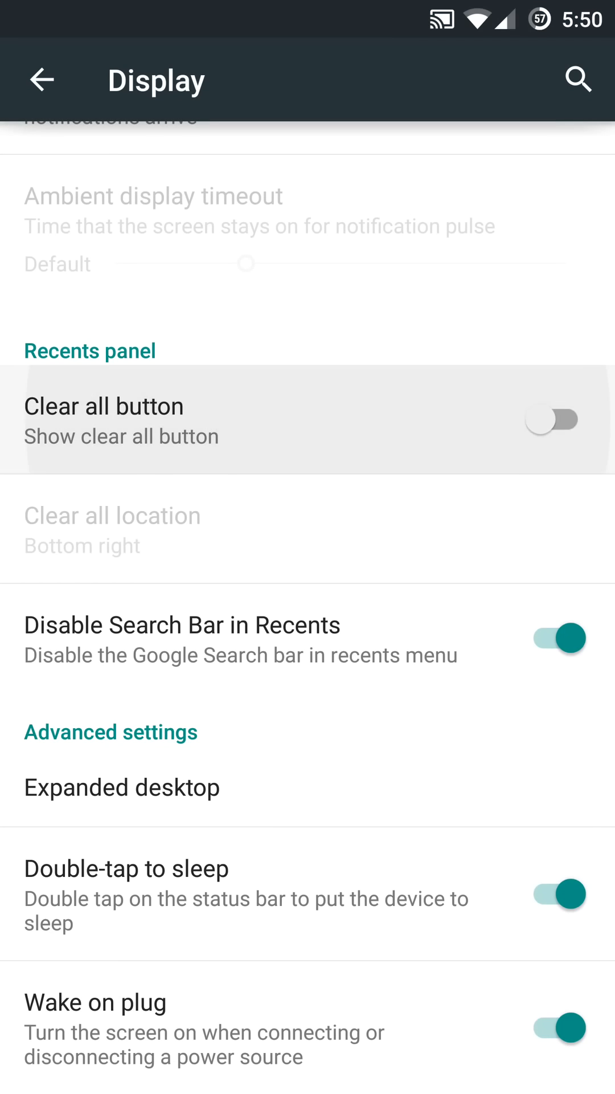
{"action": "left_click", "coordinate": [112, 530]}
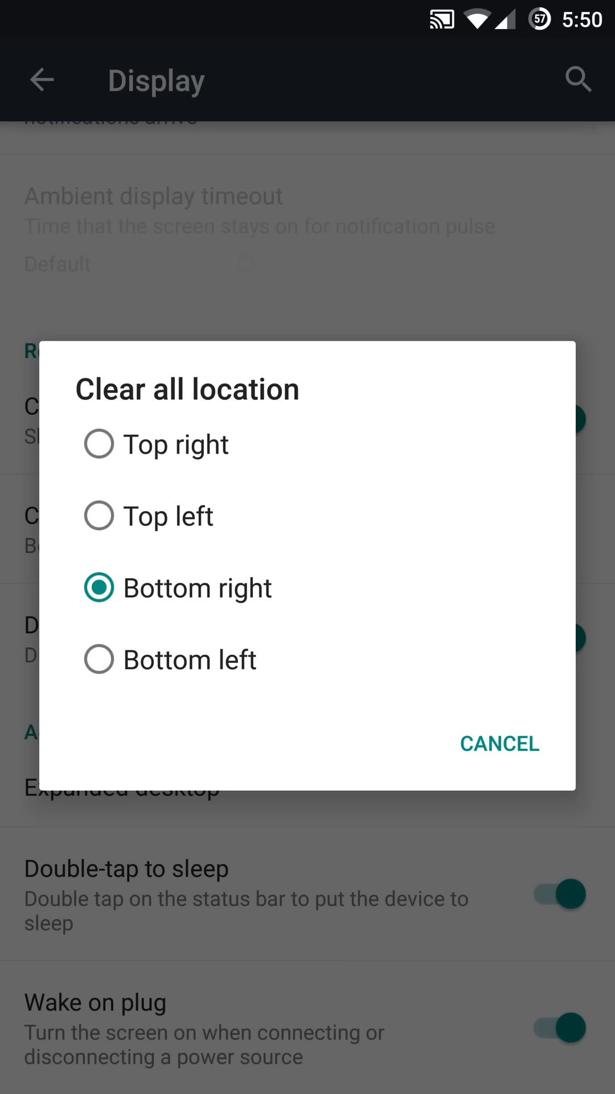
{"action": "left_click", "coordinate": [168, 444]}
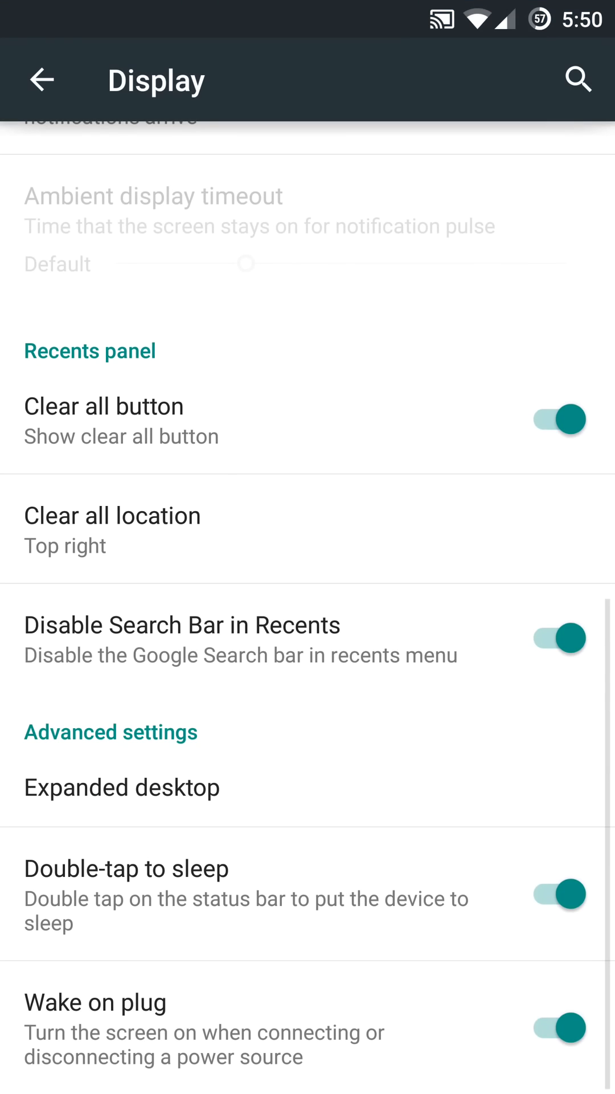
{"action": "left_click", "coordinate": [556, 638]}
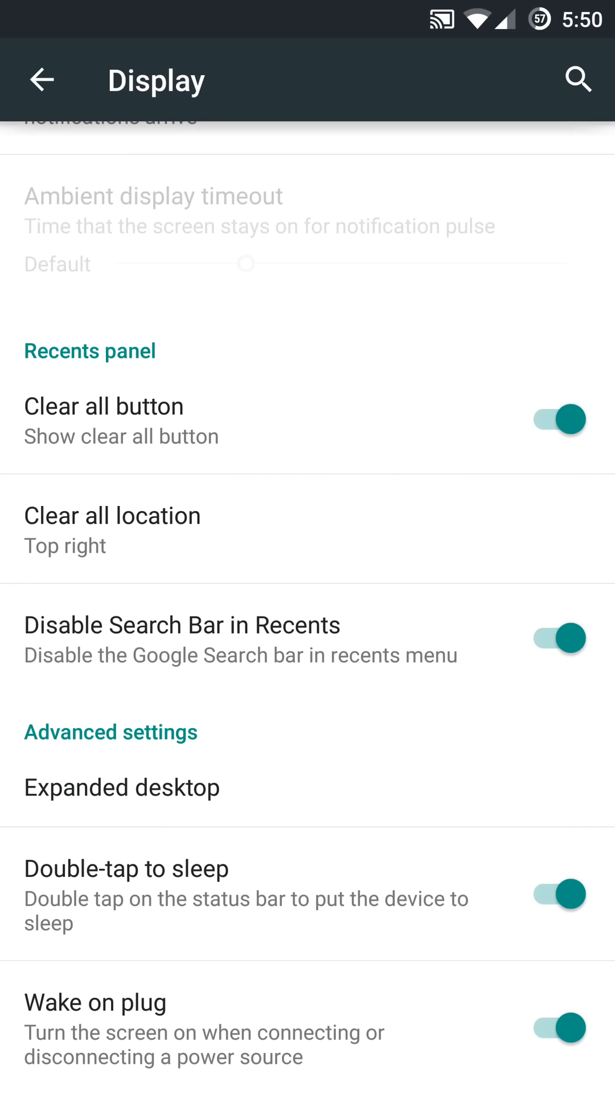
Step: View the empty Expanded desktop list and return to the main settings list
{"action": "left_click", "coordinate": [122, 788]}
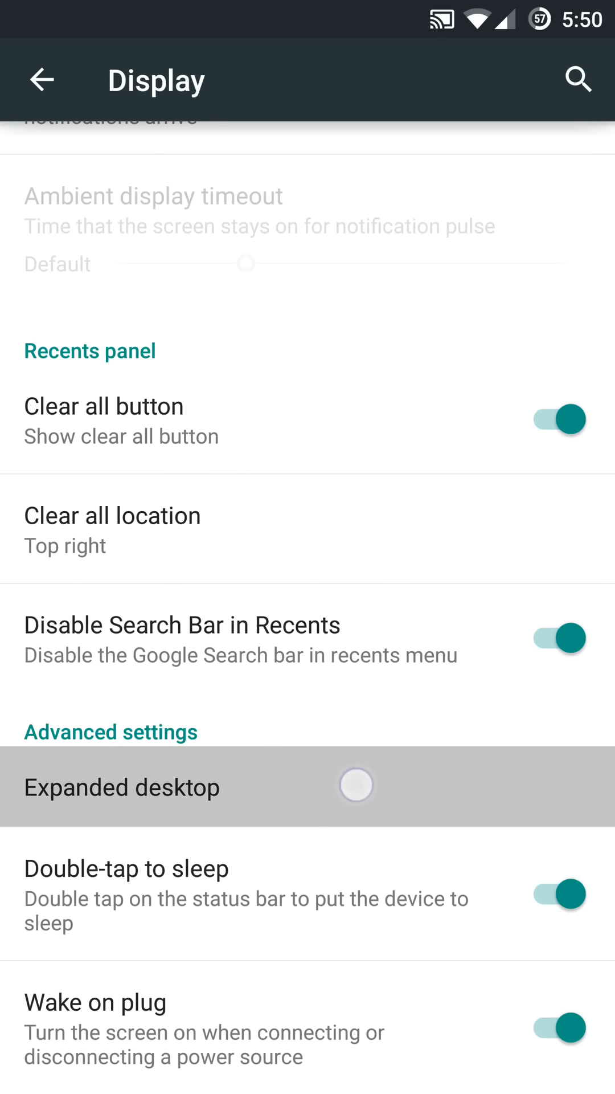
{"action": "left_click", "coordinate": [122, 787]}
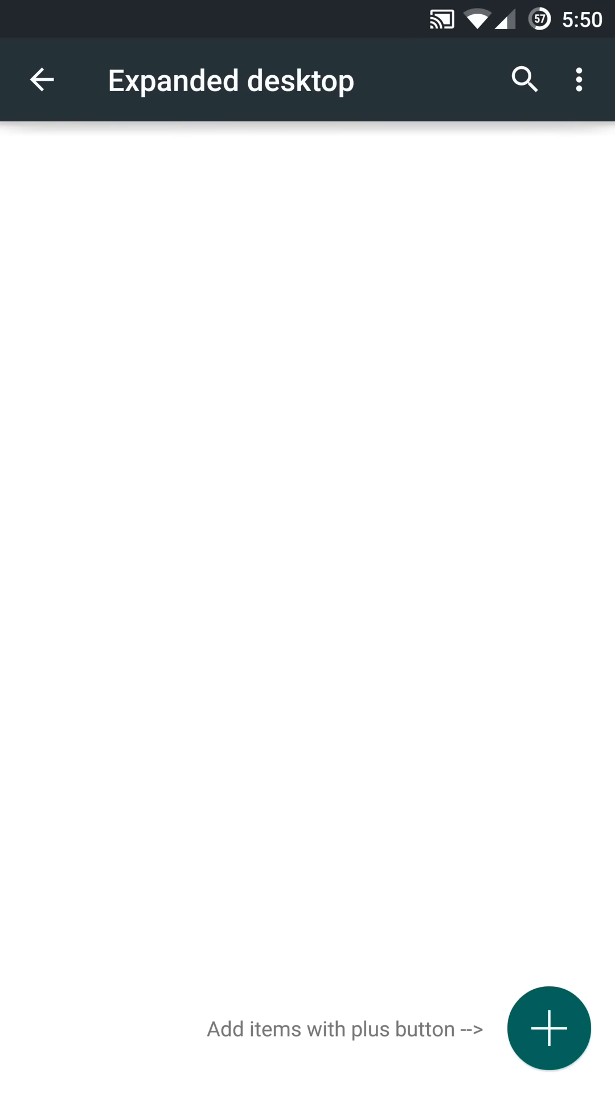
{"action": "left_click", "coordinate": [578, 78]}
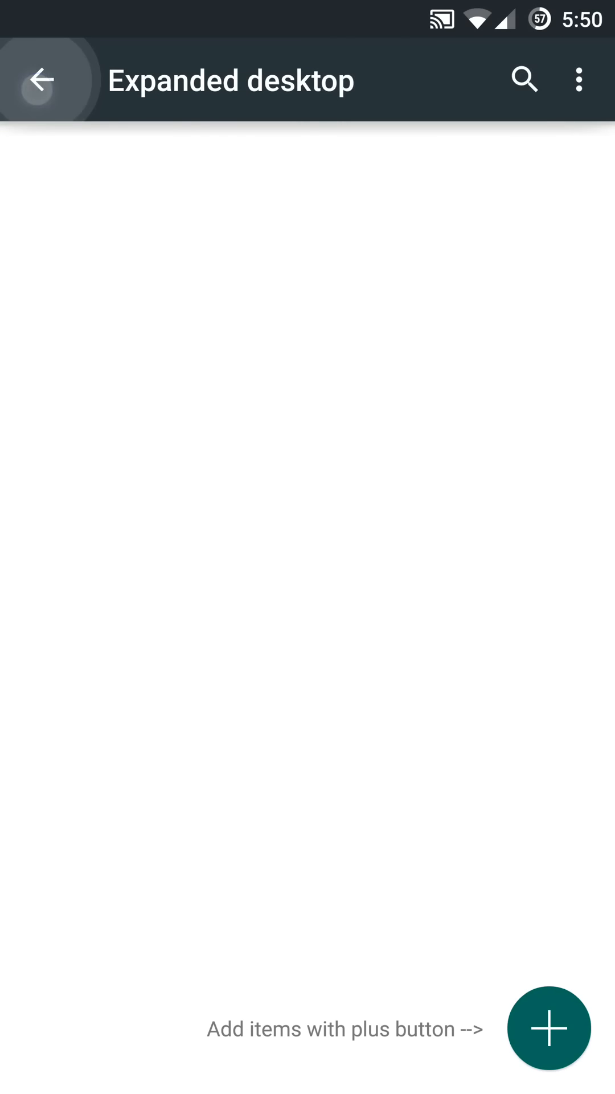
{"action": "left_click", "coordinate": [44, 79]}
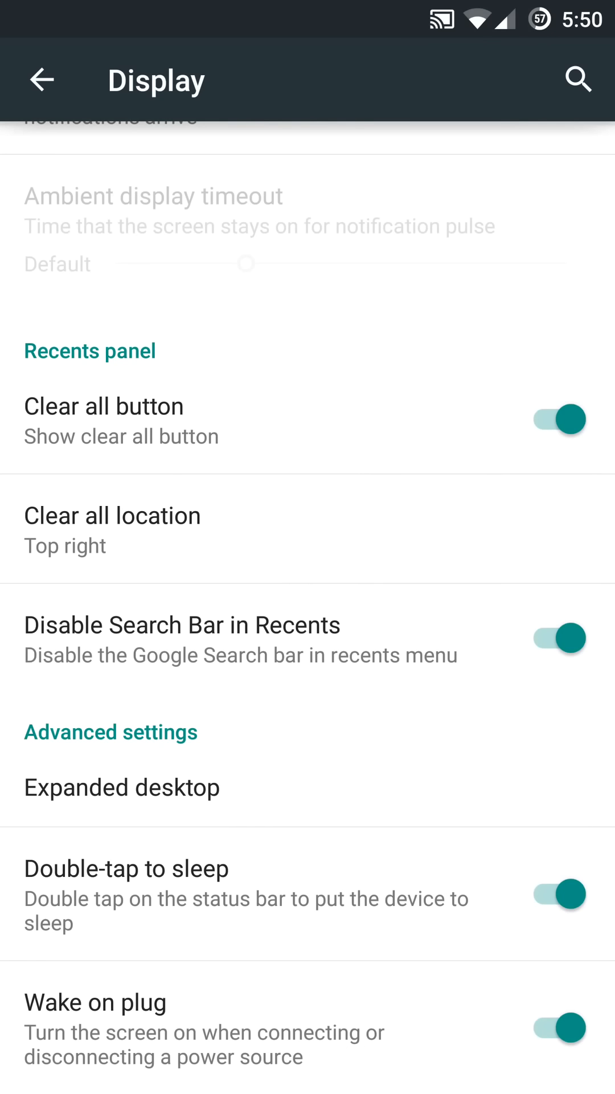
{"action": "left_click", "coordinate": [377, 894]}
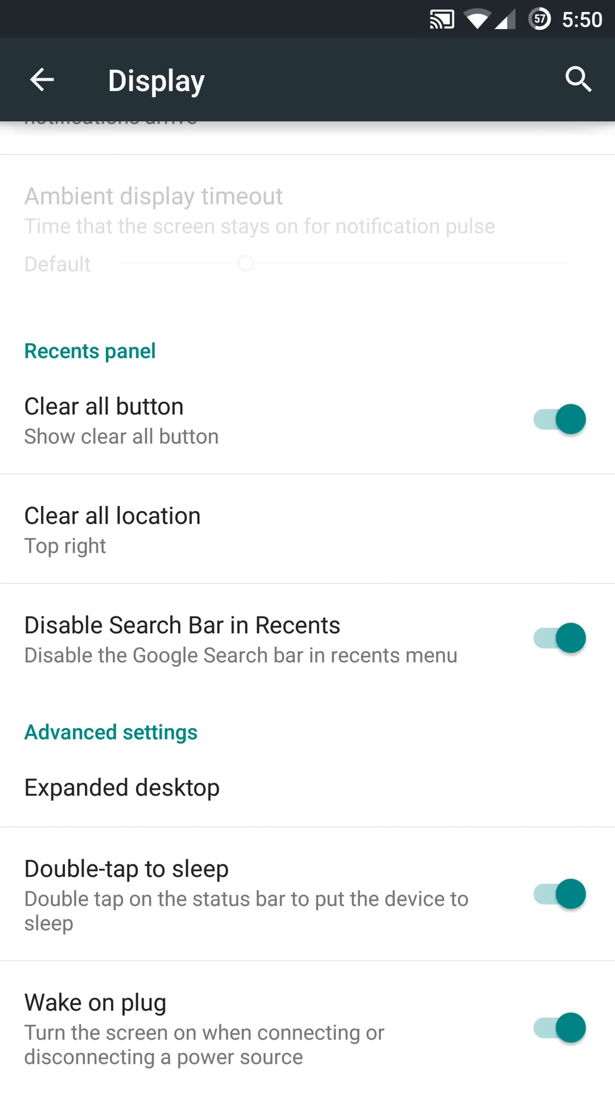
{"action": "left_click", "coordinate": [42, 79]}
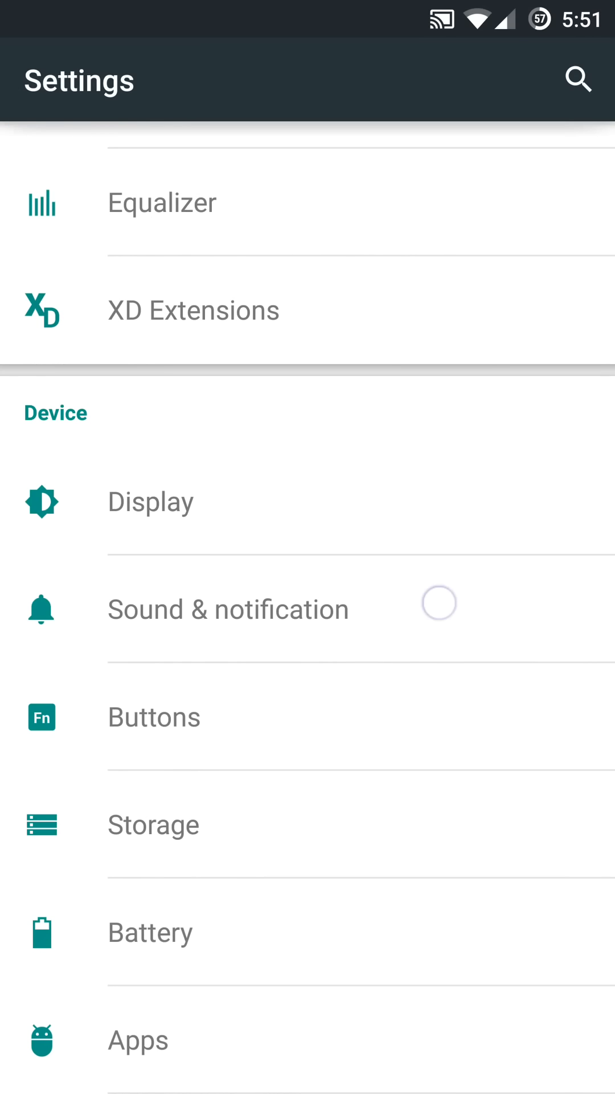
{"action": "left_click", "coordinate": [438, 602]}
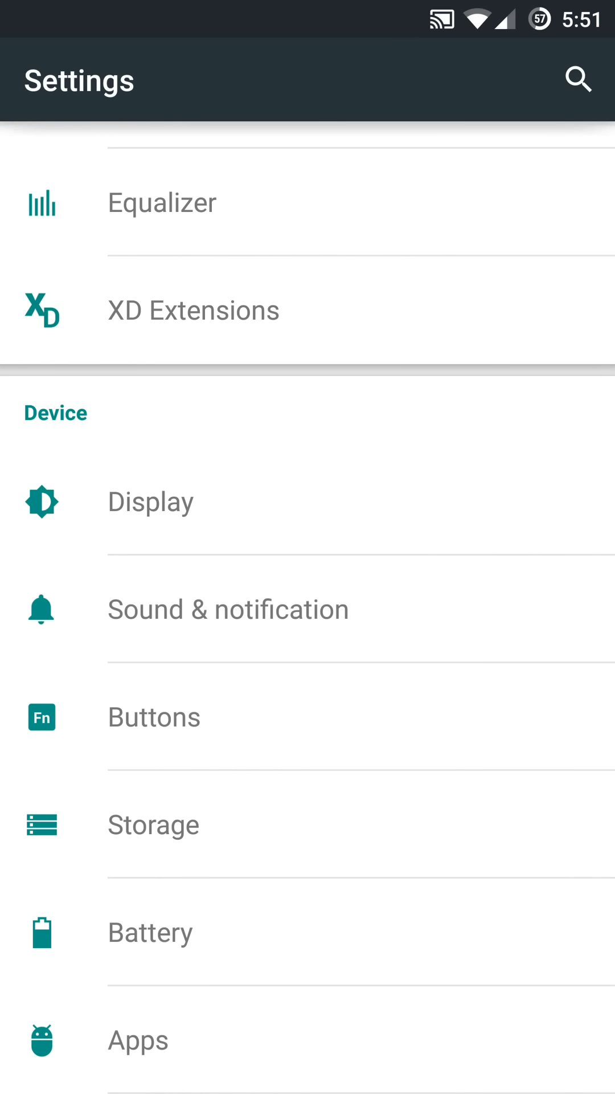
Step: View Sound & notification's Other sounds toggles and the phone ringtone list, keeping Atria
{"action": "left_click", "coordinate": [228, 608]}
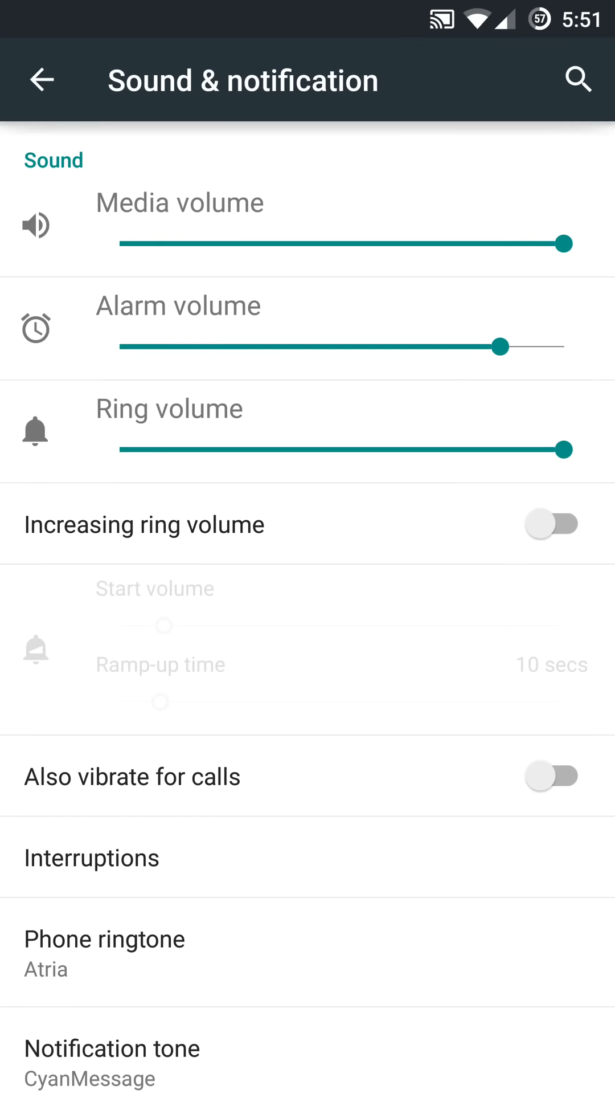
{"action": "scroll", "scroll_direction": "down", "scroll_amount": 3}
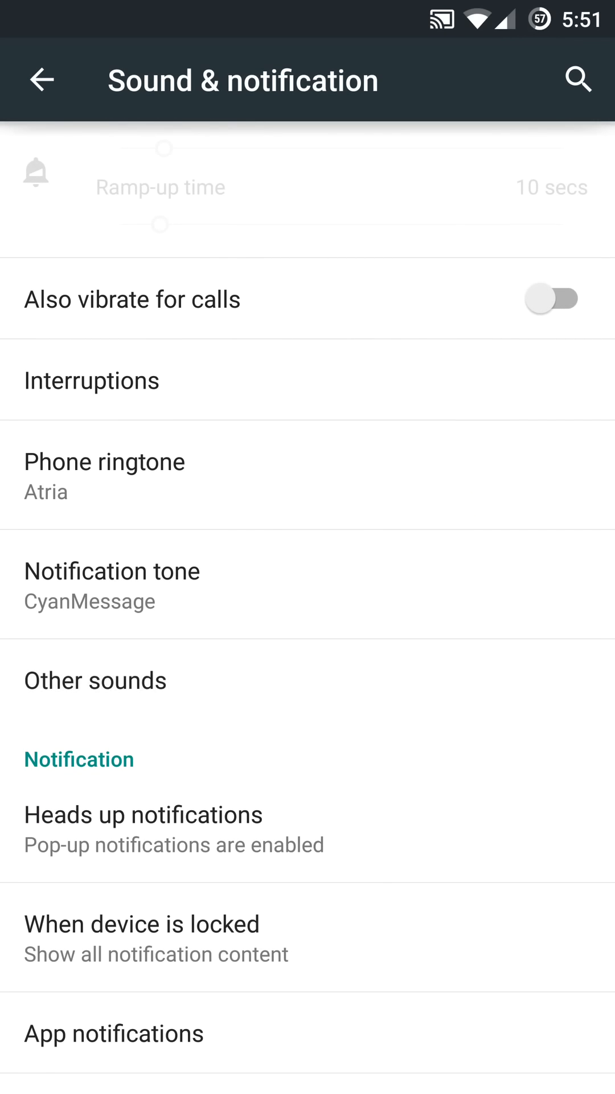
{"action": "left_click", "coordinate": [95, 680]}
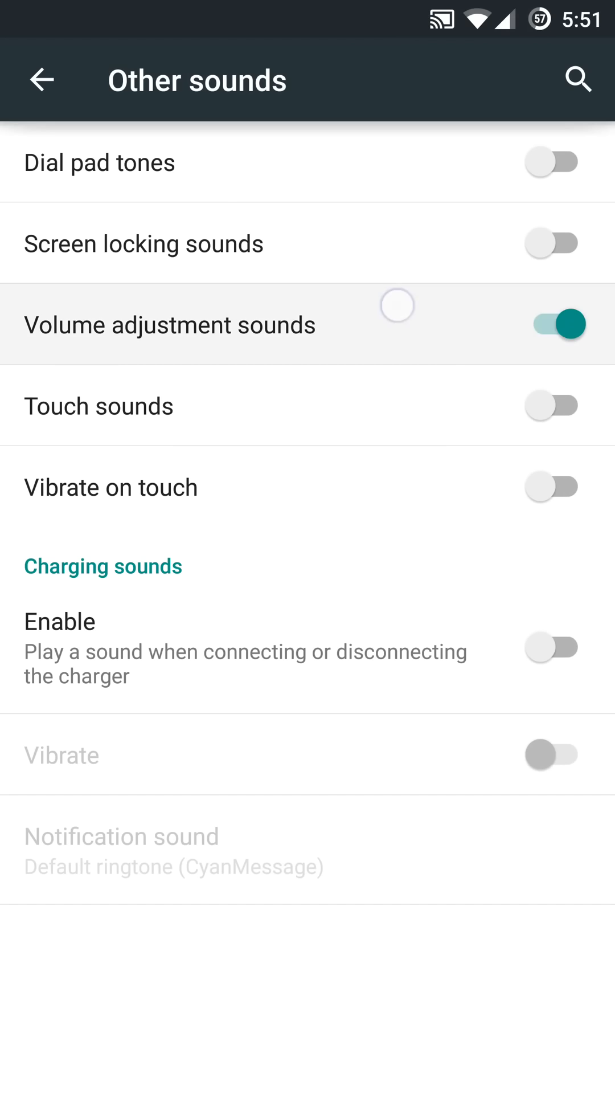
{"action": "left_click", "coordinate": [554, 324]}
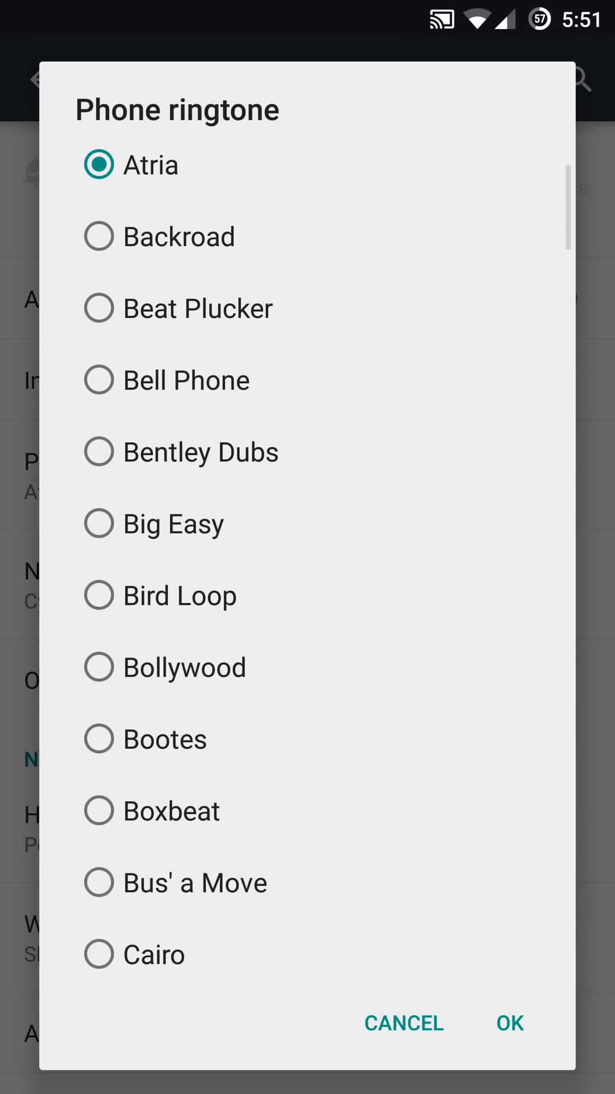
{"action": "scroll", "scroll_direction": "down", "scroll_amount": 3}
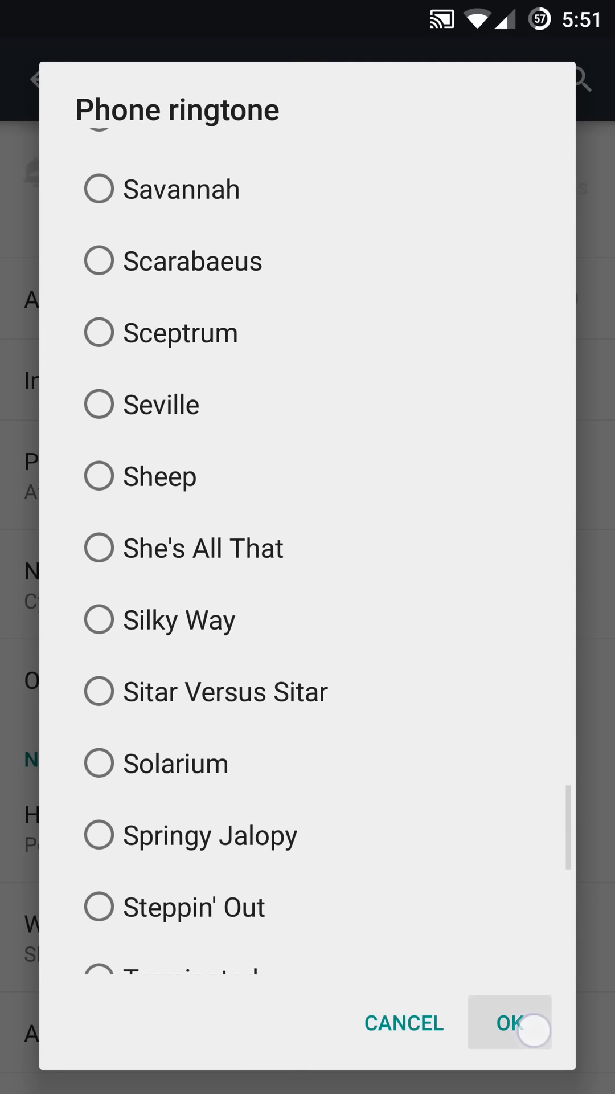
{"action": "left_click", "coordinate": [509, 1023]}
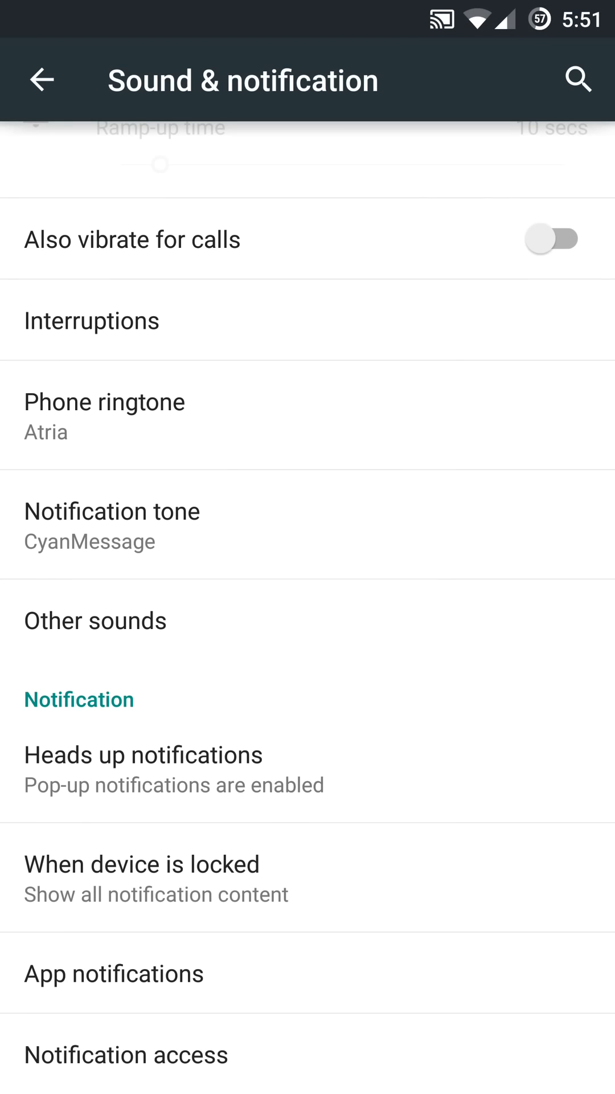
Step: Switch Heads up notifications off and back on, then return to the Device section
{"action": "left_click", "coordinate": [143, 767]}
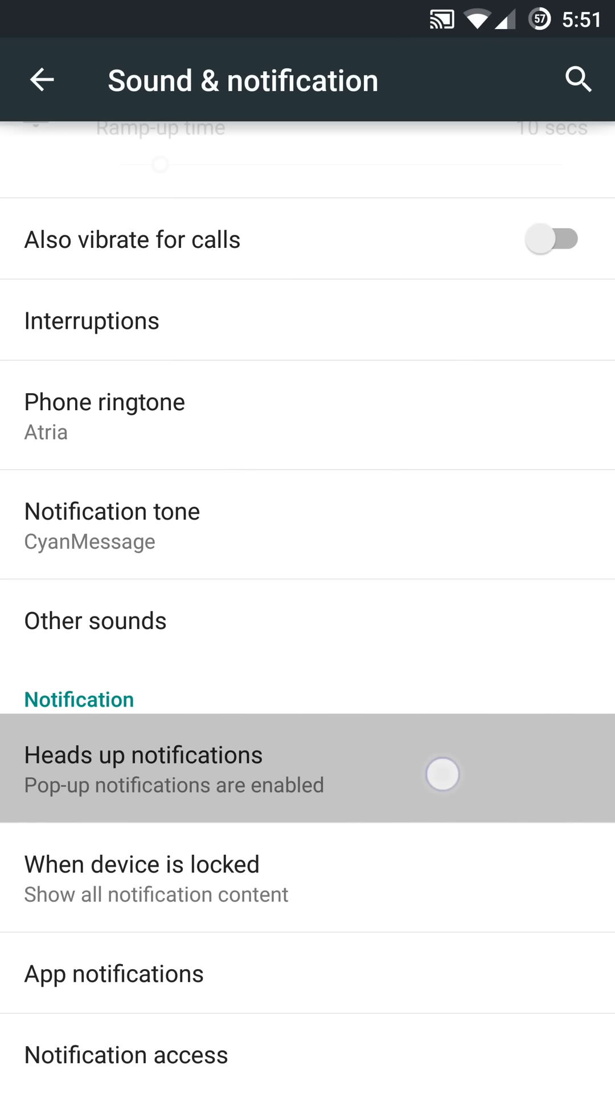
{"action": "left_click", "coordinate": [142, 767]}
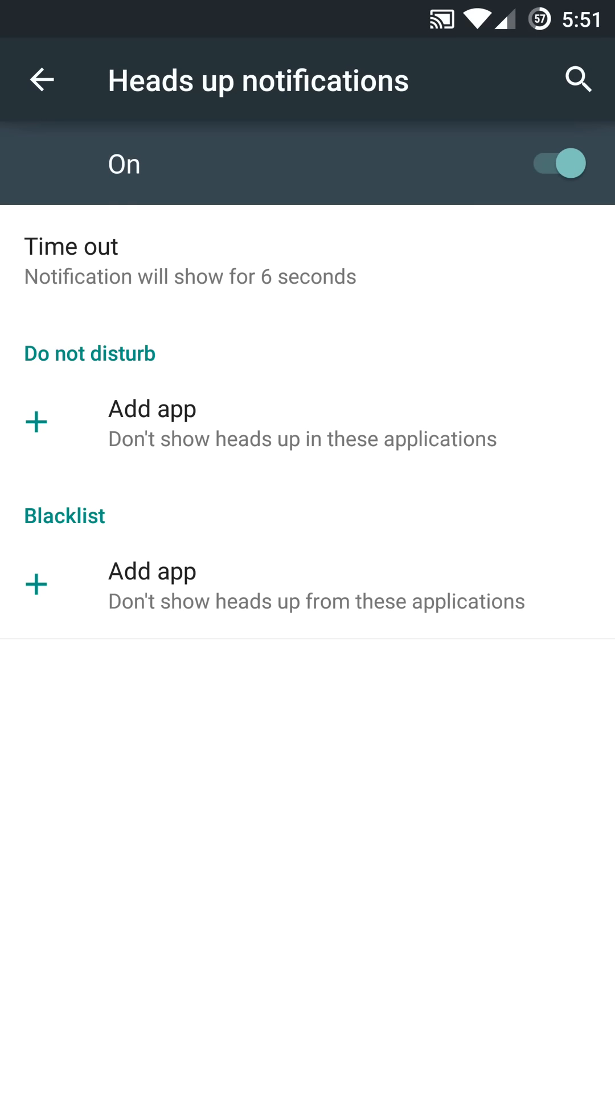
{"action": "left_click", "coordinate": [556, 163]}
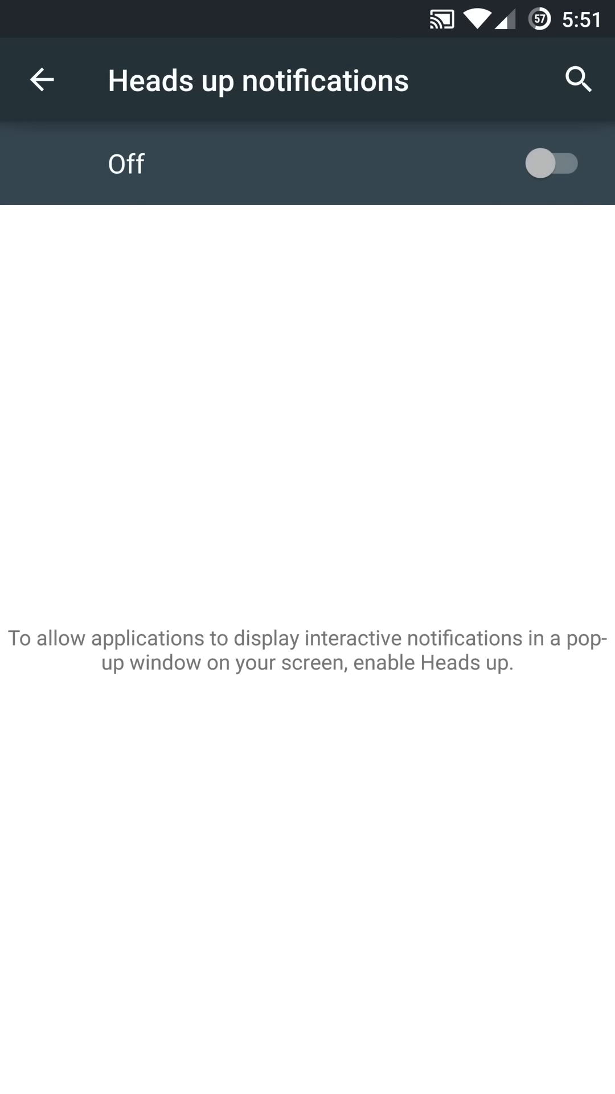
{"action": "left_click", "coordinate": [551, 163]}
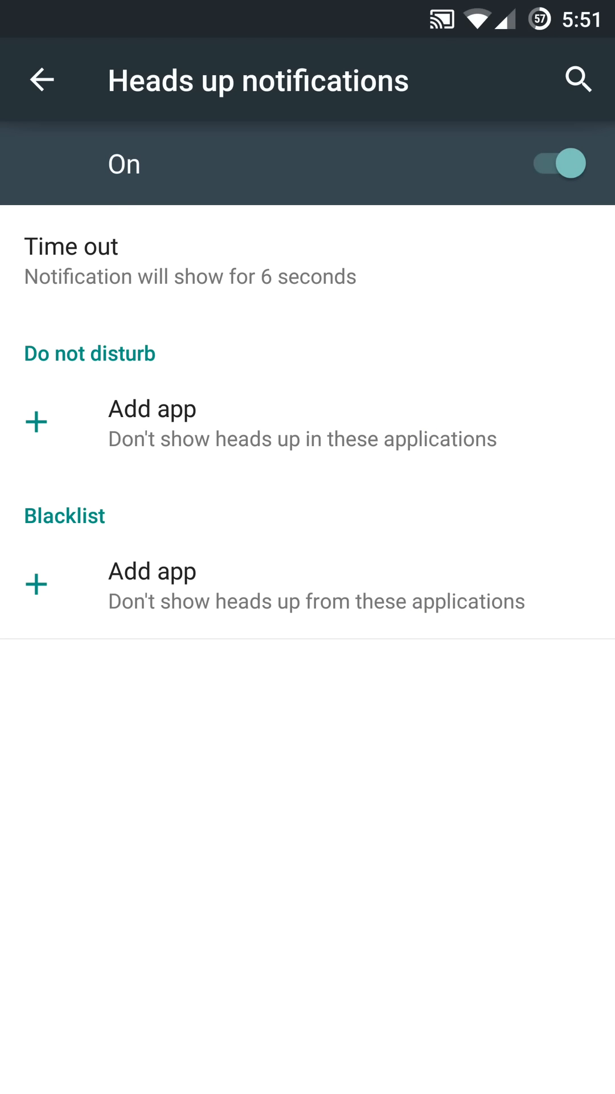
{"action": "left_click", "coordinate": [71, 262]}
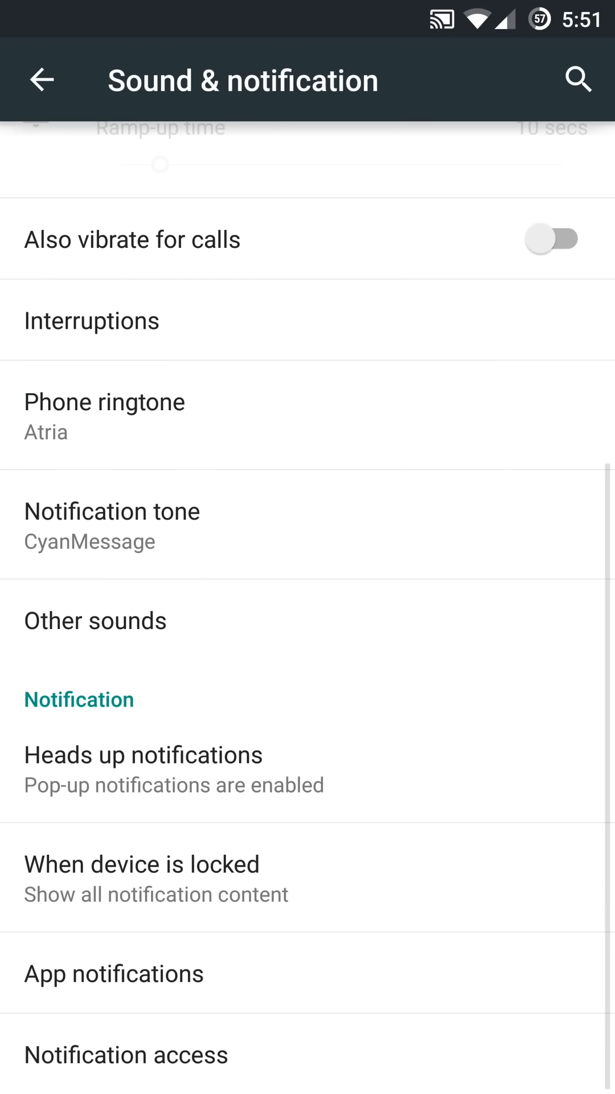
{"action": "scroll", "scroll_direction": "down", "scroll_amount": 3}
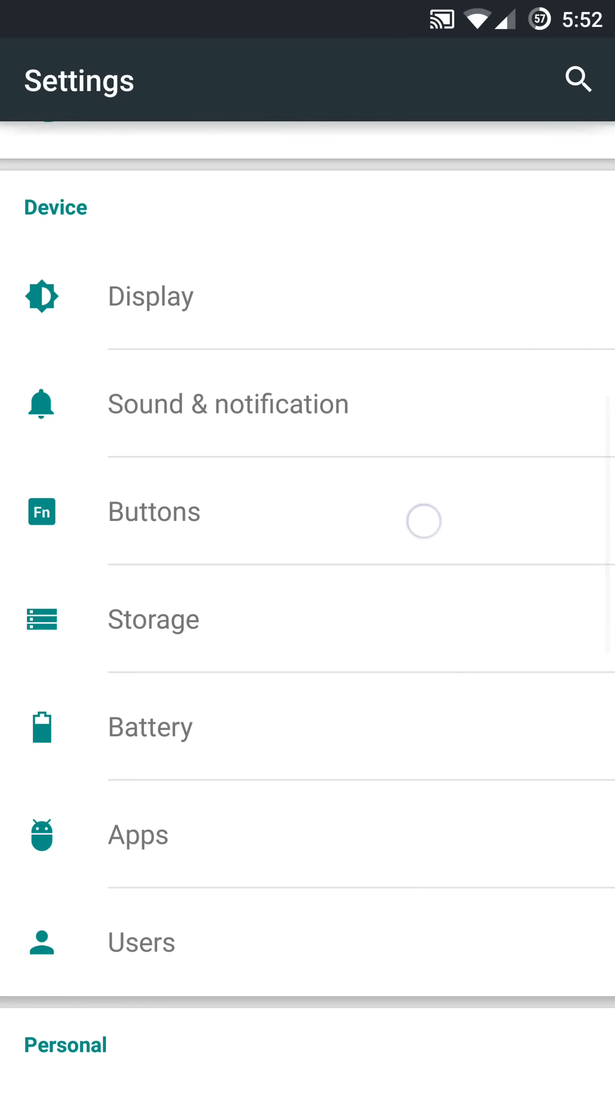
Step: In Buttons settings, try the backlight illumination option and cancel it unchanged
{"action": "left_click", "coordinate": [154, 511]}
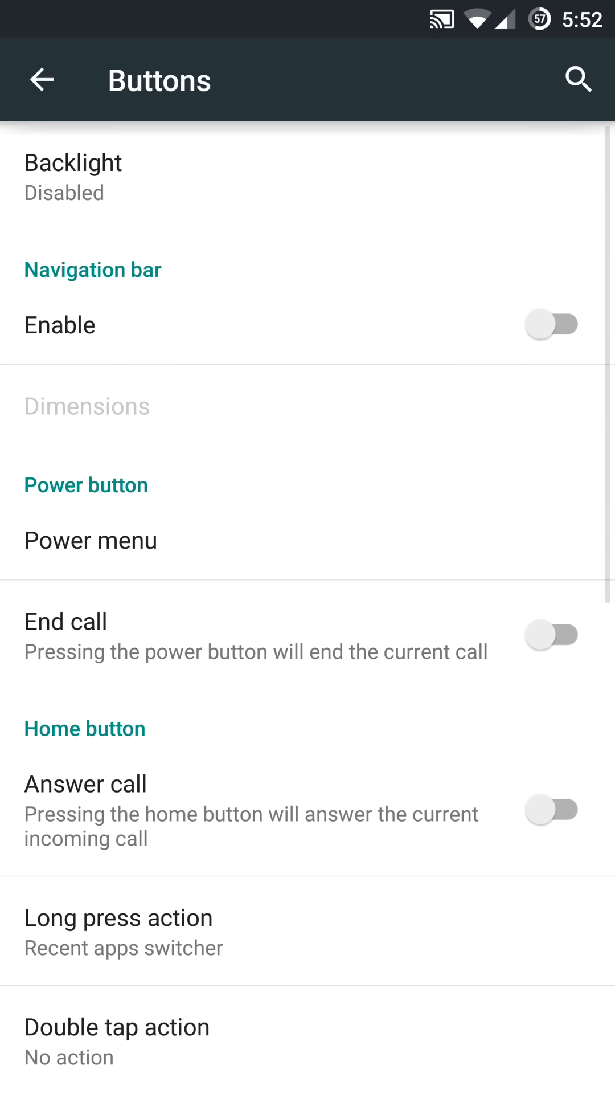
{"action": "left_click", "coordinate": [330, 179]}
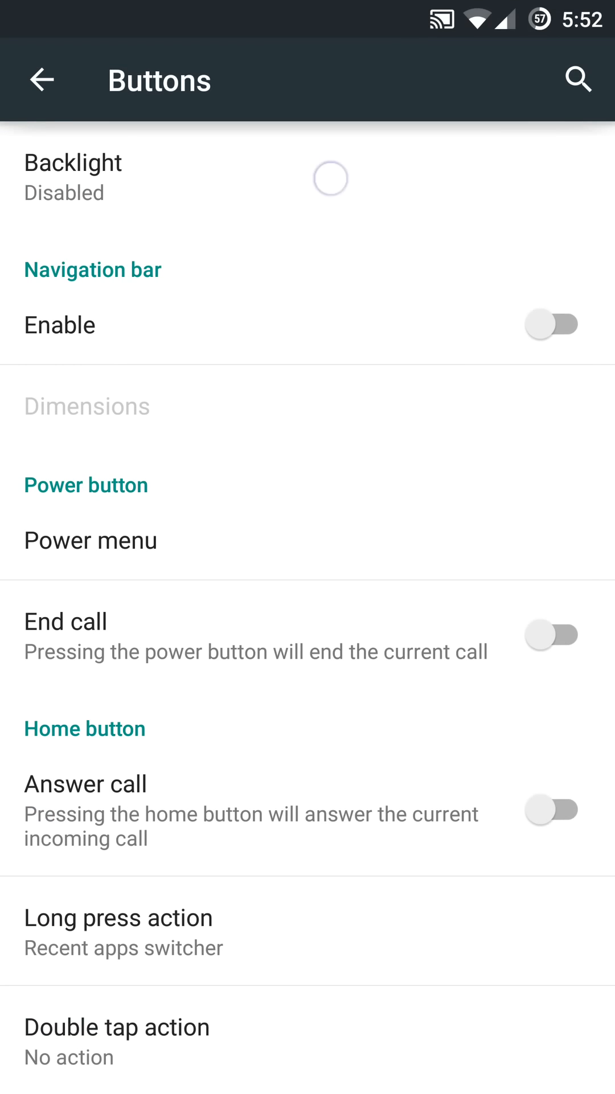
{"action": "left_click", "coordinate": [73, 178]}
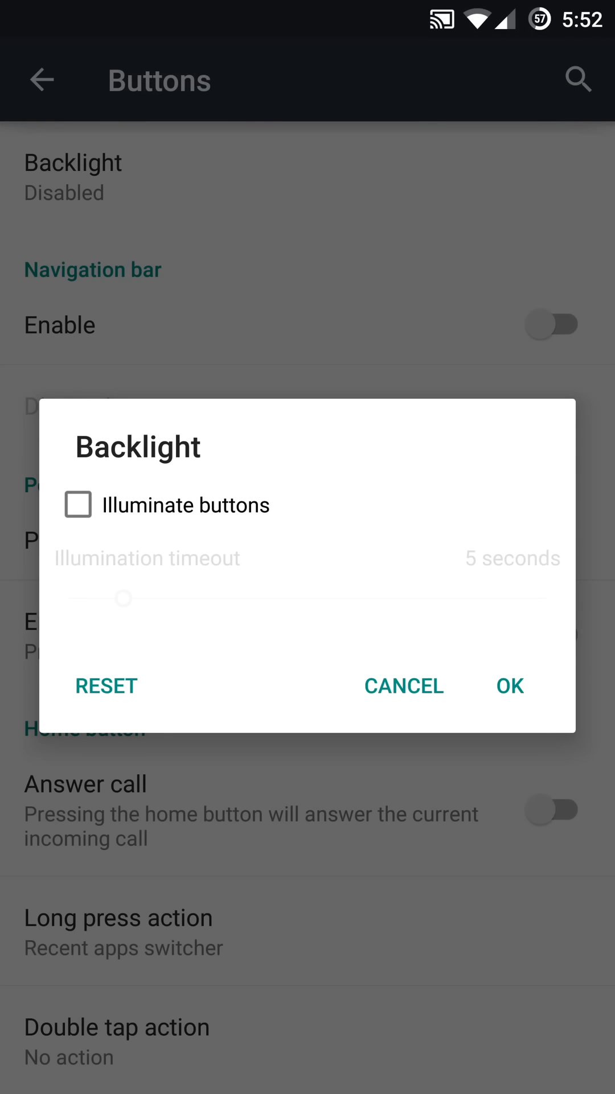
{"action": "left_click", "coordinate": [78, 505]}
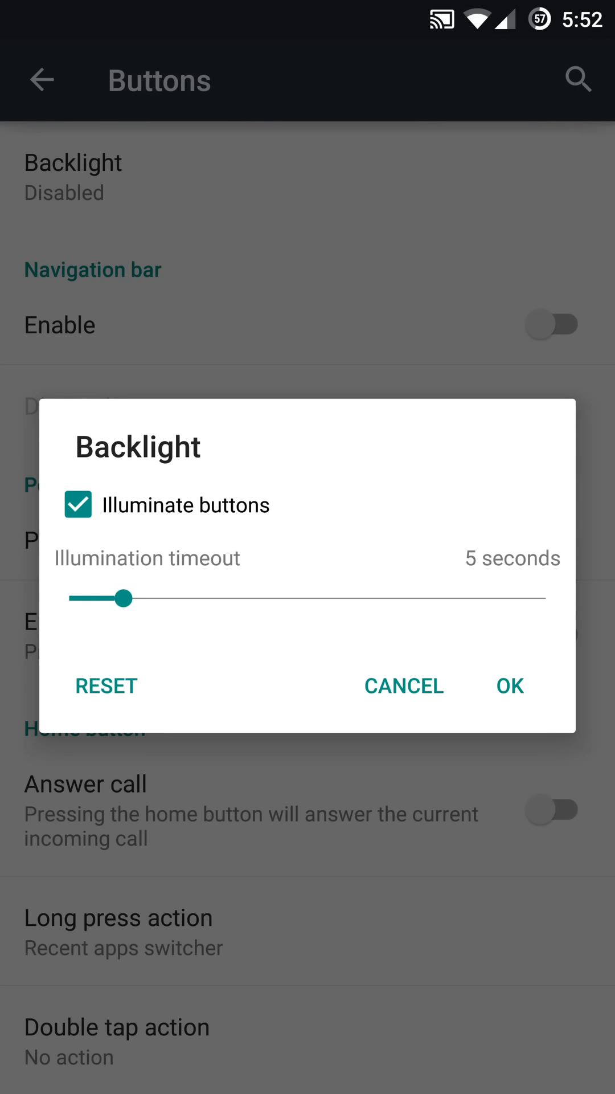
{"action": "left_click", "coordinate": [77, 505]}
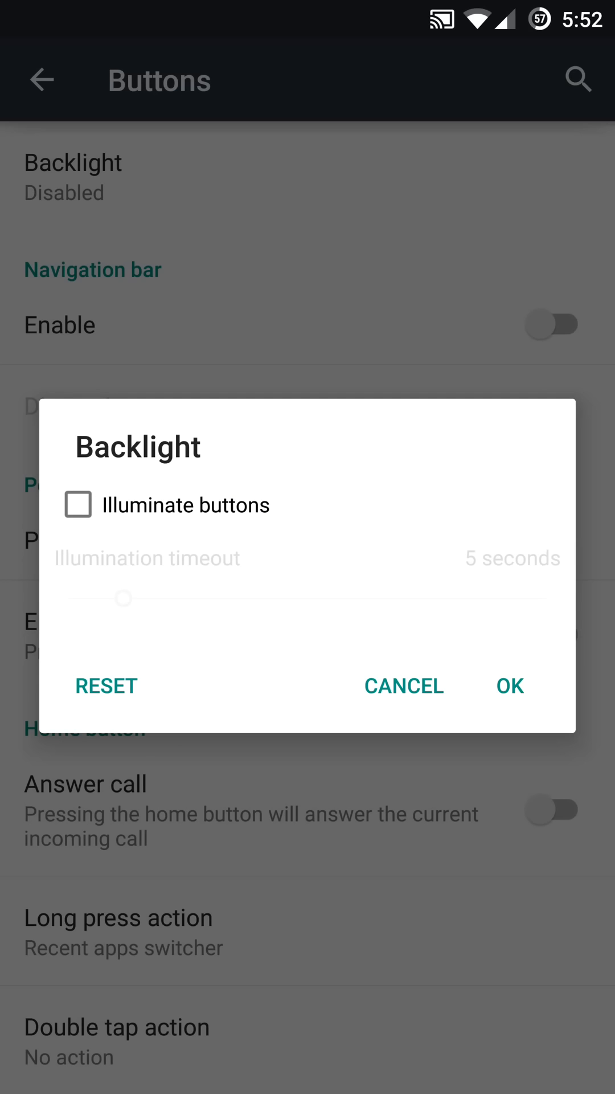
{"action": "left_click", "coordinate": [403, 685]}
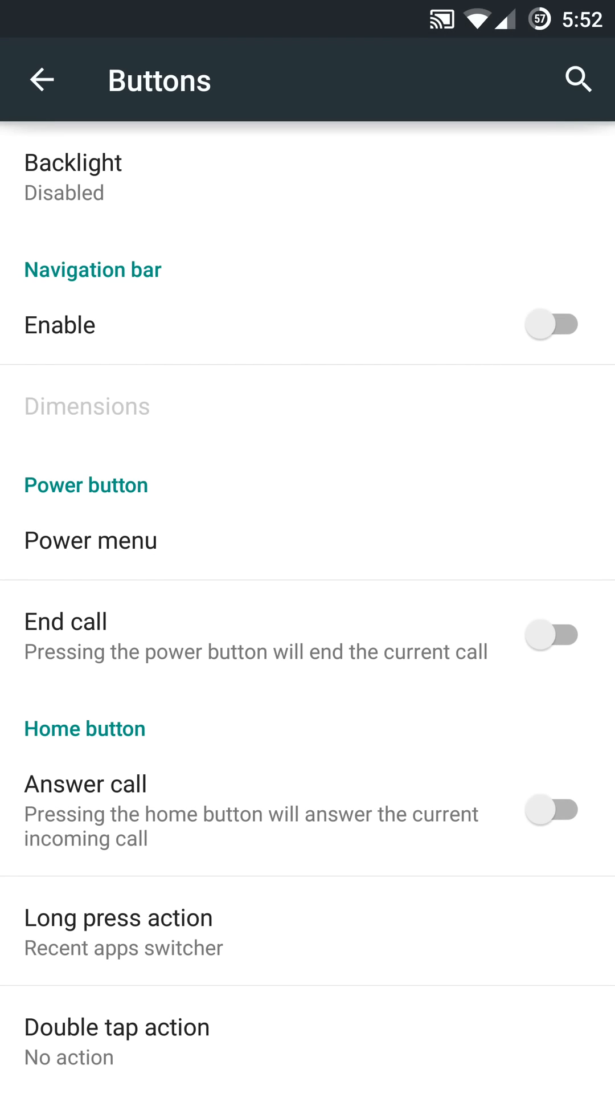
Step: Enable the navigation bar and set its height to 30 dp then back to the default 48 dp
{"action": "left_click", "coordinate": [552, 324]}
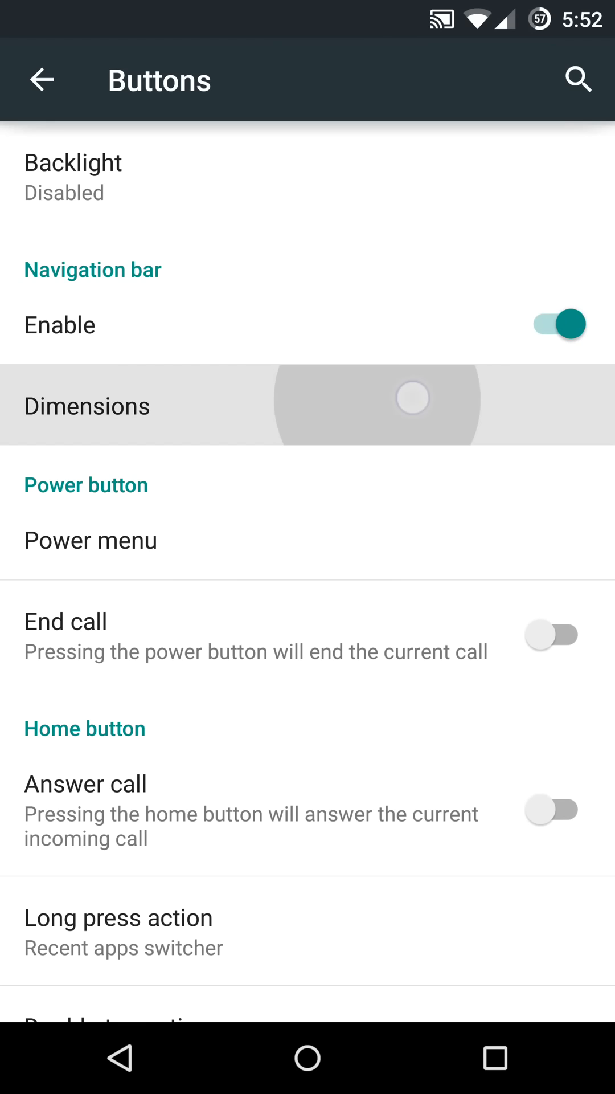
{"action": "left_click", "coordinate": [88, 405]}
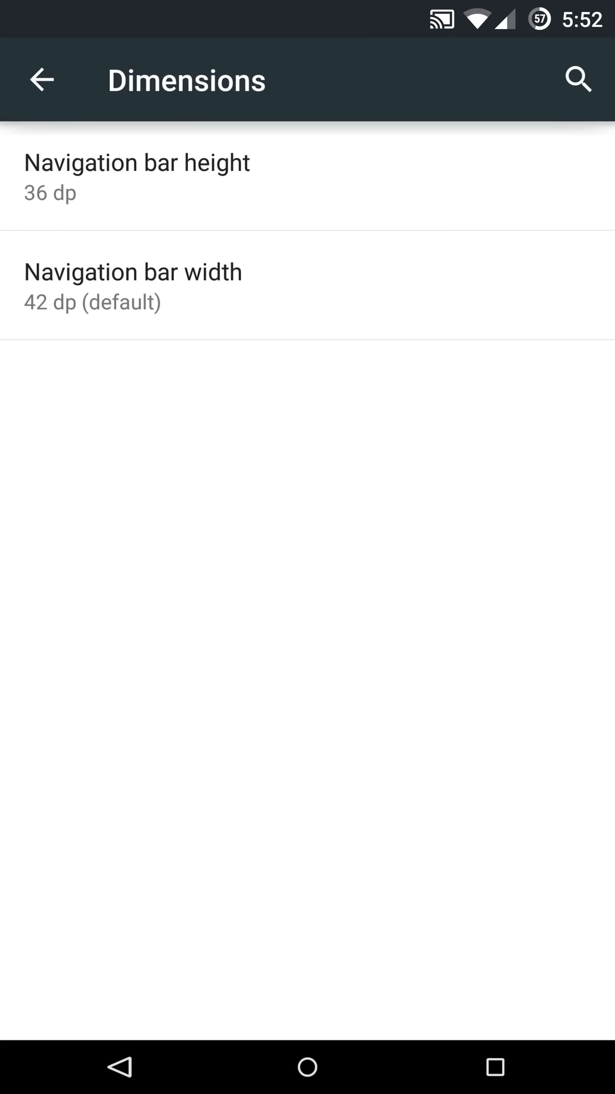
{"action": "left_click", "coordinate": [137, 176]}
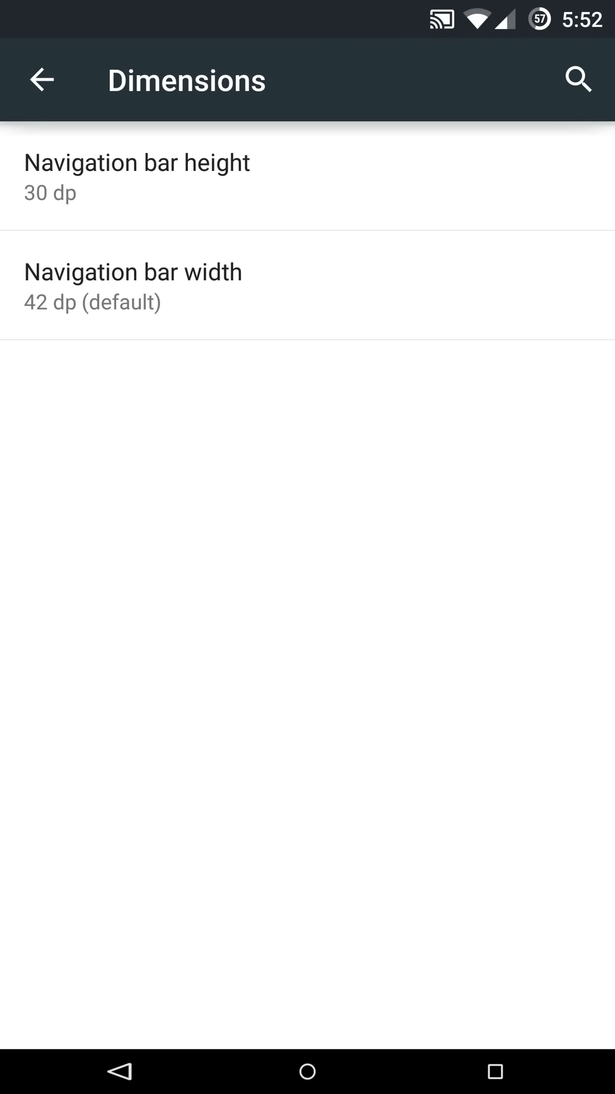
{"action": "left_click", "coordinate": [137, 177]}
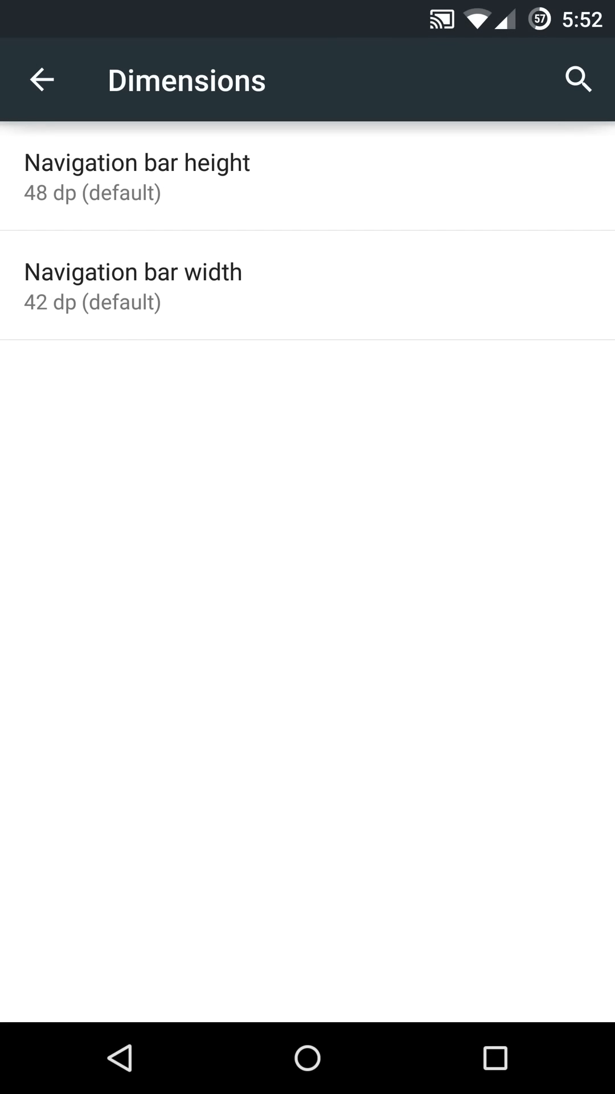
{"action": "left_click", "coordinate": [43, 79]}
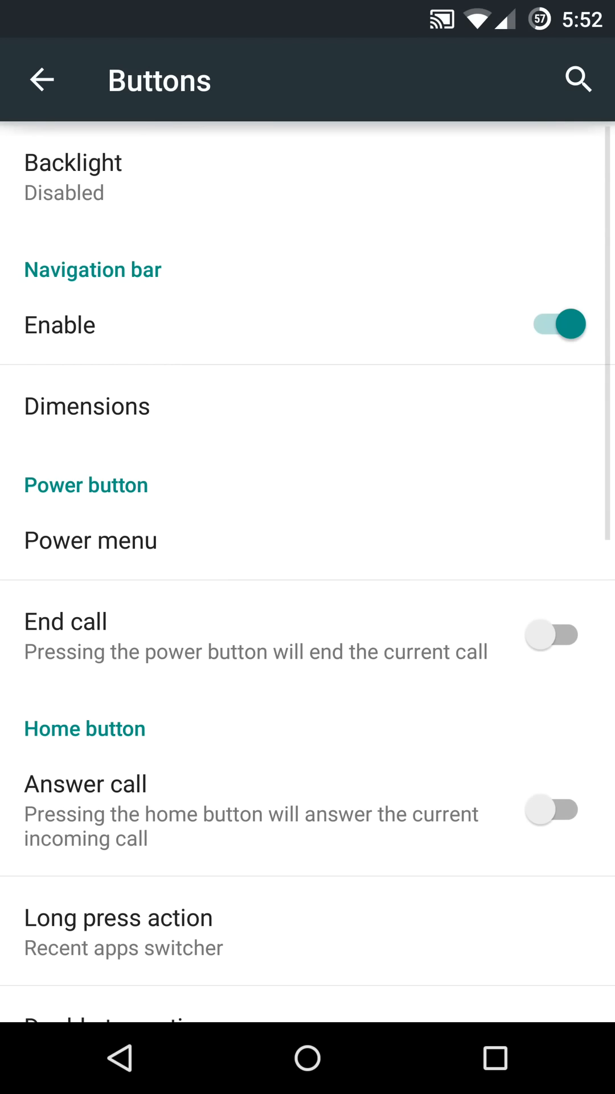
Step: Toggle the on-screen navigation bar off and on again
{"action": "left_click", "coordinate": [551, 325]}
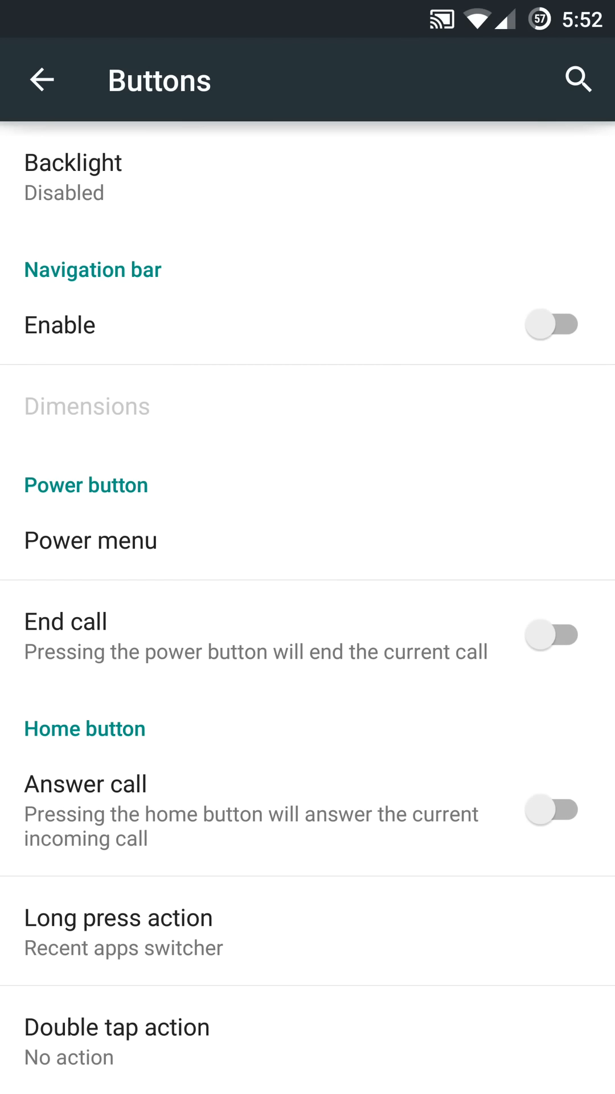
{"action": "left_click", "coordinate": [331, 1060]}
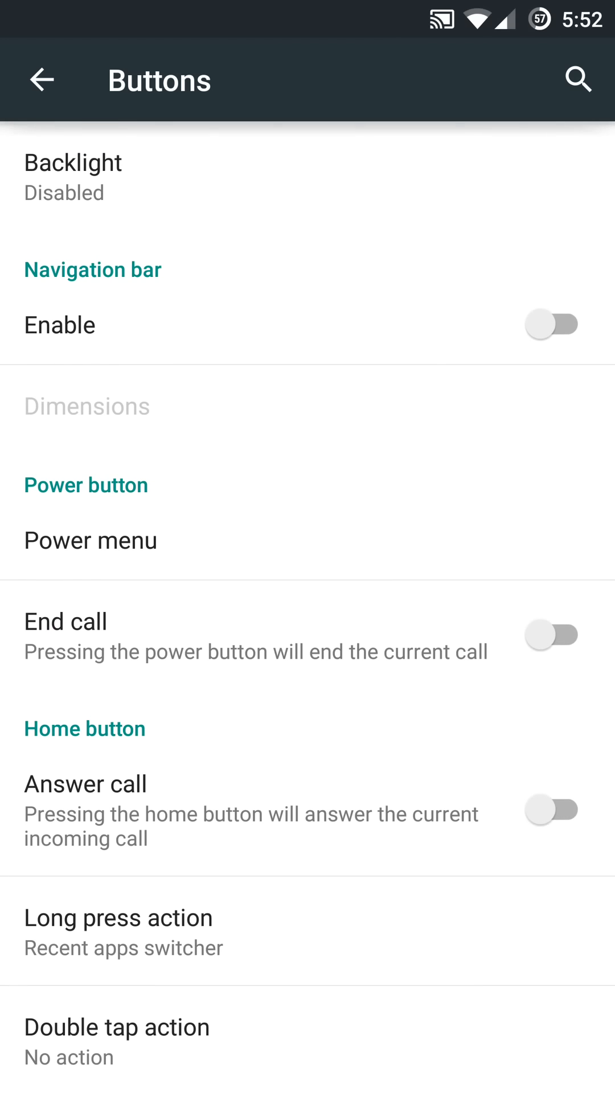
{"action": "left_click", "coordinate": [552, 325]}
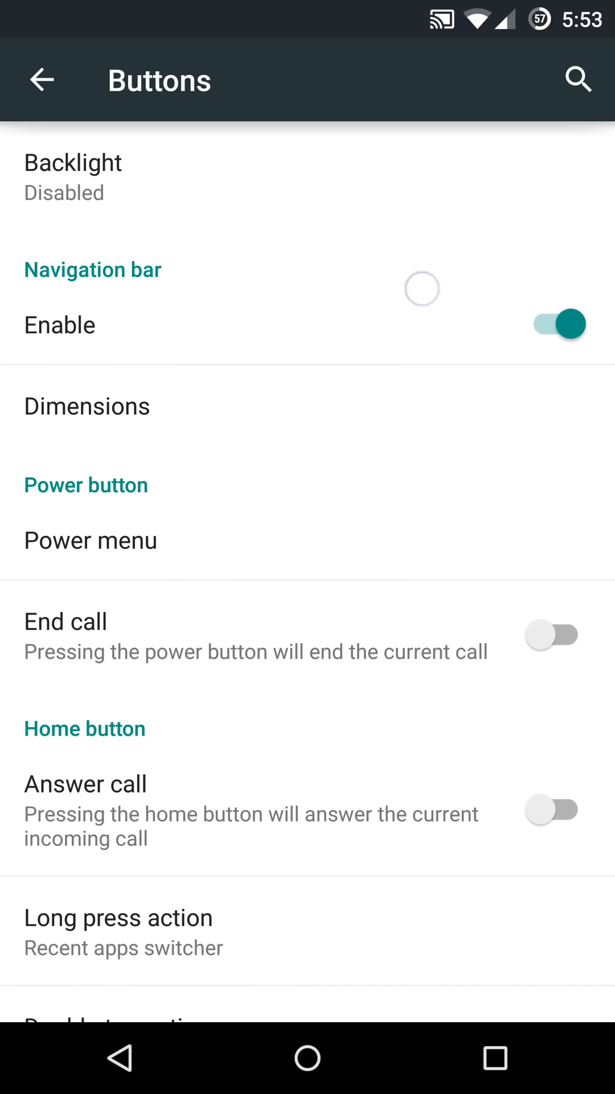
Step: Disable the navigation bar and tick Reboot menu, Airplane mode and Sound panel in the Power menu, previewing it
{"action": "left_click", "coordinate": [552, 324]}
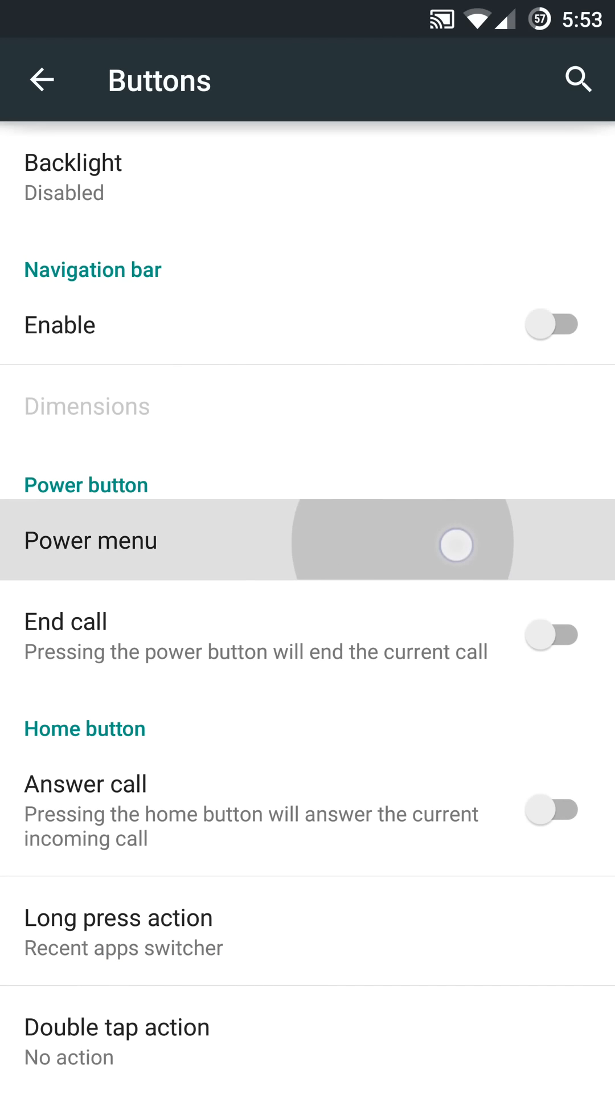
{"action": "left_click", "coordinate": [89, 539]}
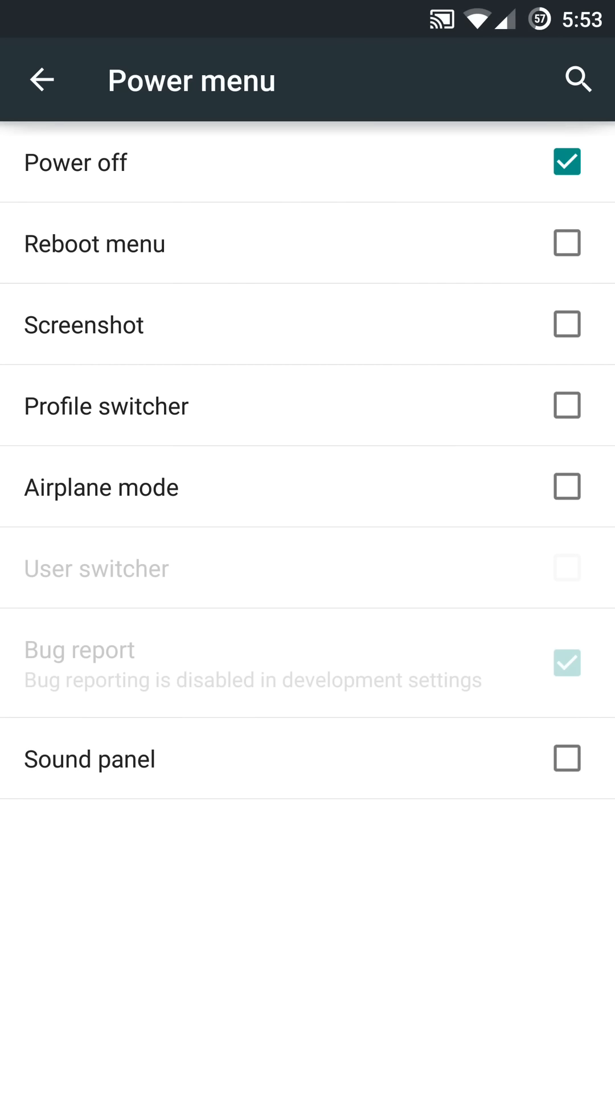
{"action": "left_click", "coordinate": [76, 162]}
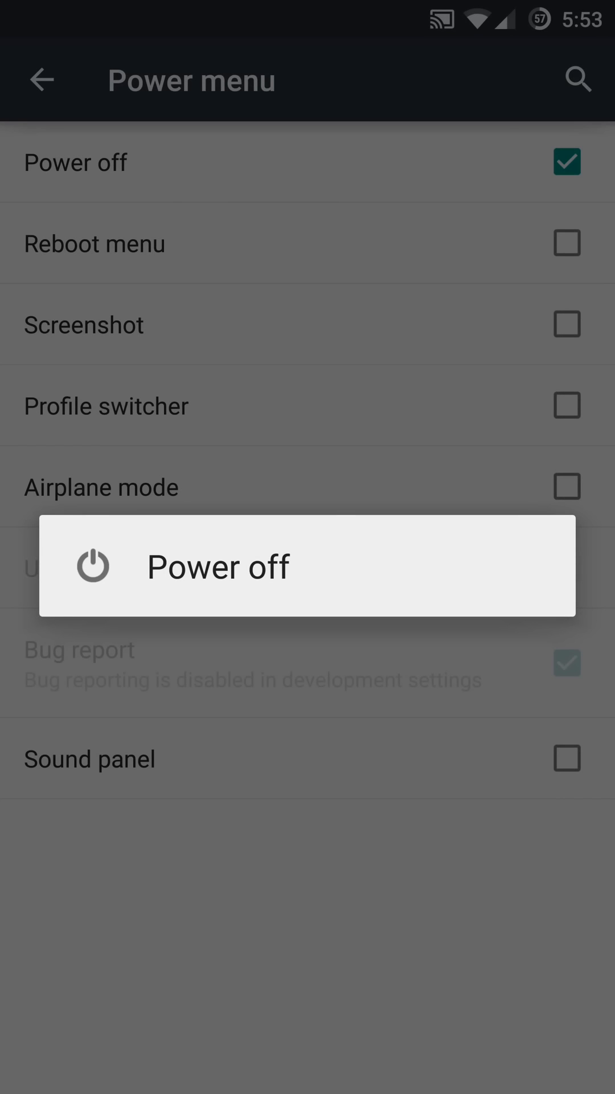
{"action": "left_click", "coordinate": [568, 242]}
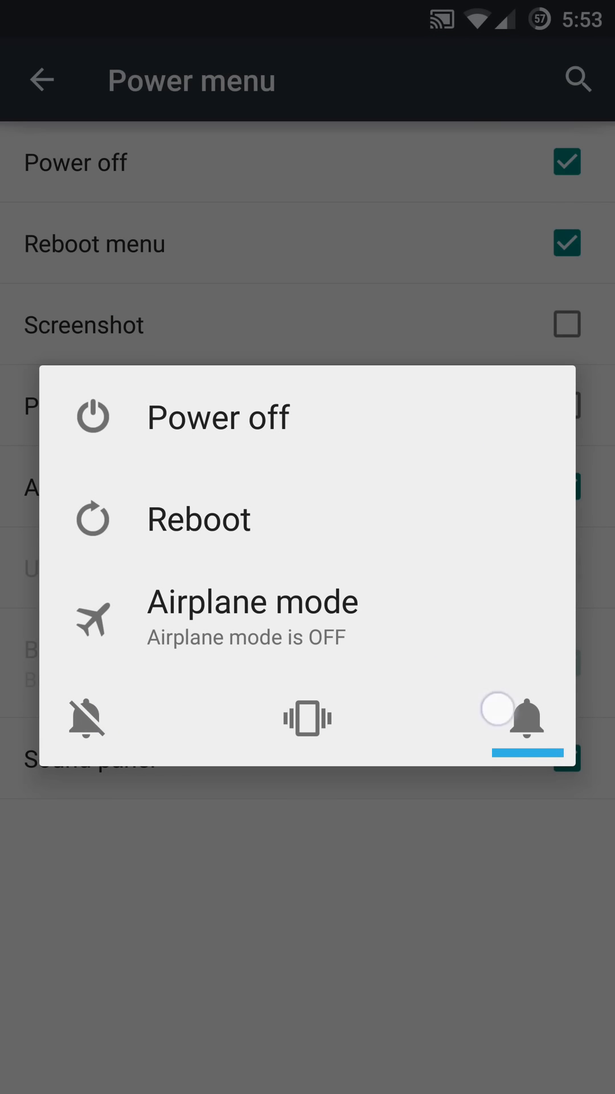
{"action": "left_click", "coordinate": [199, 518]}
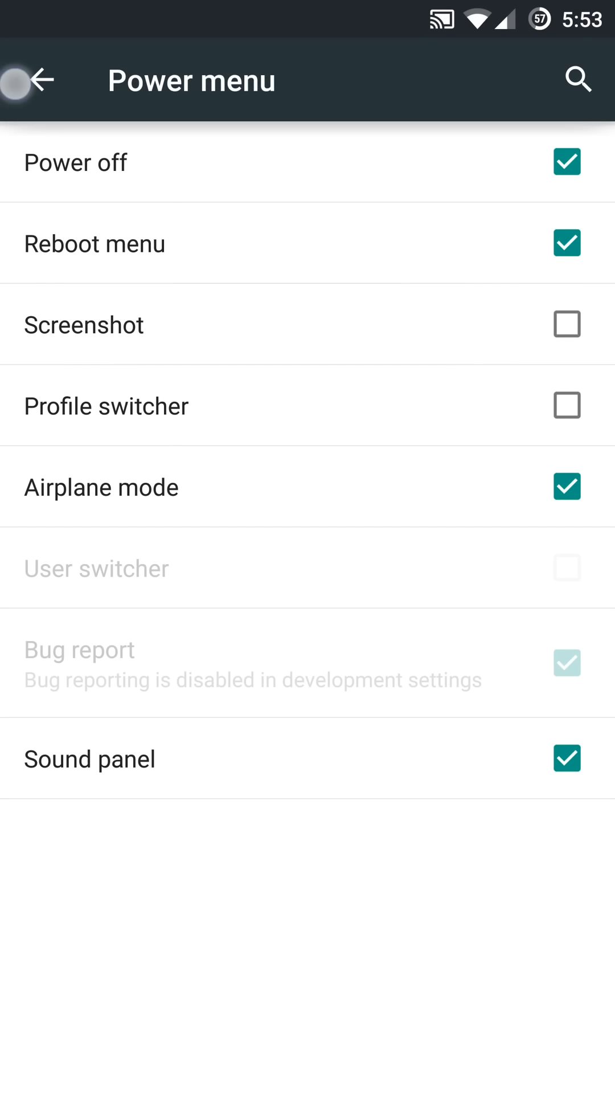
Step: Return to Buttons settings and toggle the home-button answer-call switch on then off
{"action": "left_click", "coordinate": [36, 79]}
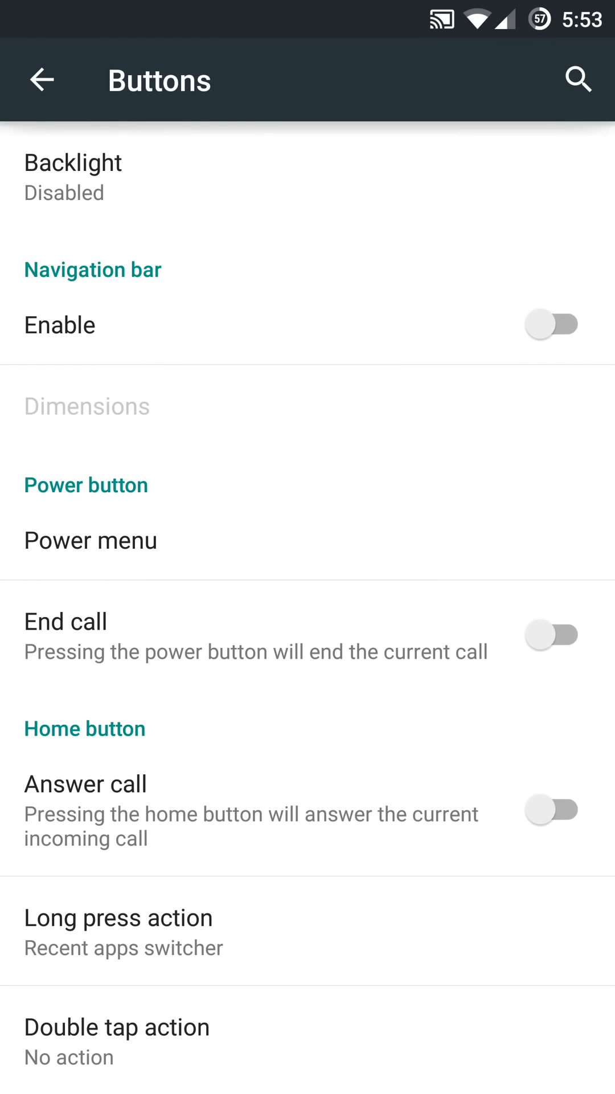
{"action": "scroll", "scroll_direction": "down", "scroll_amount": 3}
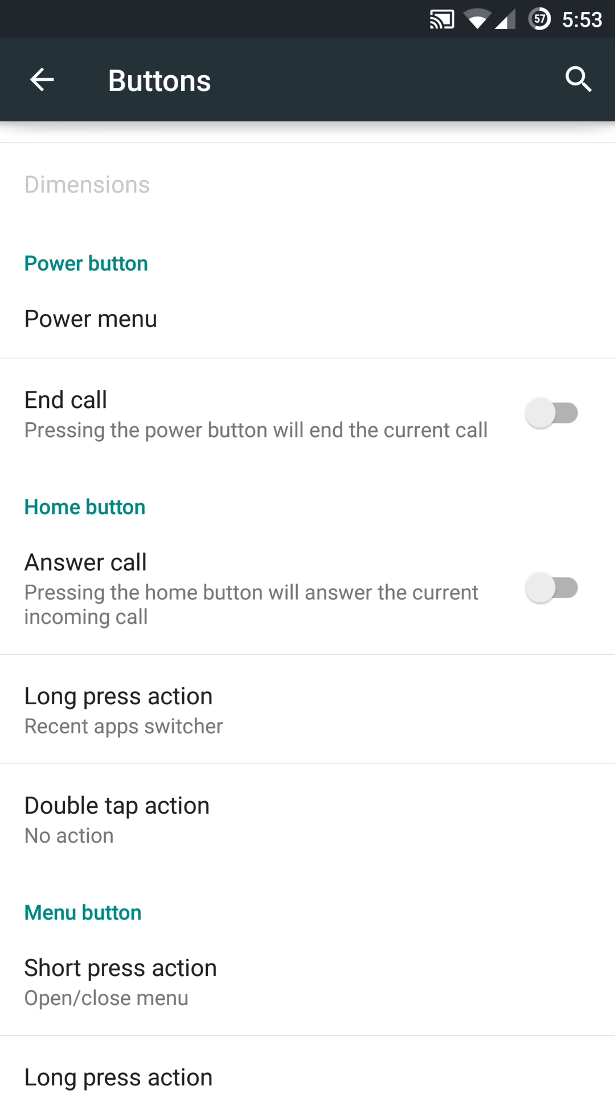
{"action": "left_click", "coordinate": [551, 413]}
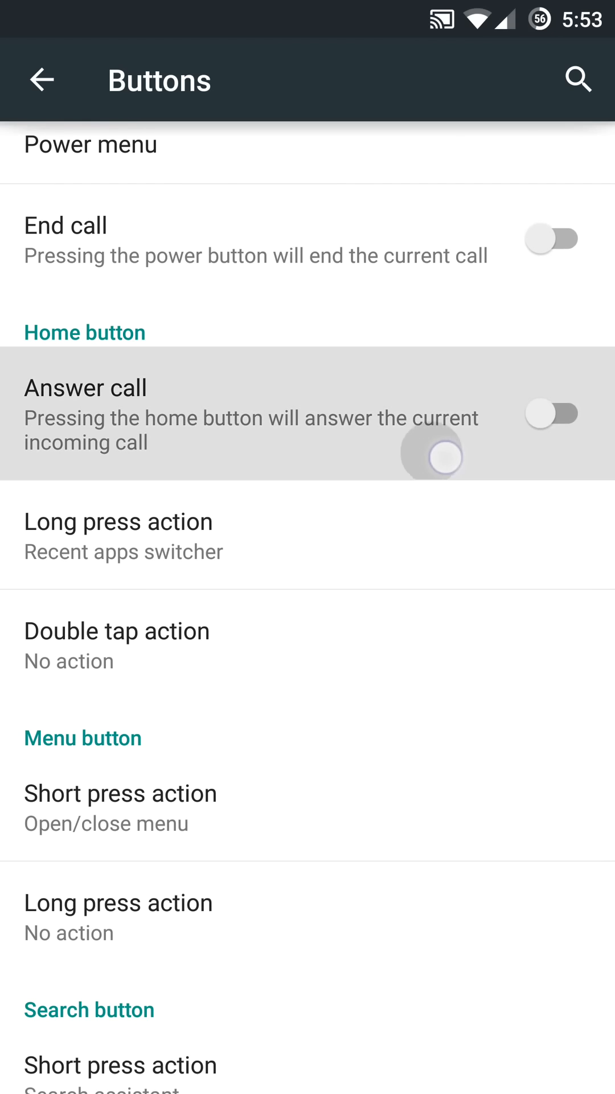
{"action": "left_click", "coordinate": [553, 414]}
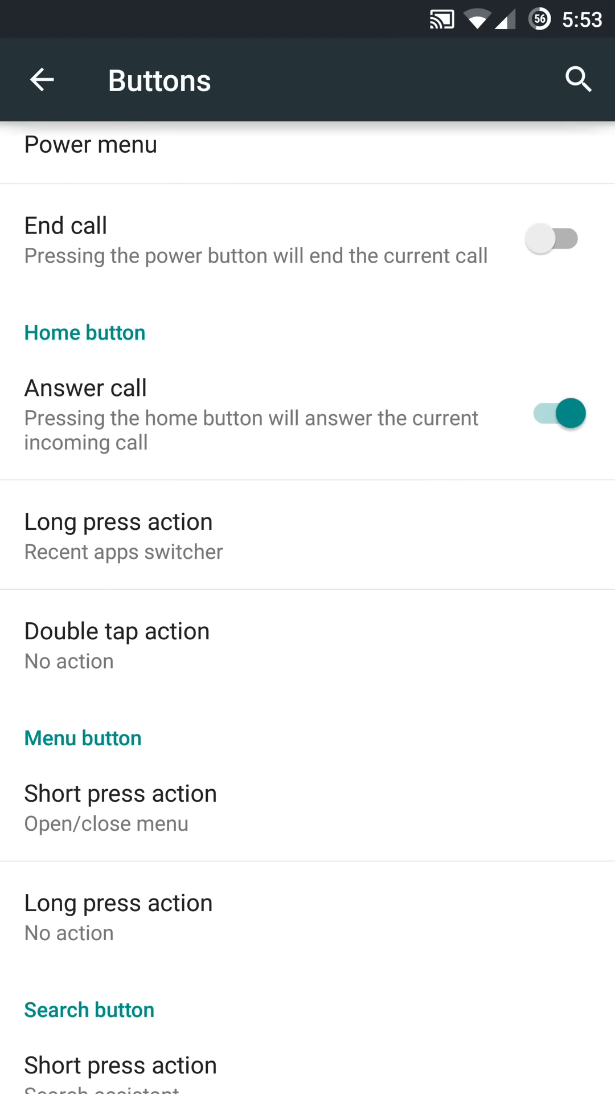
{"action": "left_click", "coordinate": [553, 414]}
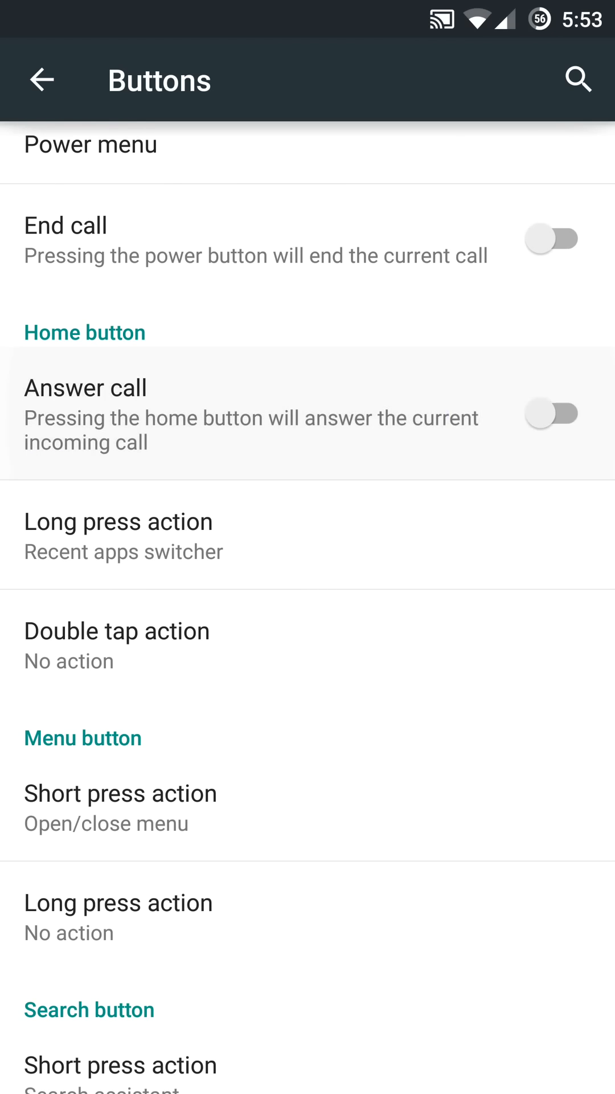
Step: Toggle the volume-buttons wake-device switch on and back off
{"action": "scroll", "scroll_direction": "down", "scroll_amount": 3}
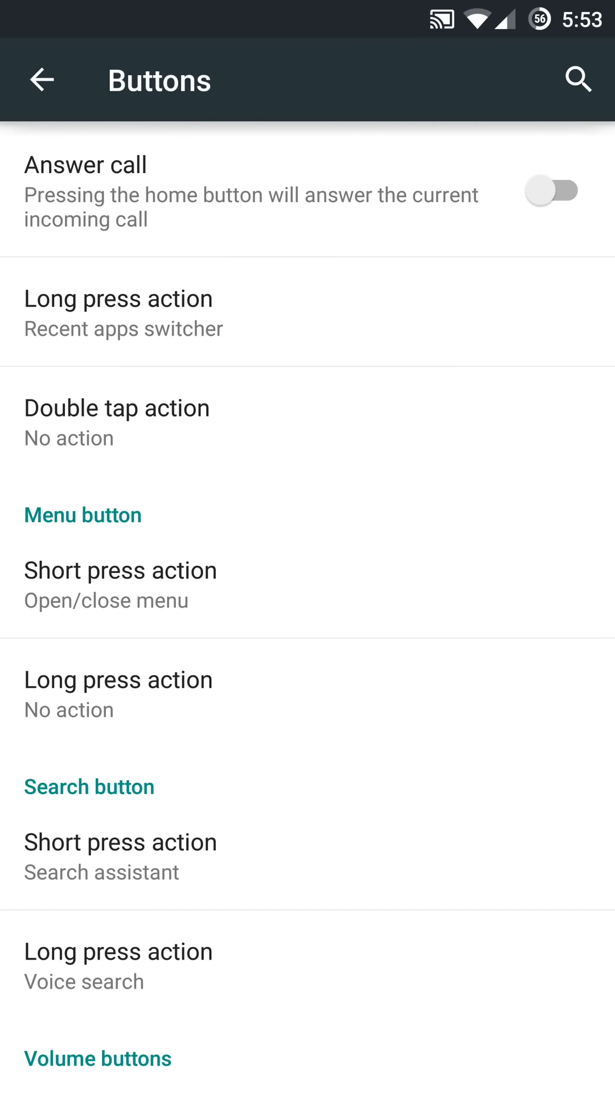
{"action": "scroll", "scroll_direction": "down", "scroll_amount": 3}
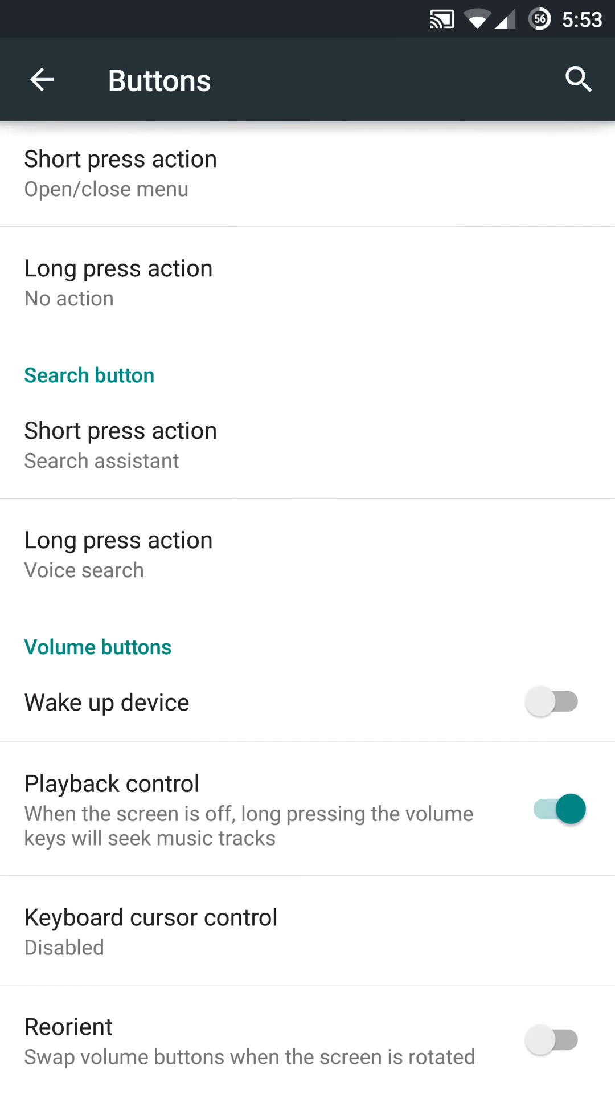
{"action": "left_click", "coordinate": [551, 703]}
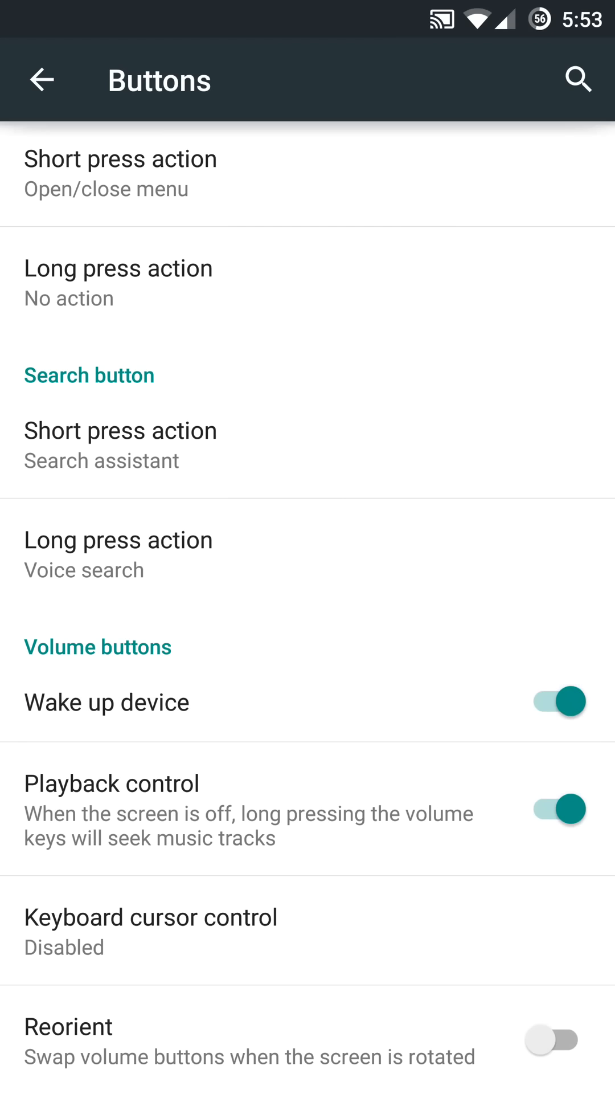
{"action": "left_click", "coordinate": [553, 703]}
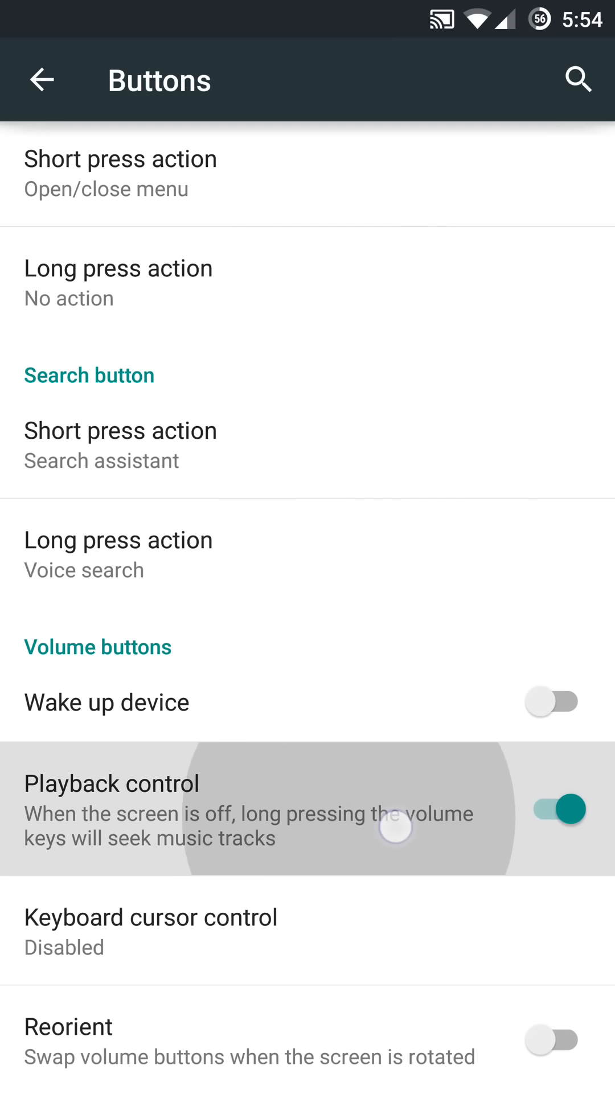
Step: Toggle volume-key playback control twice, leaving it enabled
{"action": "left_click", "coordinate": [552, 810]}
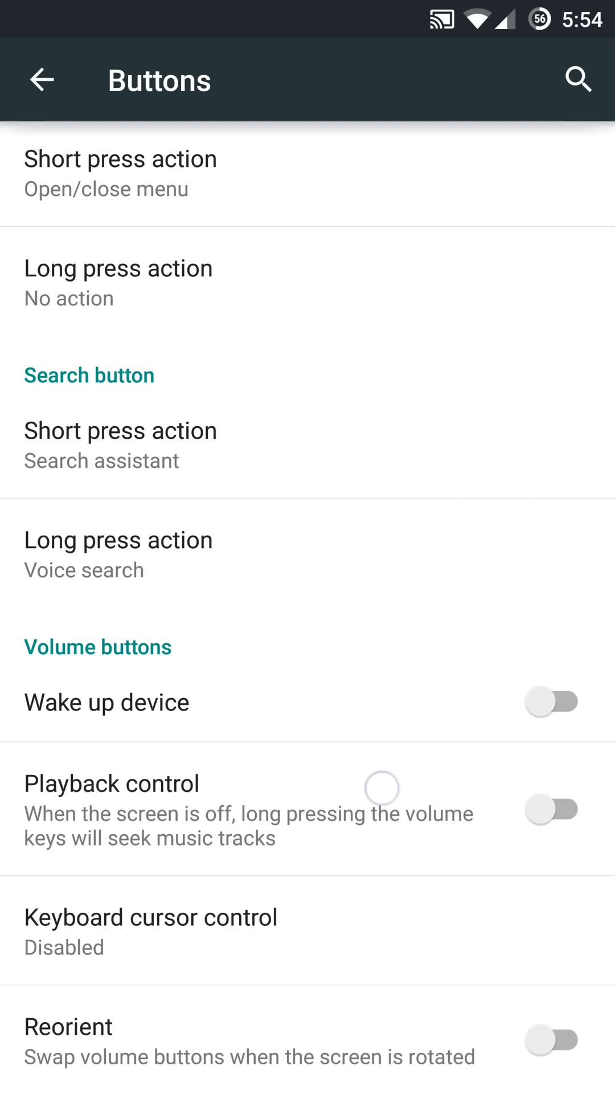
{"action": "left_click", "coordinate": [552, 809]}
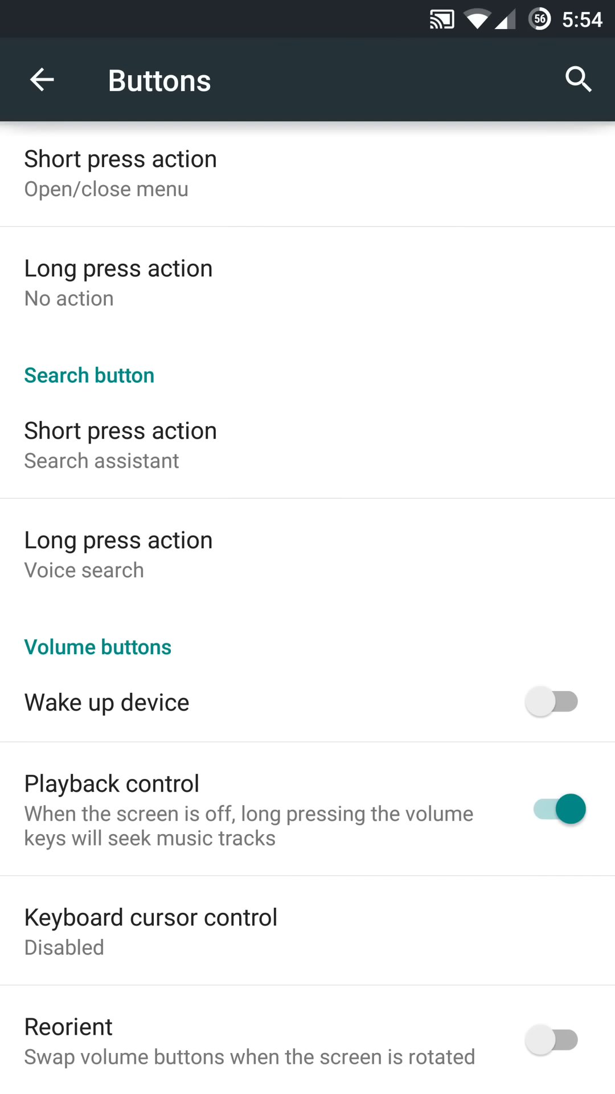
{"action": "left_click", "coordinate": [557, 809]}
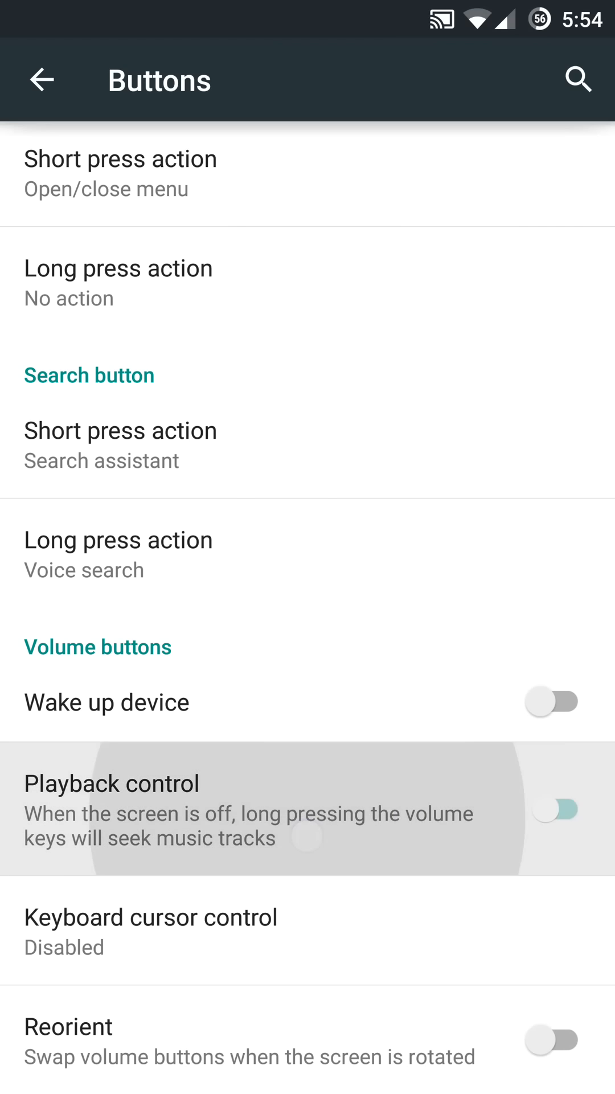
{"action": "left_click", "coordinate": [552, 809]}
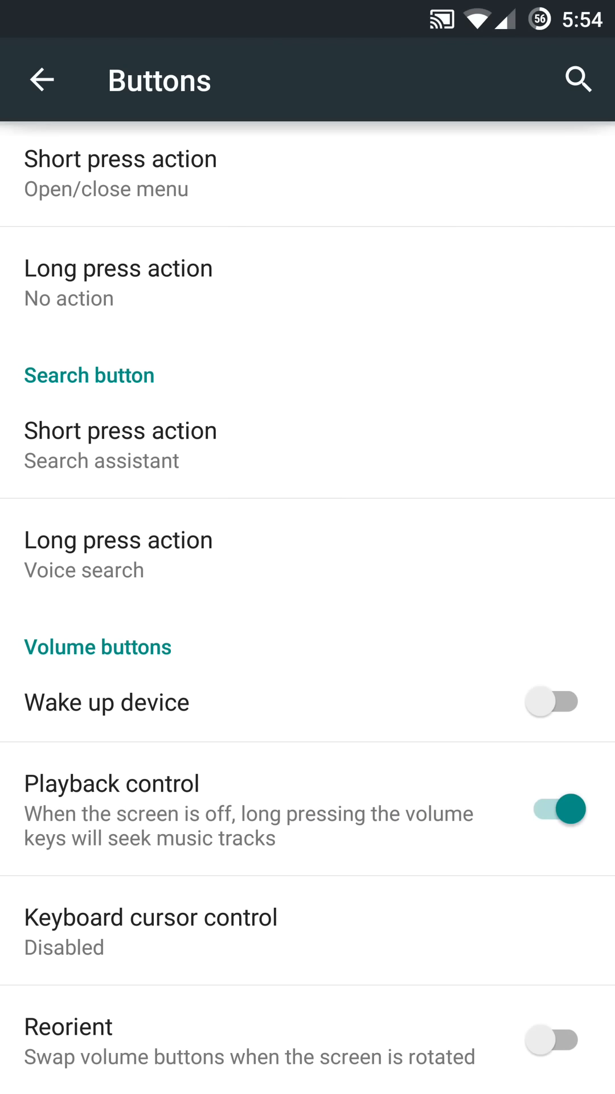
Step: Enable then disable volume-button swap on rotation and return to the main settings list
{"action": "left_click", "coordinate": [551, 1040]}
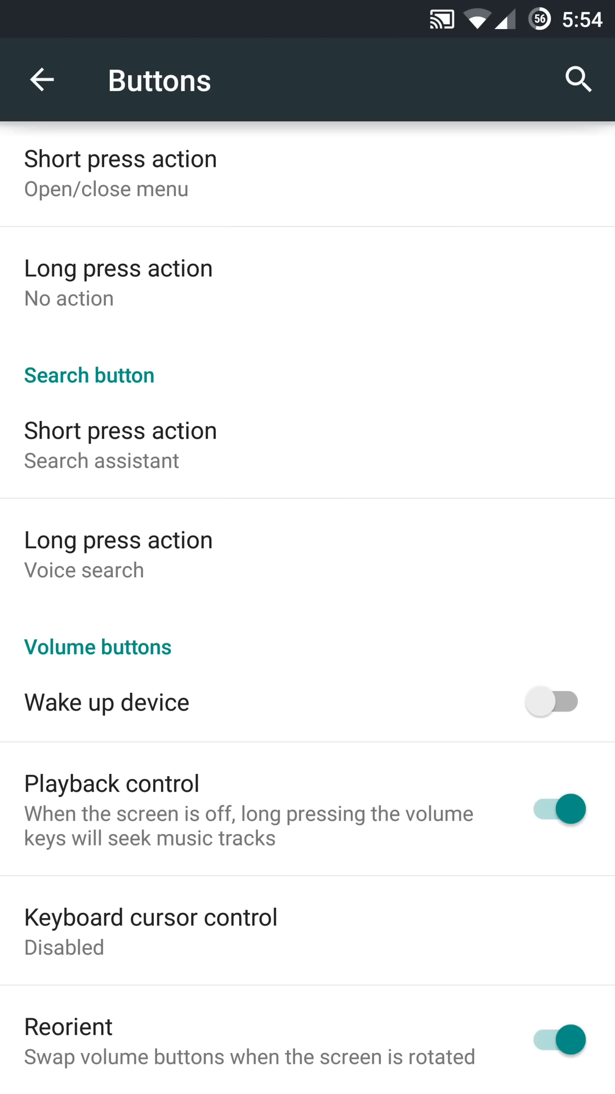
{"action": "left_click", "coordinate": [552, 1040]}
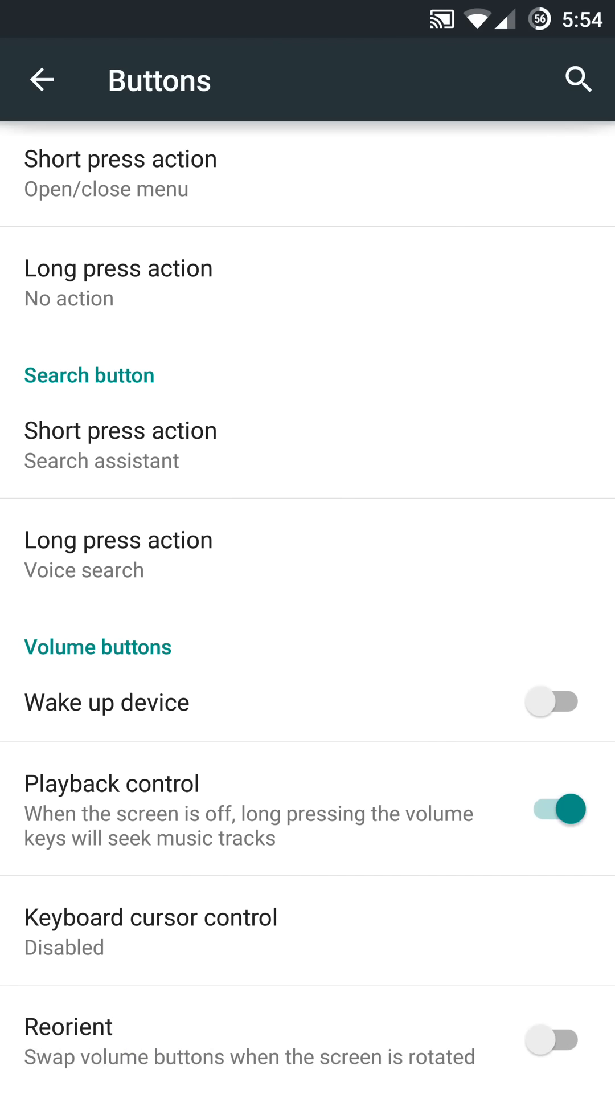
{"action": "left_click", "coordinate": [41, 80]}
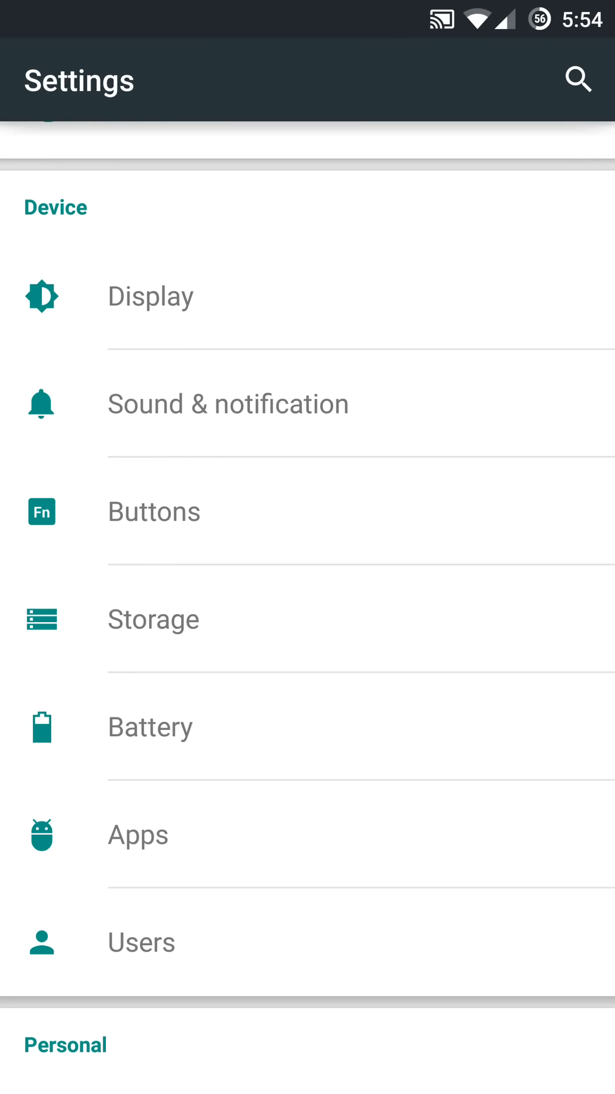
{"action": "scroll", "scroll_direction": "down", "scroll_amount": 3}
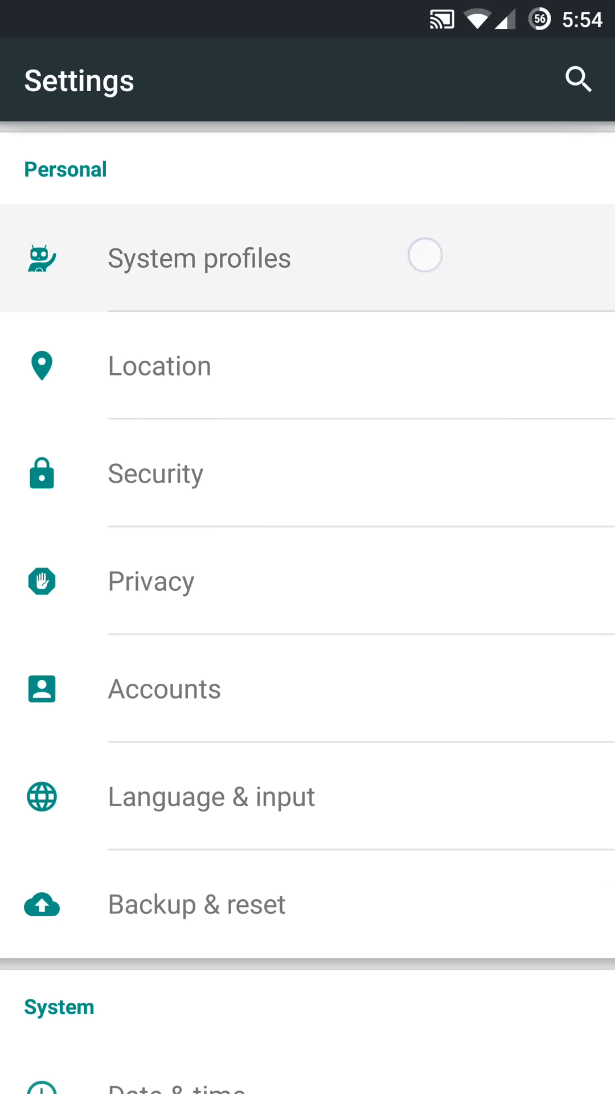
{"action": "left_click", "coordinate": [199, 258]}
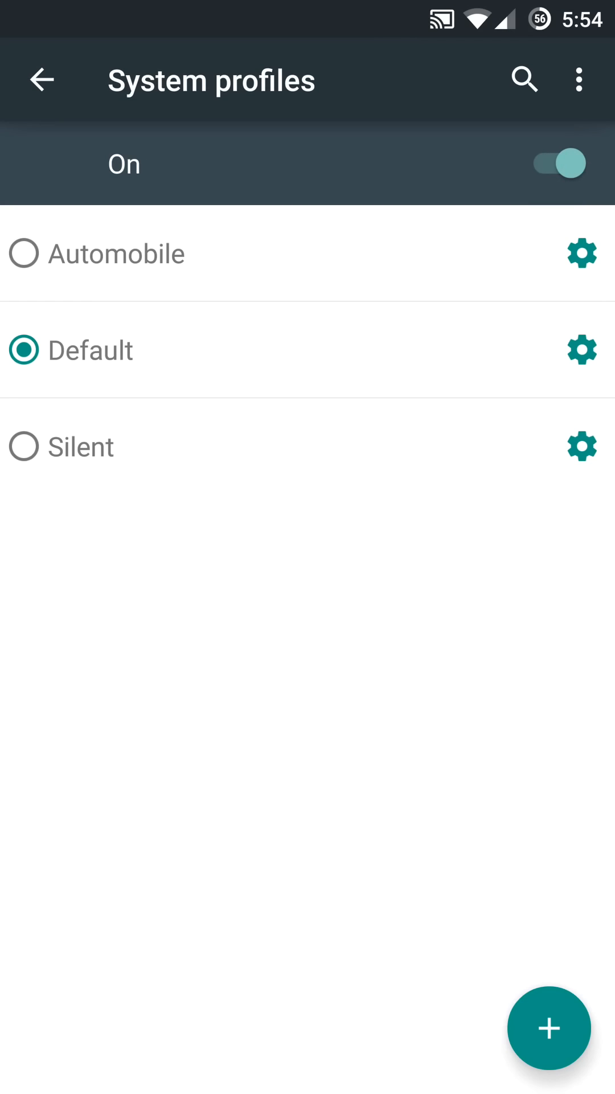
{"action": "left_click", "coordinate": [580, 349]}
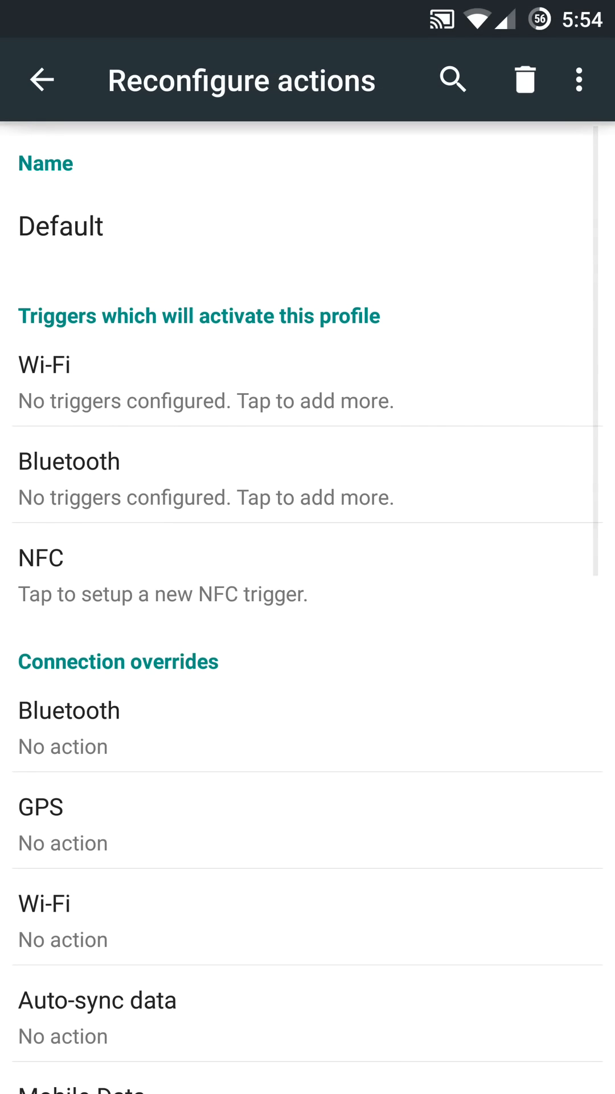
{"action": "scroll", "scroll_direction": "down", "scroll_amount": 3}
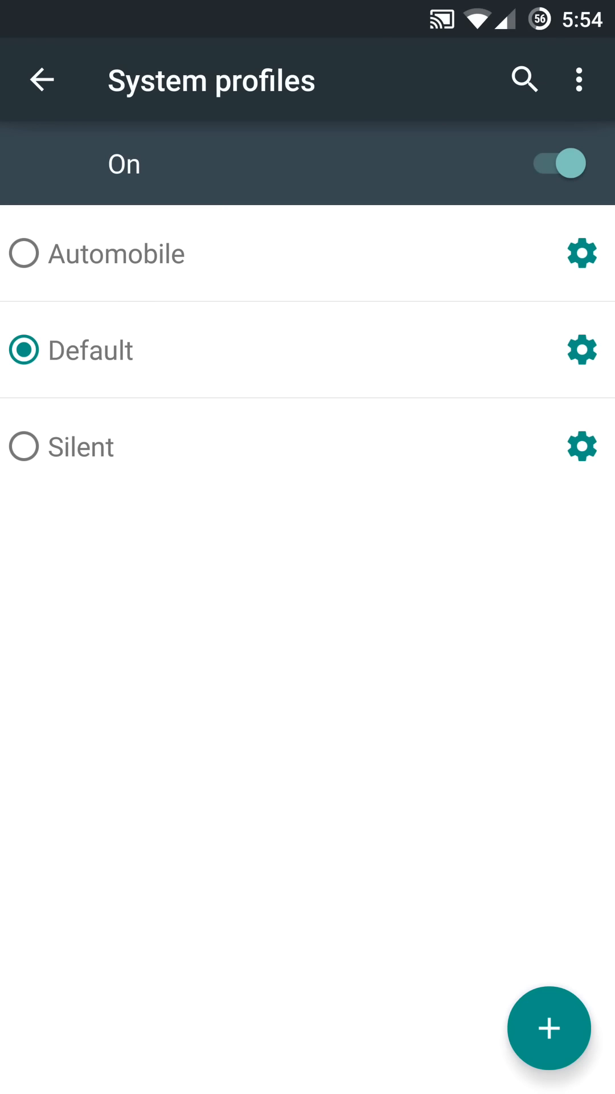
{"action": "left_click", "coordinate": [43, 78]}
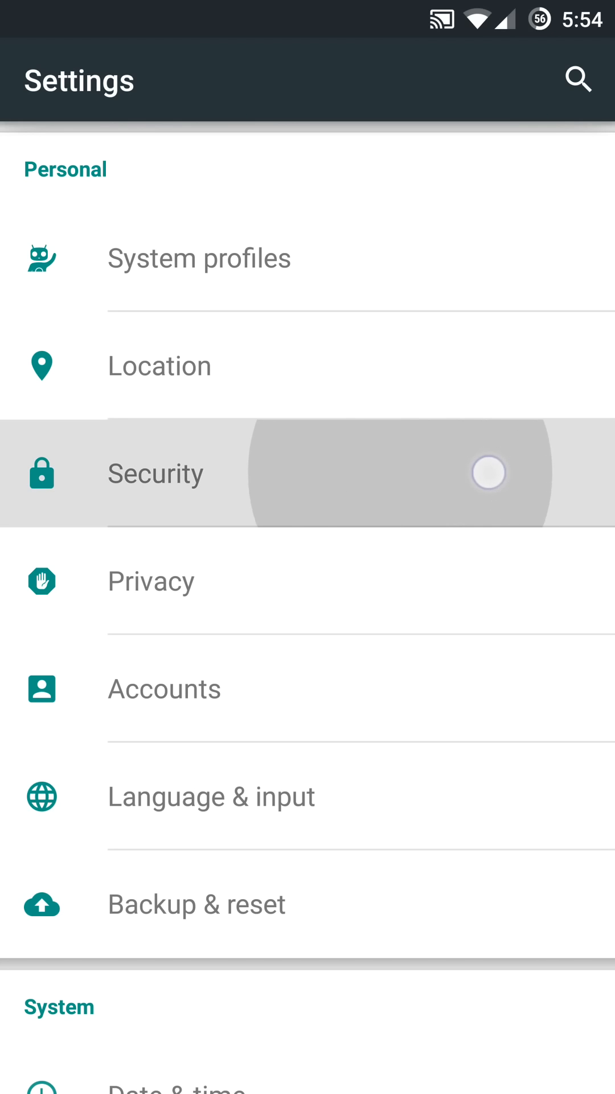
{"action": "left_click", "coordinate": [151, 581]}
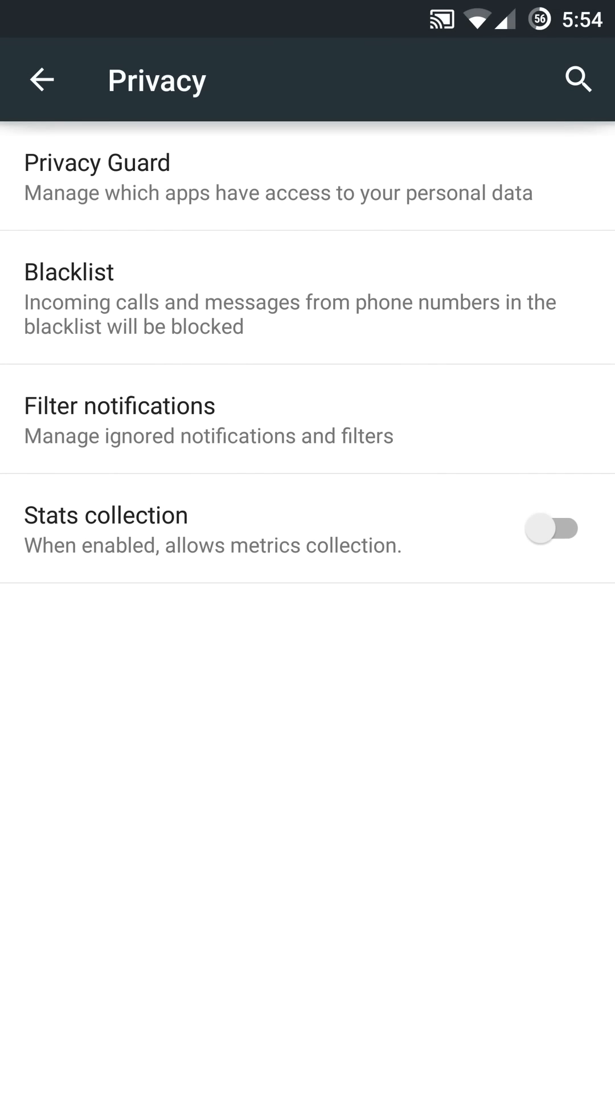
{"action": "left_click", "coordinate": [97, 161]}
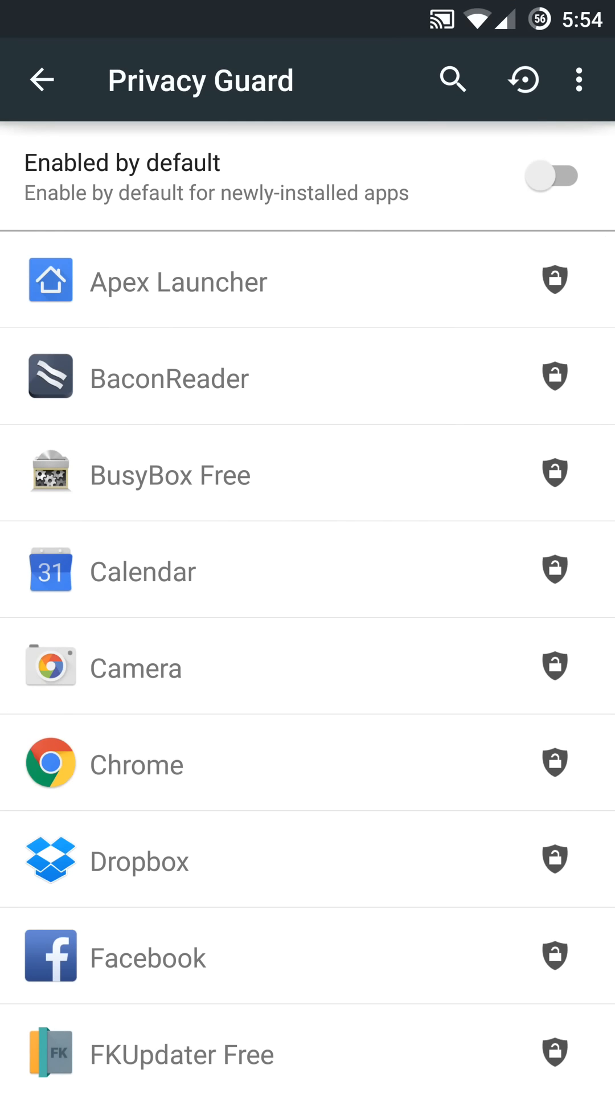
{"action": "left_click", "coordinate": [41, 80]}
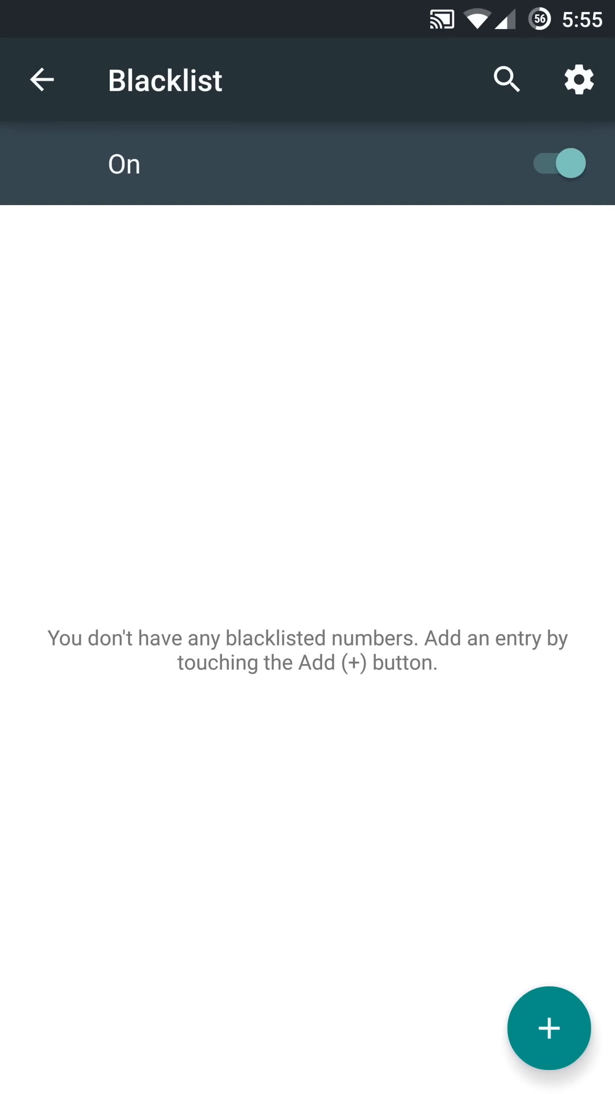
{"action": "left_click", "coordinate": [42, 79]}
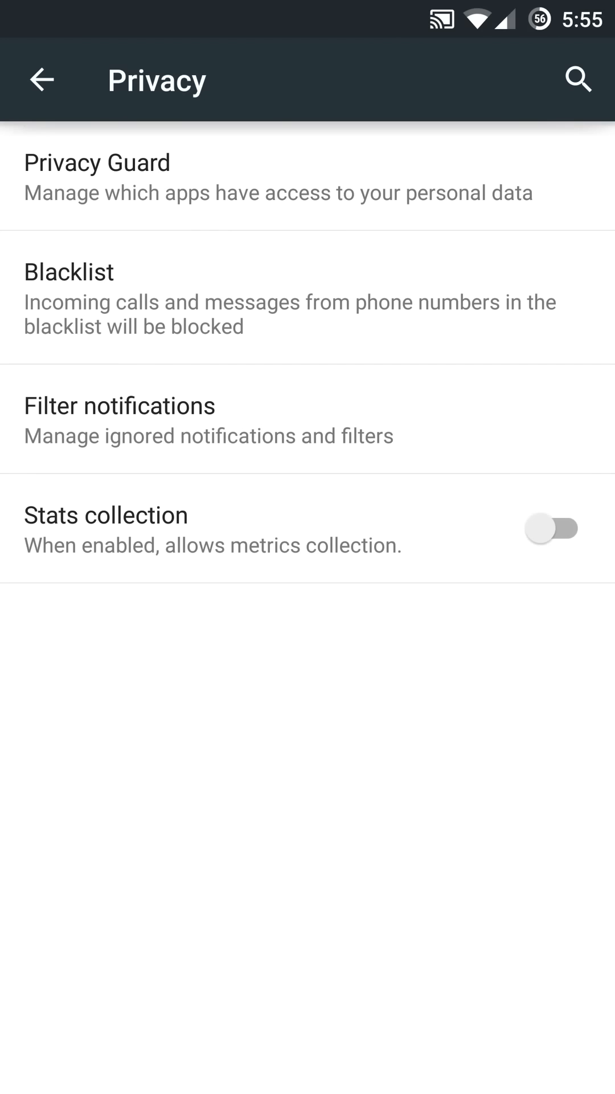
{"action": "left_click", "coordinate": [395, 444]}
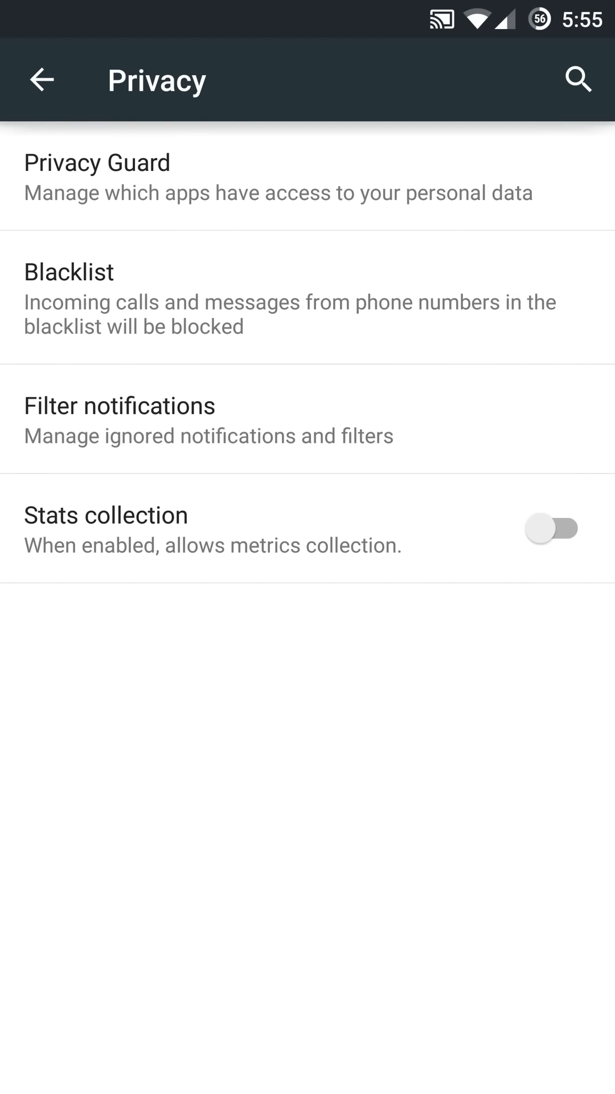
{"action": "left_click", "coordinate": [41, 79]}
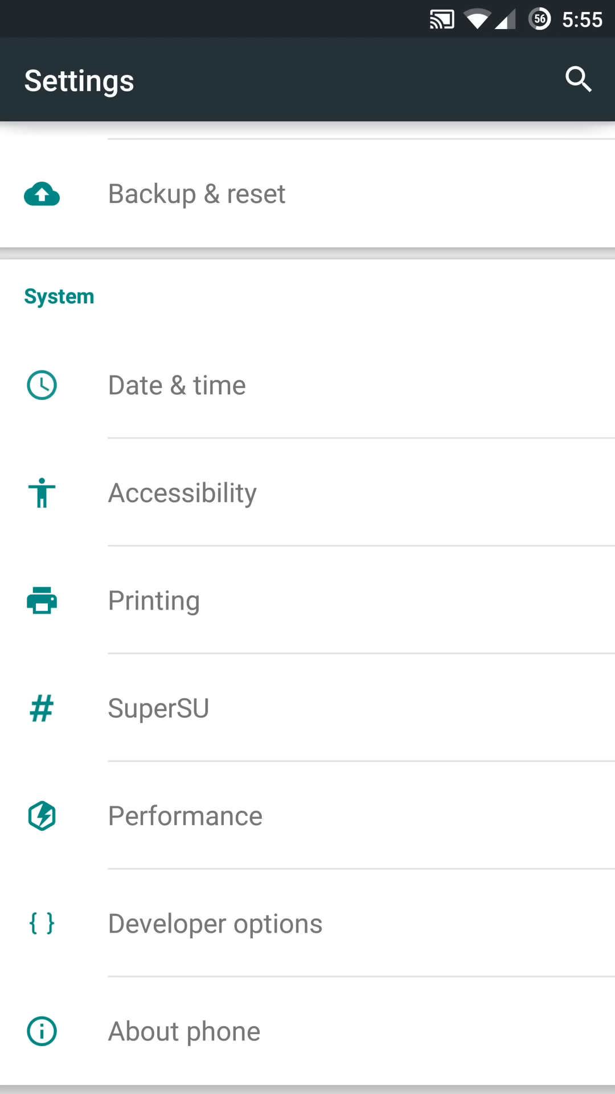
{"action": "left_click", "coordinate": [184, 816]}
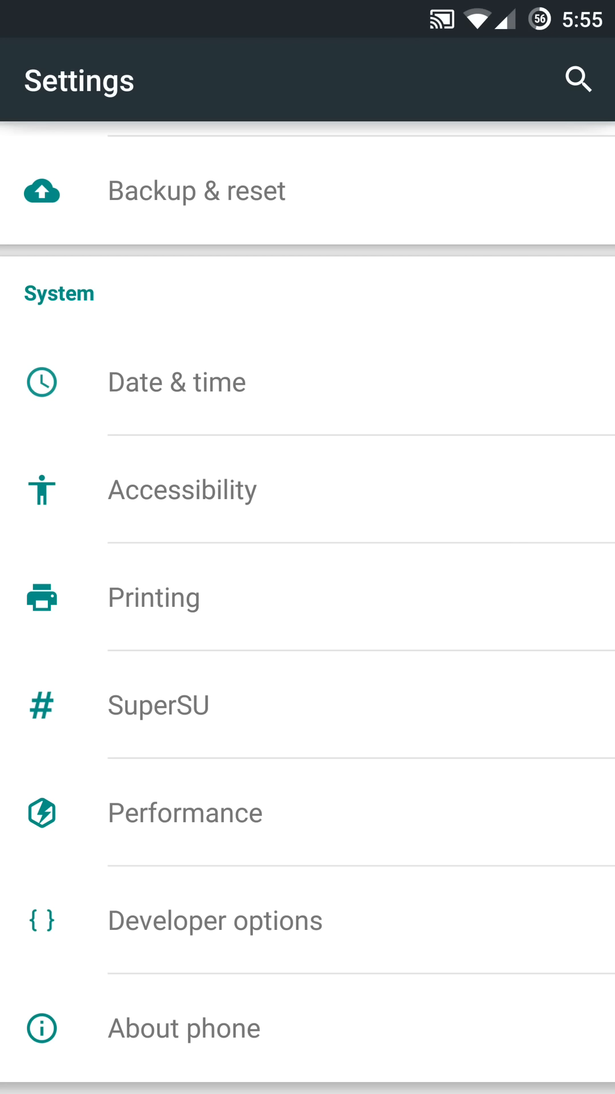
{"action": "left_click", "coordinate": [216, 920]}
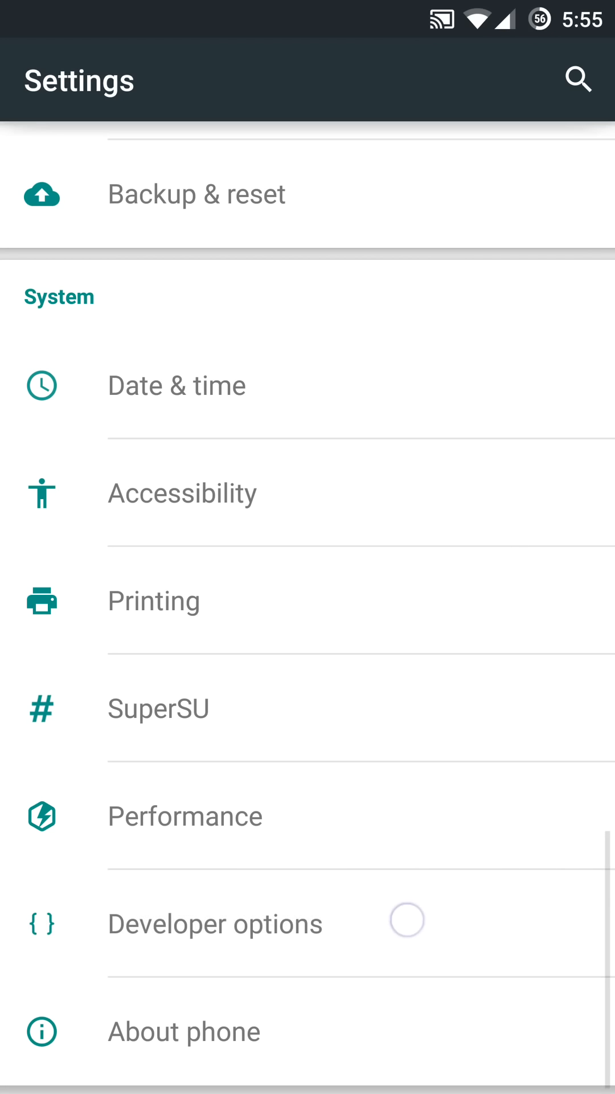
{"action": "left_click", "coordinate": [215, 923]}
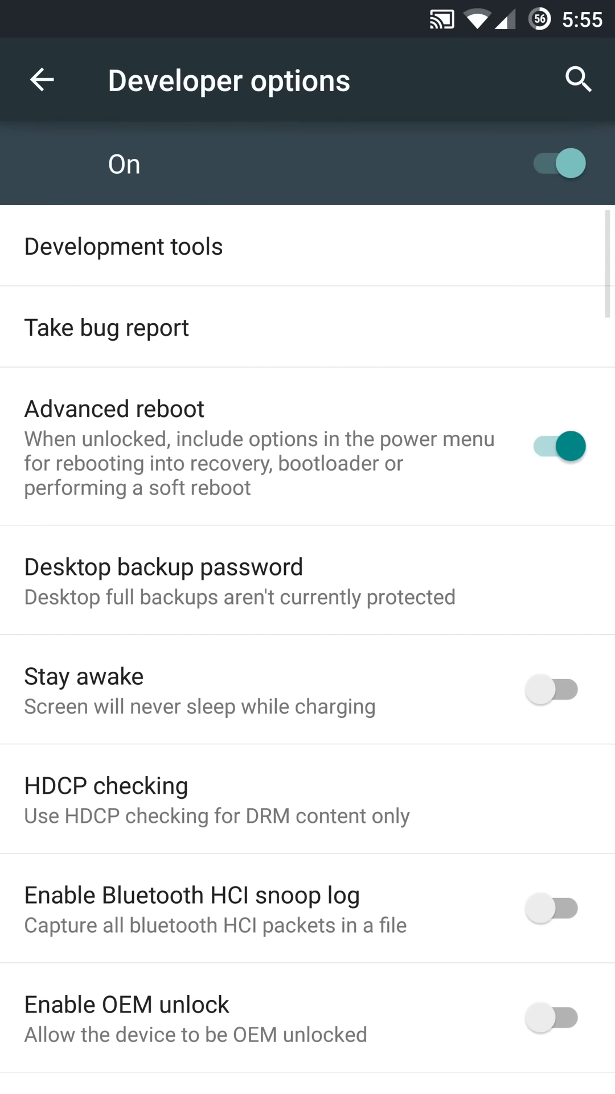
{"action": "left_click", "coordinate": [551, 447]}
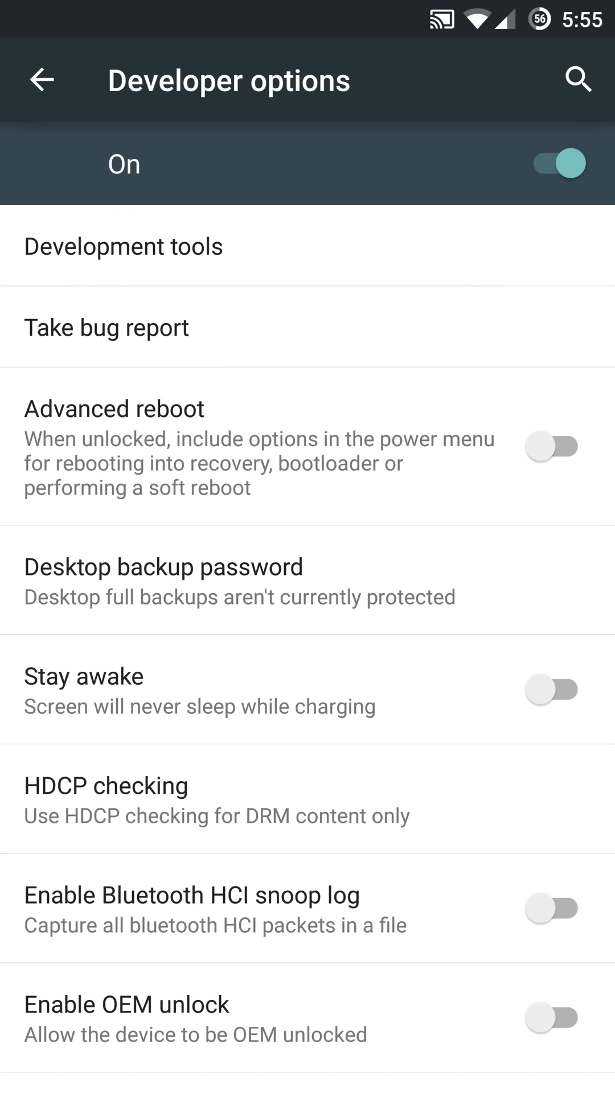
{"action": "left_click", "coordinate": [551, 446]}
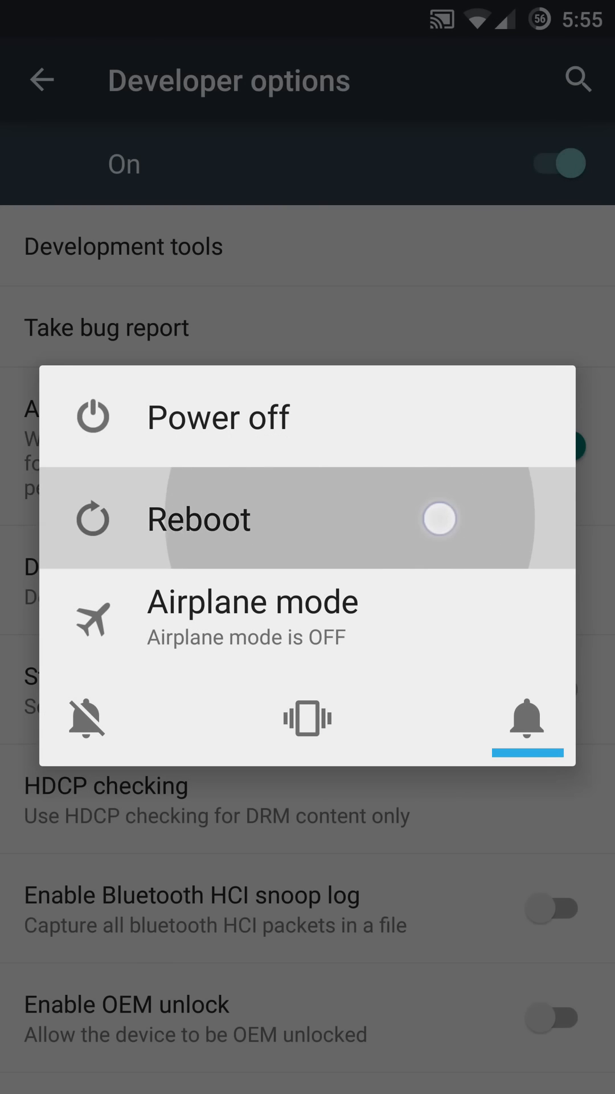
{"action": "left_click", "coordinate": [199, 519]}
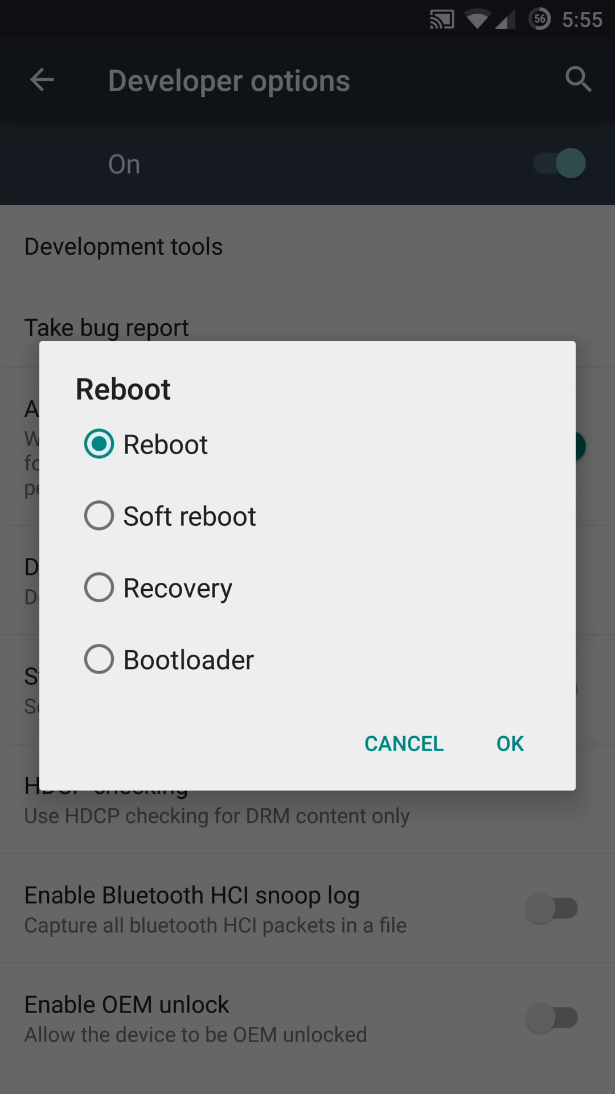
{"action": "left_click", "coordinate": [403, 743]}
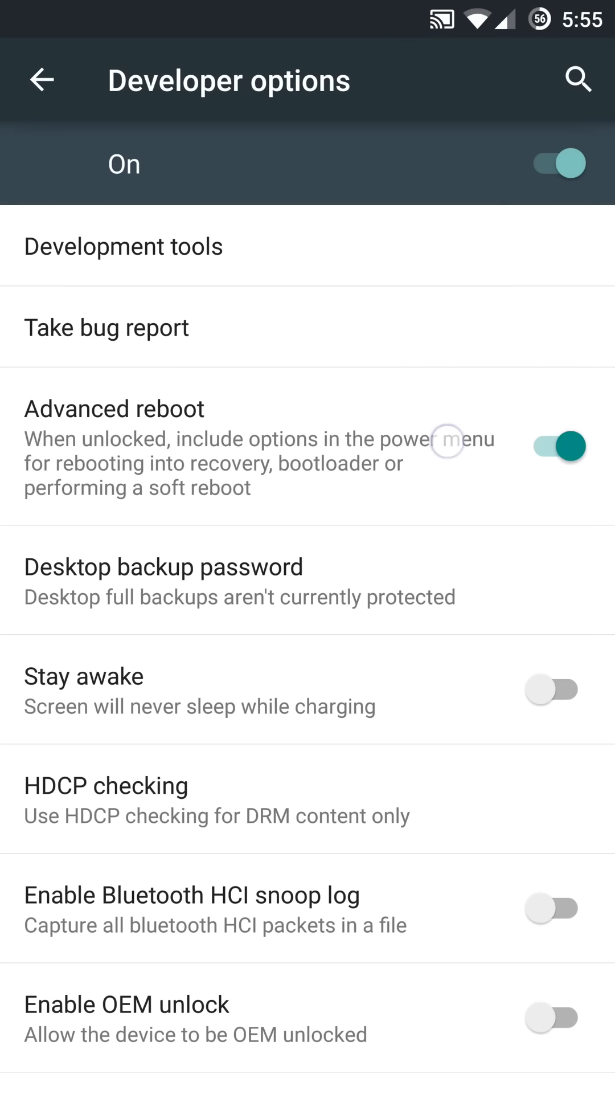
{"action": "left_click", "coordinate": [551, 447]}
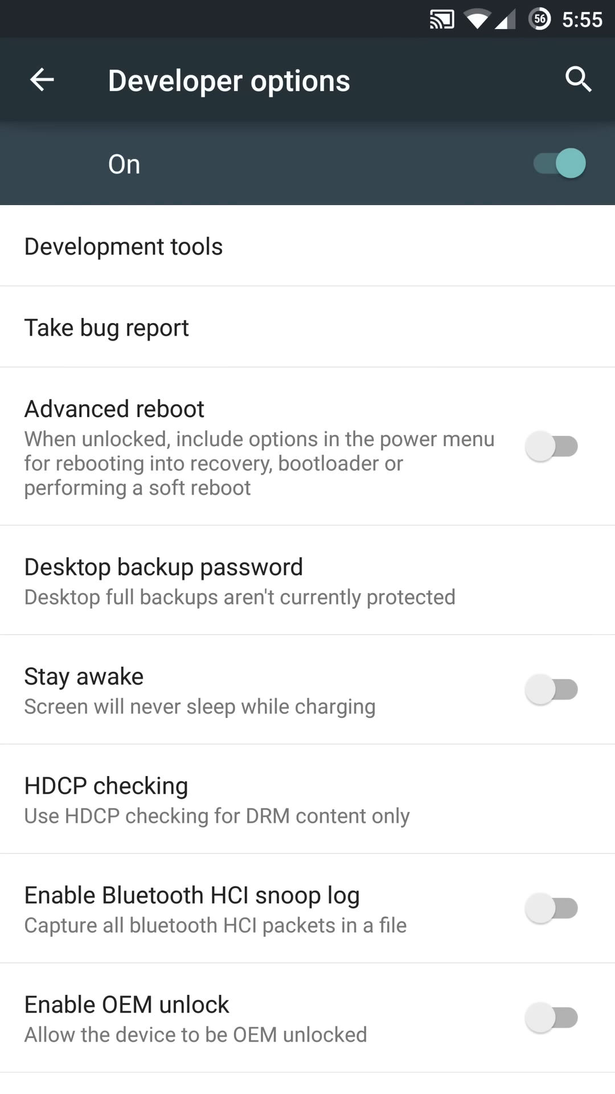
{"action": "left_click", "coordinate": [552, 446]}
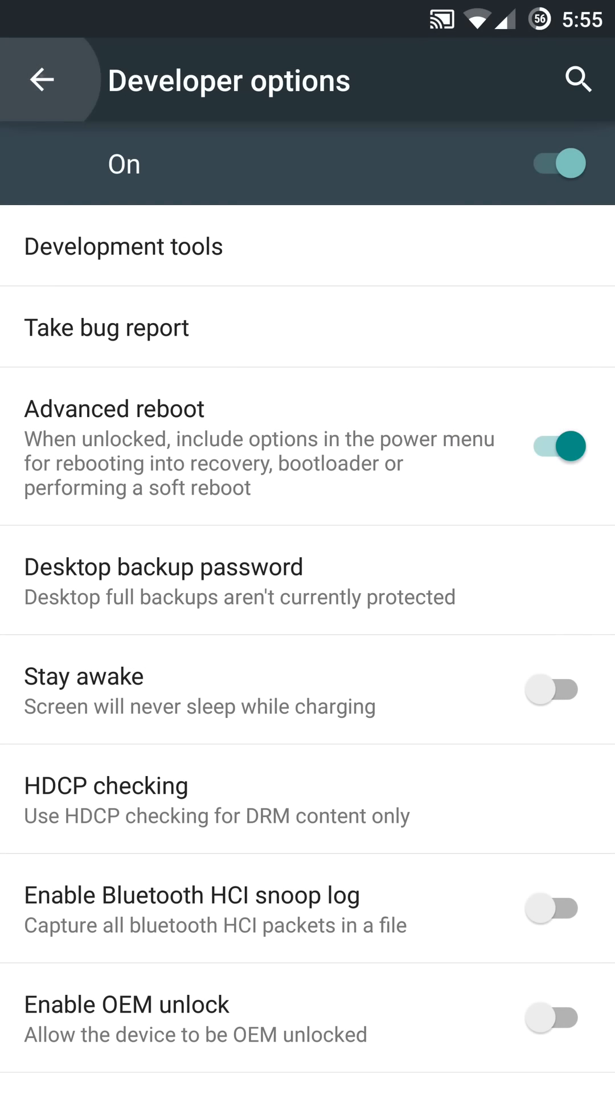
{"action": "left_click", "coordinate": [43, 79]}
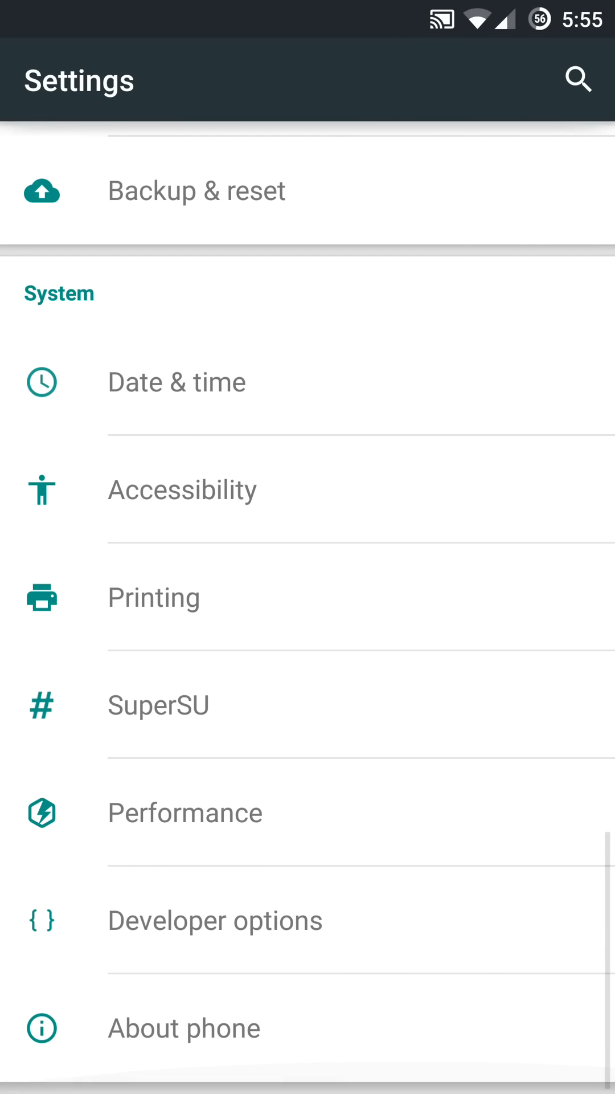
{"action": "left_click", "coordinate": [184, 1029]}
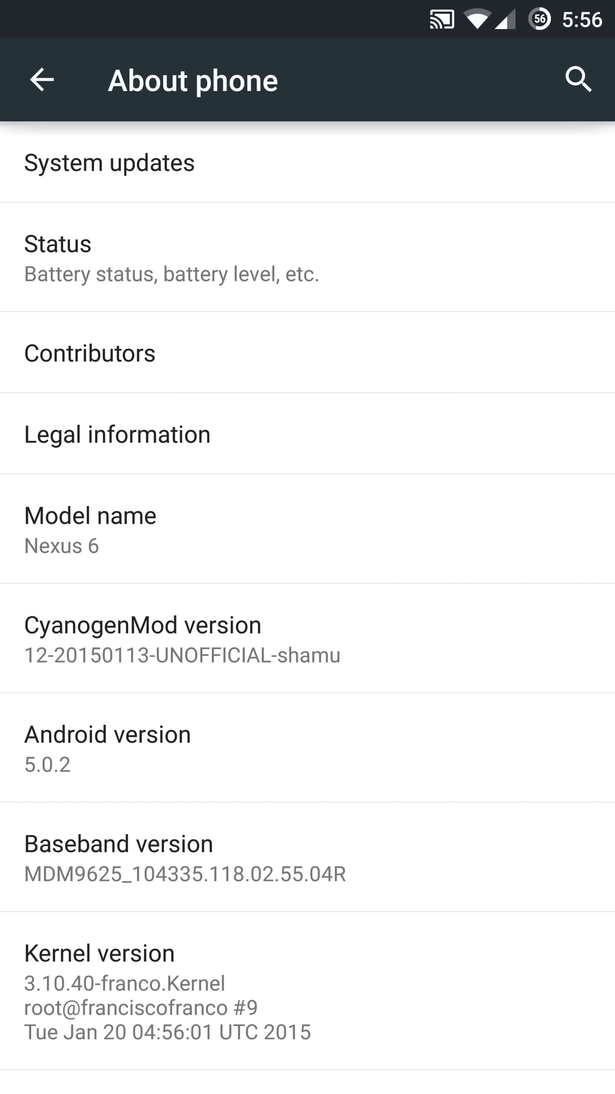
{"action": "left_click", "coordinate": [41, 79]}
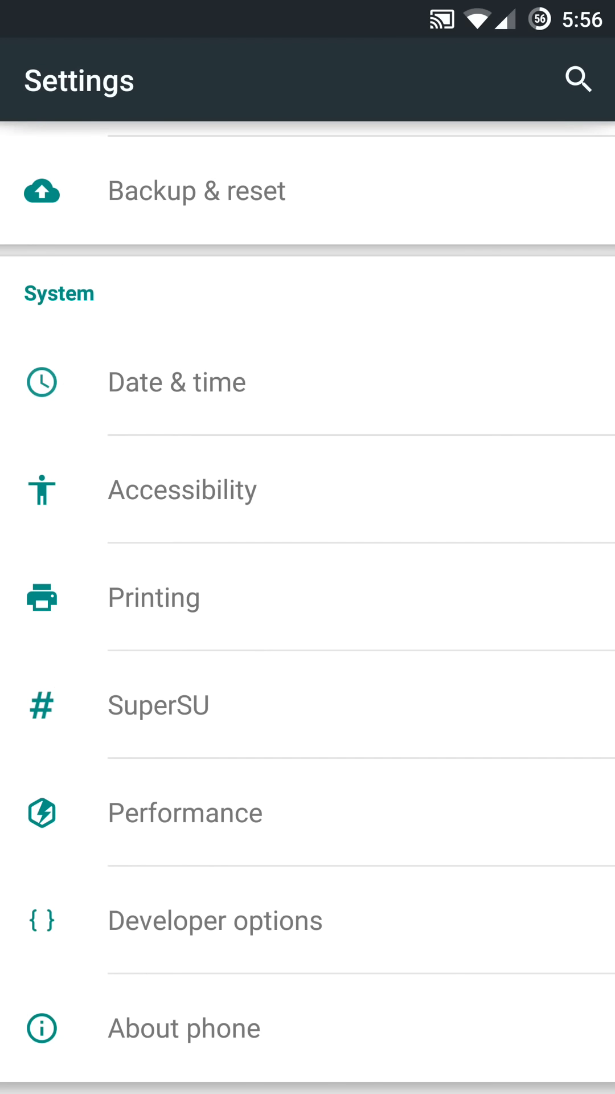